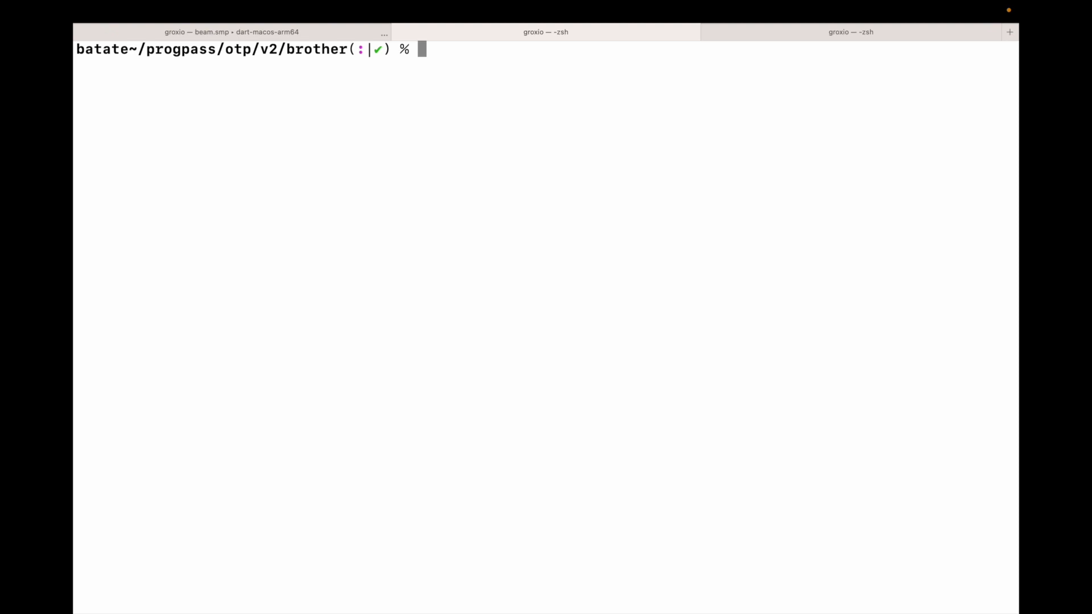
Step: Start typing mix new brother --sup at the prompt, then clear the unfinished command
{"action": "type", "text": "mix n"}
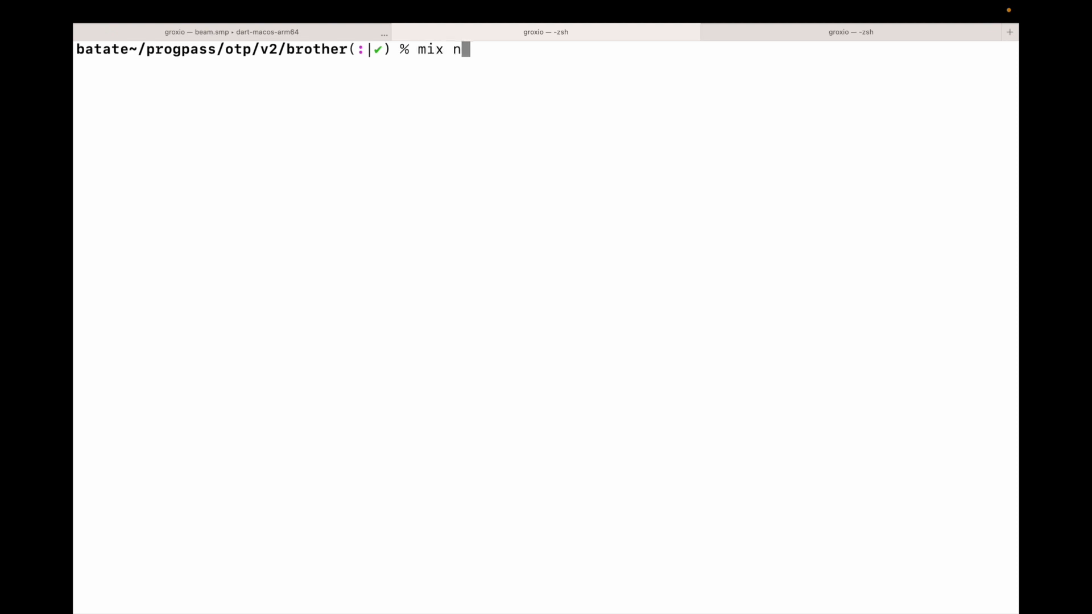
{"action": "type", "text": "ew b"}
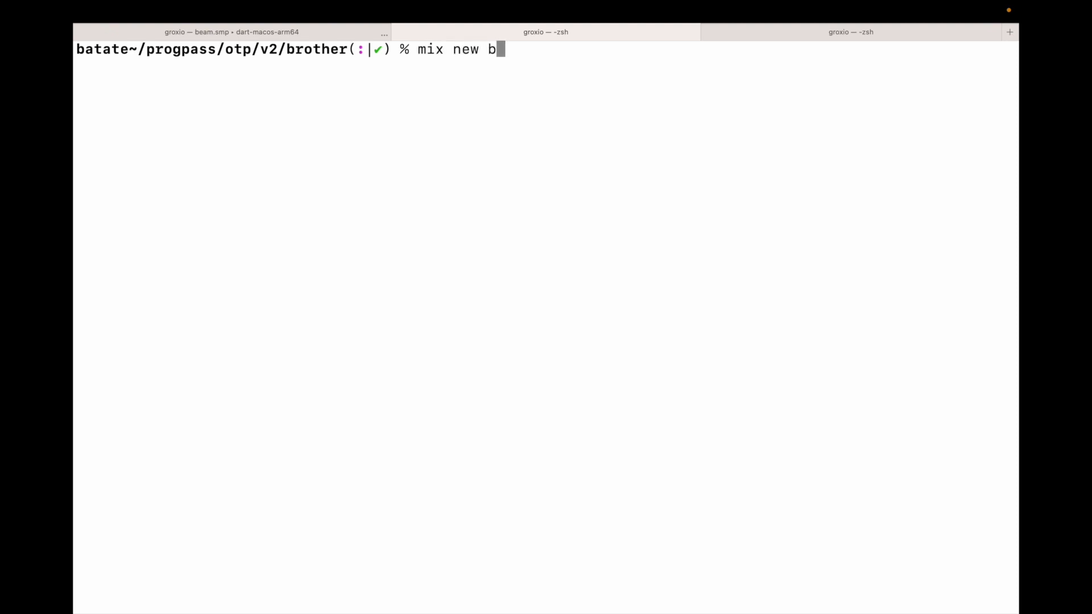
{"action": "type", "text": "rother"}
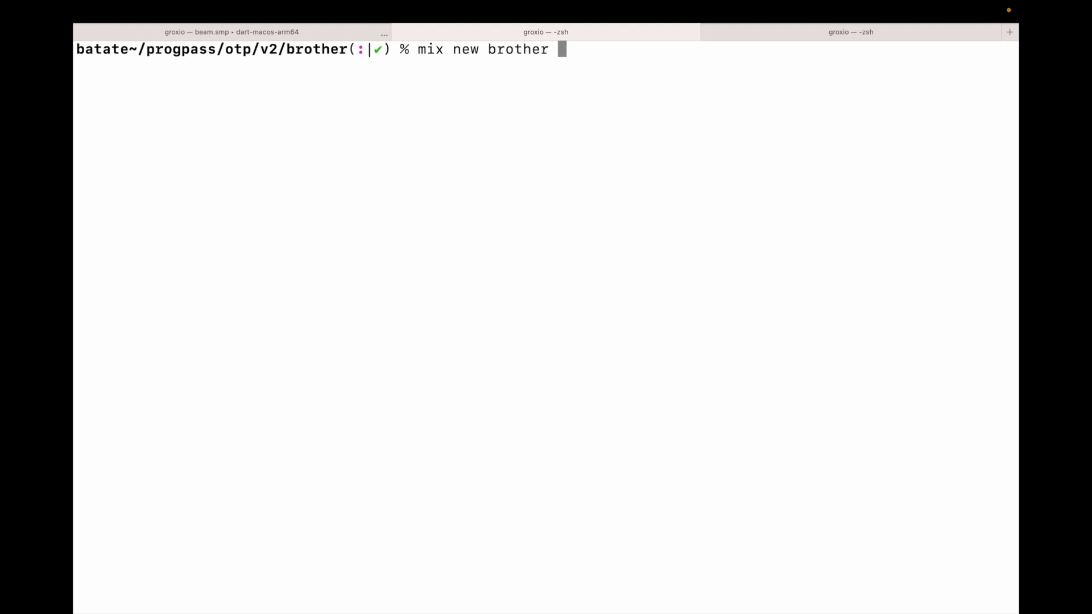
{"action": "type", "text": "--"}
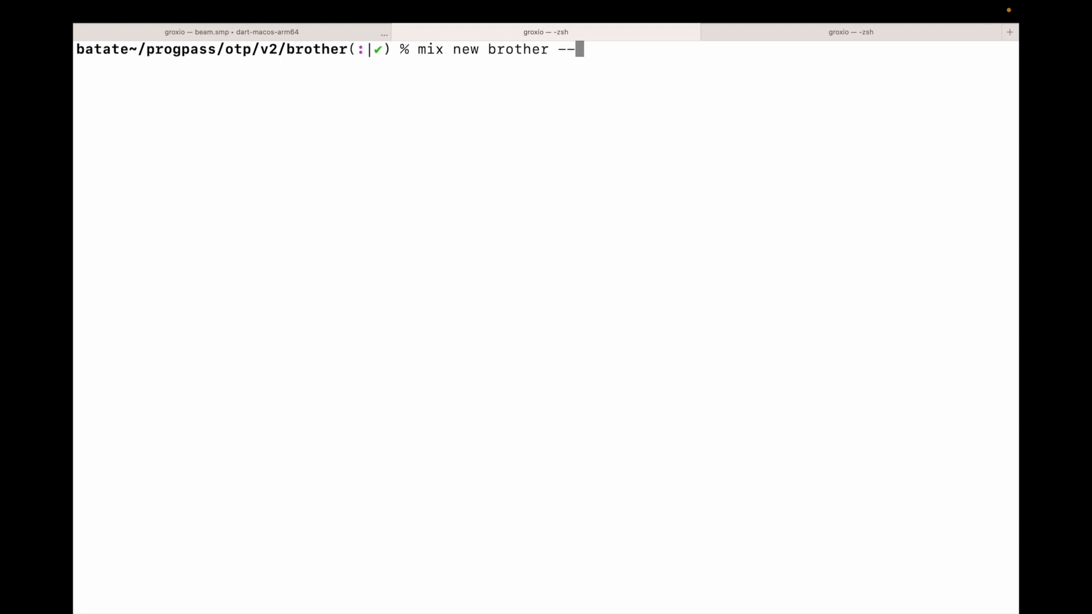
{"action": "type", "text": "s"}
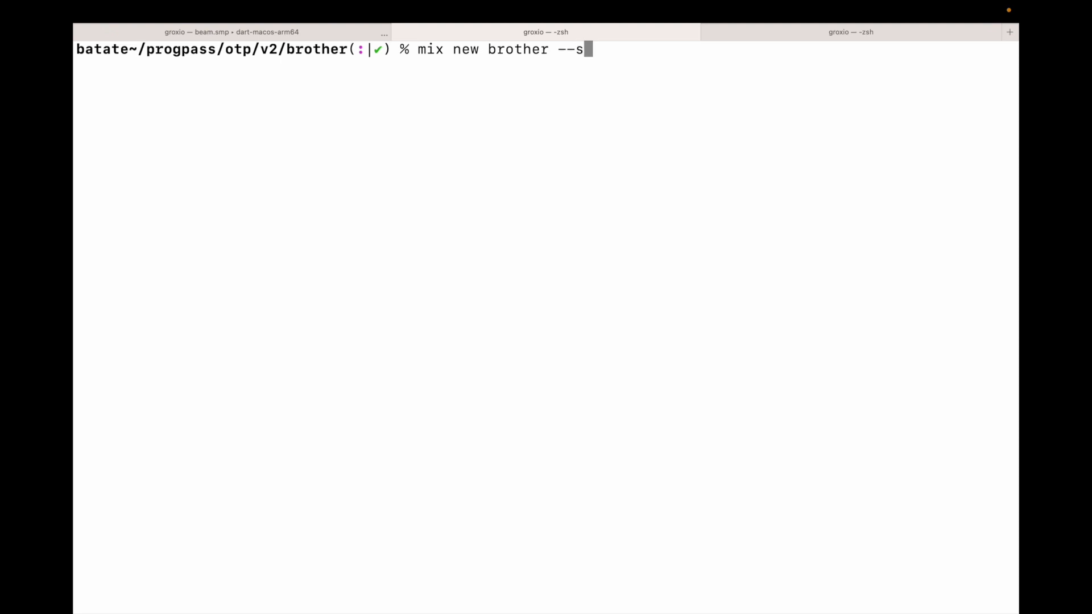
{"action": "type", "text": "up"}
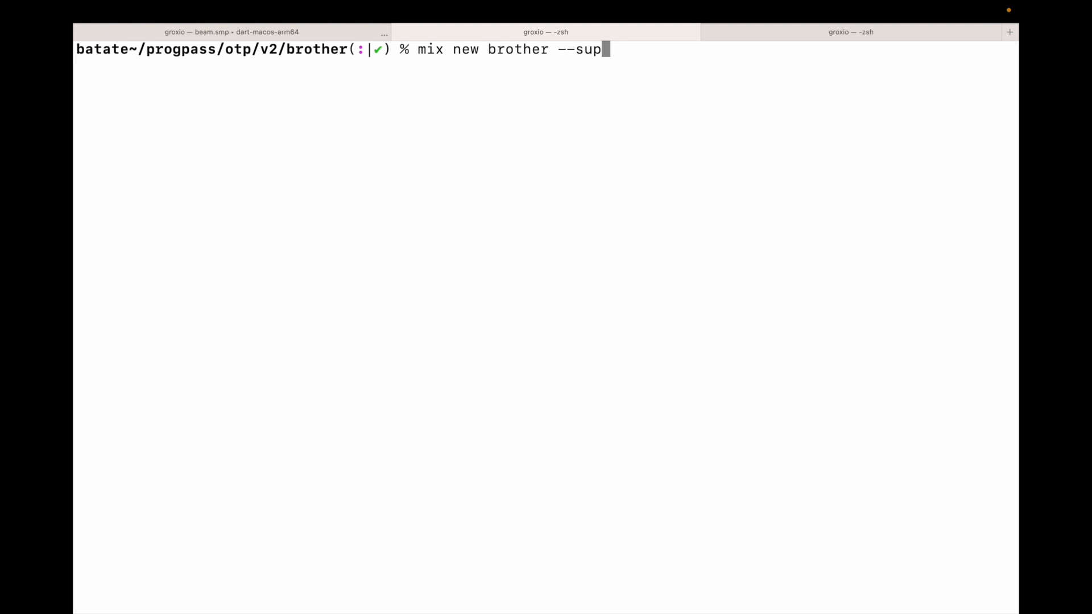
{"action": "key", "text": "Backspace"}
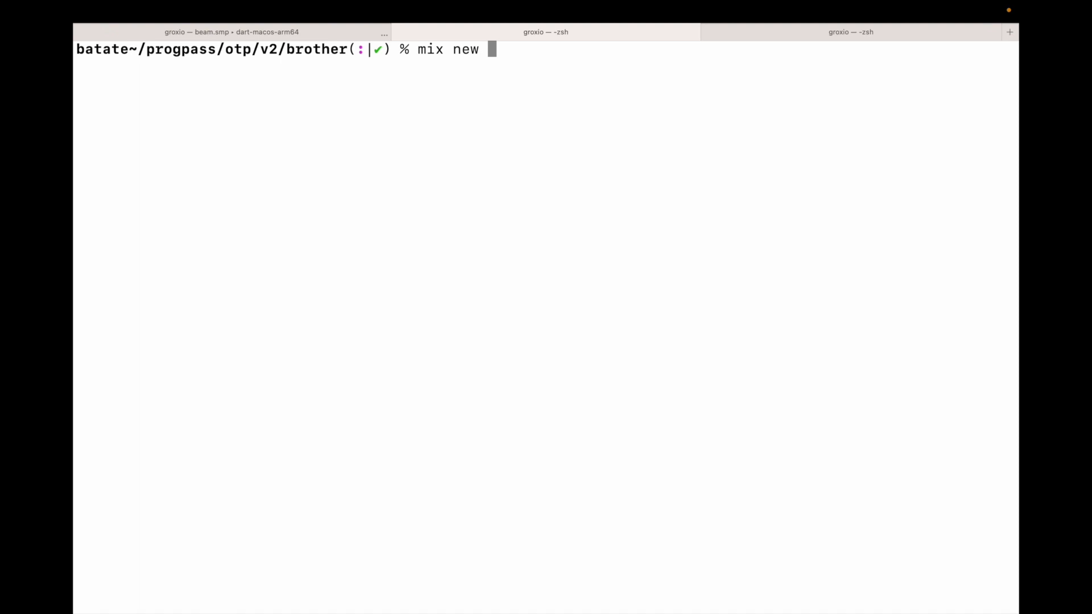
{"action": "key", "text": "ctrl+u"}
{"action": "type", "text": "code ."}
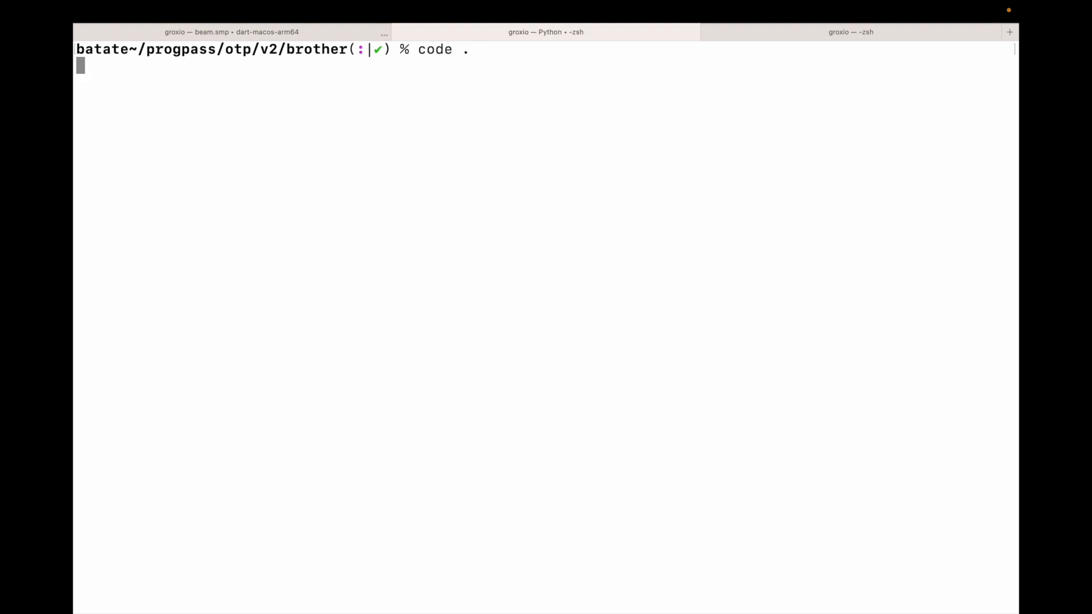
Step: Launch the editor on the folder and highlight :logger under extra_applications in mix.exs
{"action": "key", "text": "Return"}
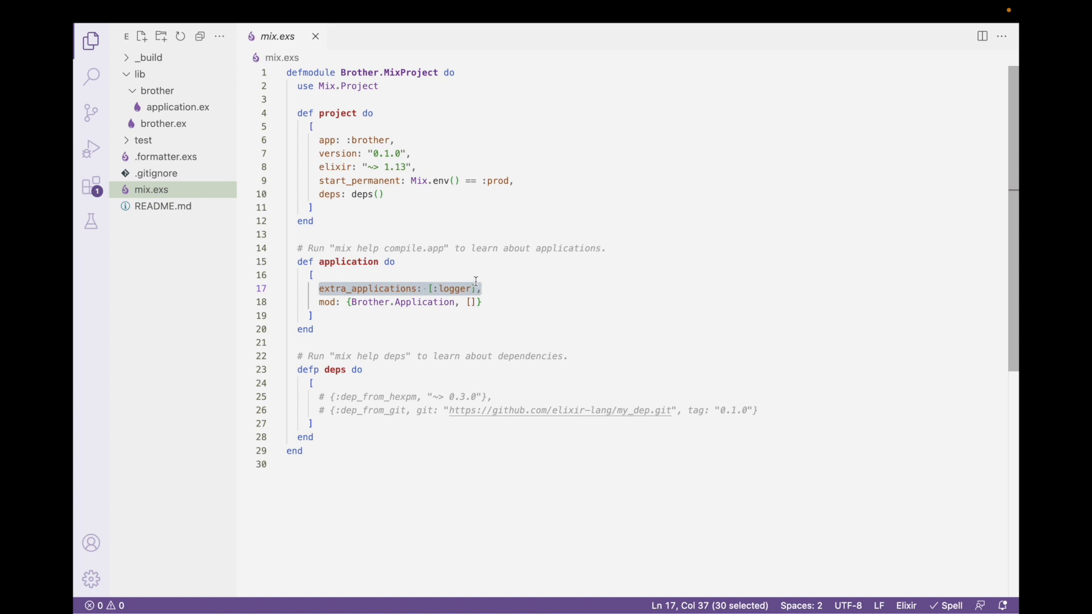
{"action": "left_click", "coordinate": [433, 288]}
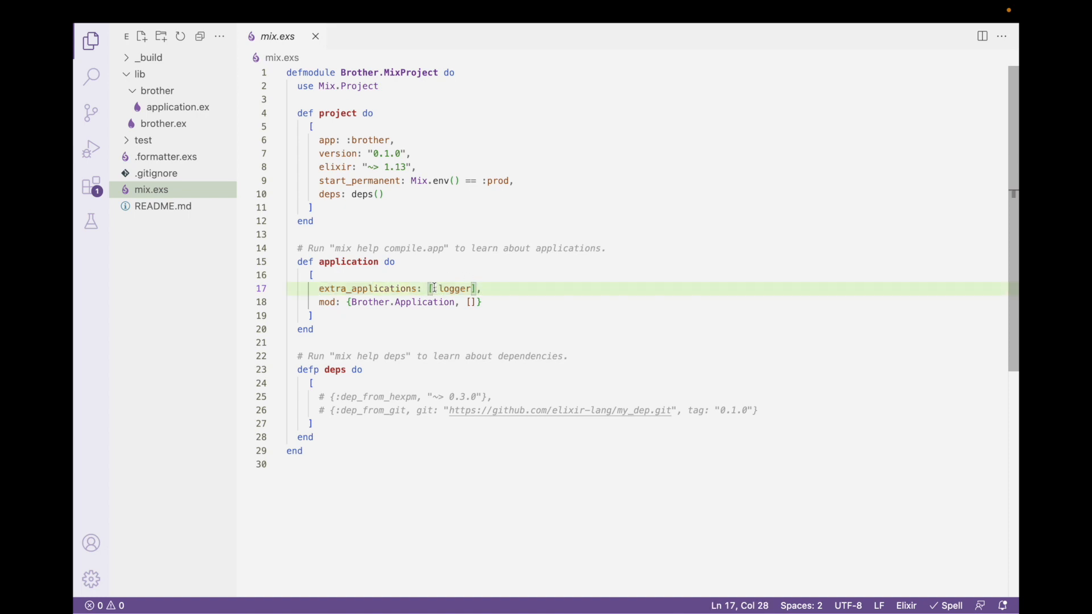
{"action": "double_click", "coordinate": [453, 288]}
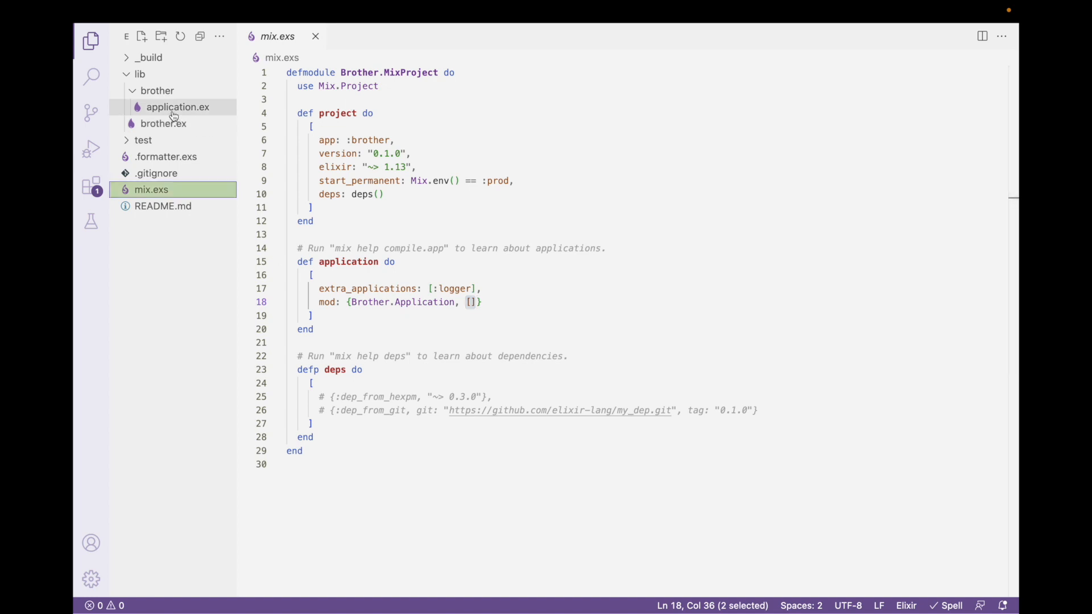
Step: In application.ex, try a Server child with "Hello, world" over the commented worker example
{"action": "left_click", "coordinate": [177, 107]}
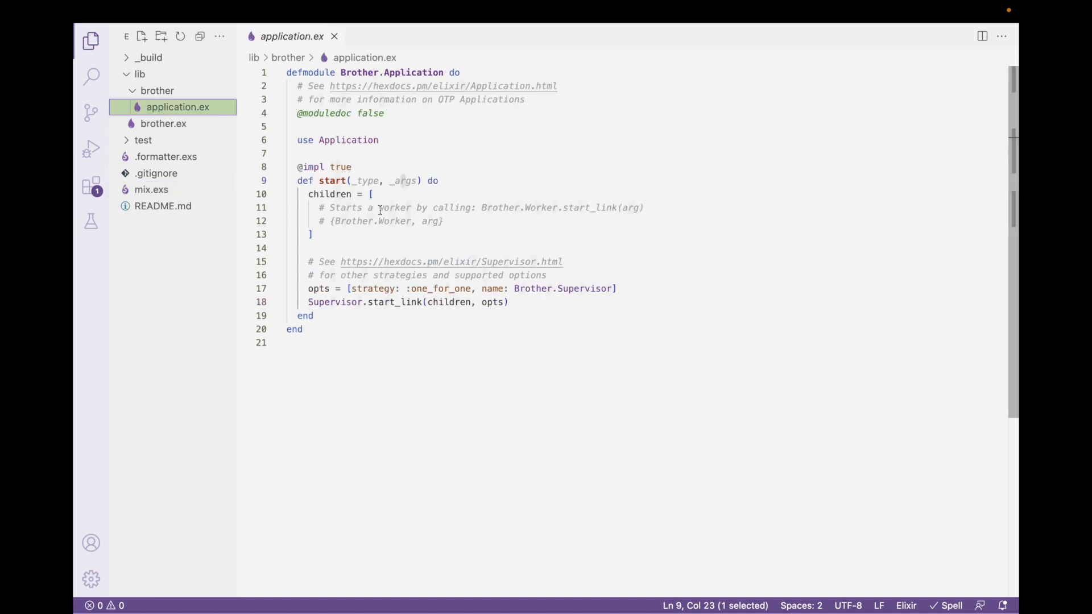
{"action": "left_click_drag", "start_coordinate": [352, 181], "coordinate": [409, 180]}
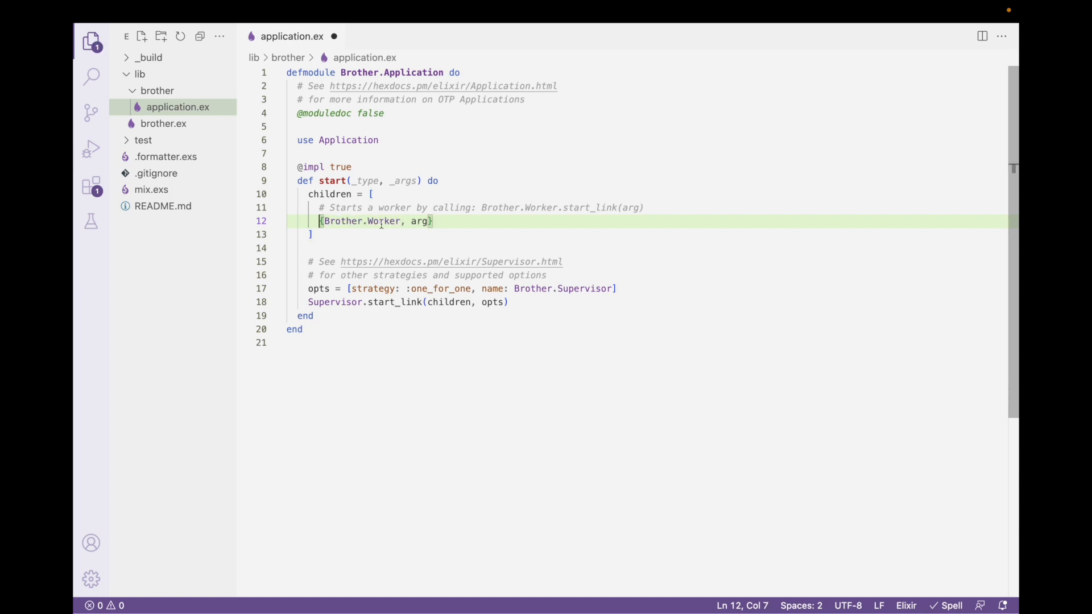
{"action": "type", "text": "Ser"}
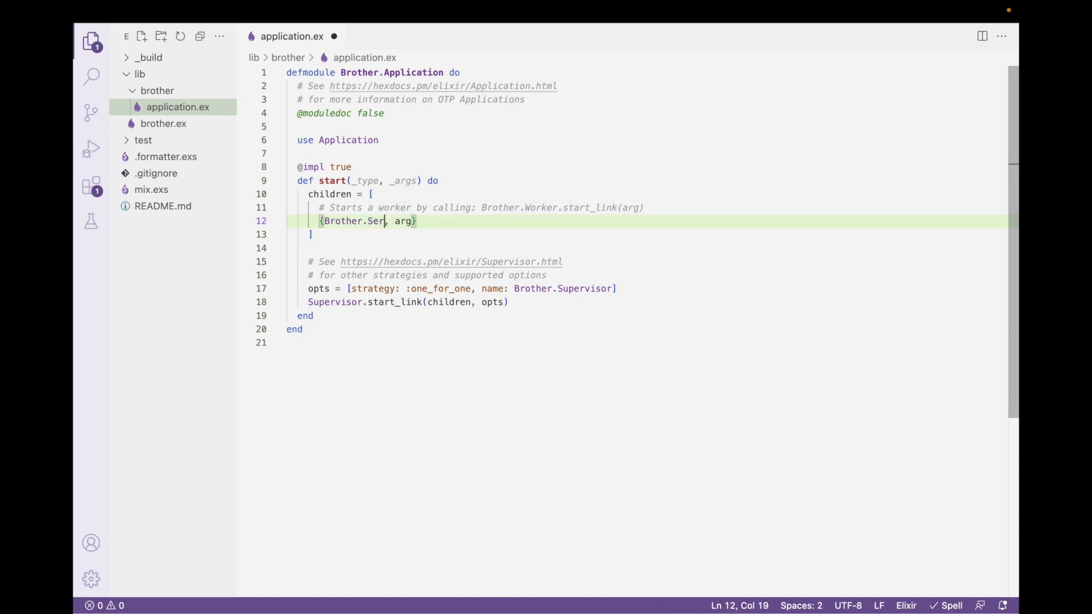
{"action": "type", "text": "ver"}
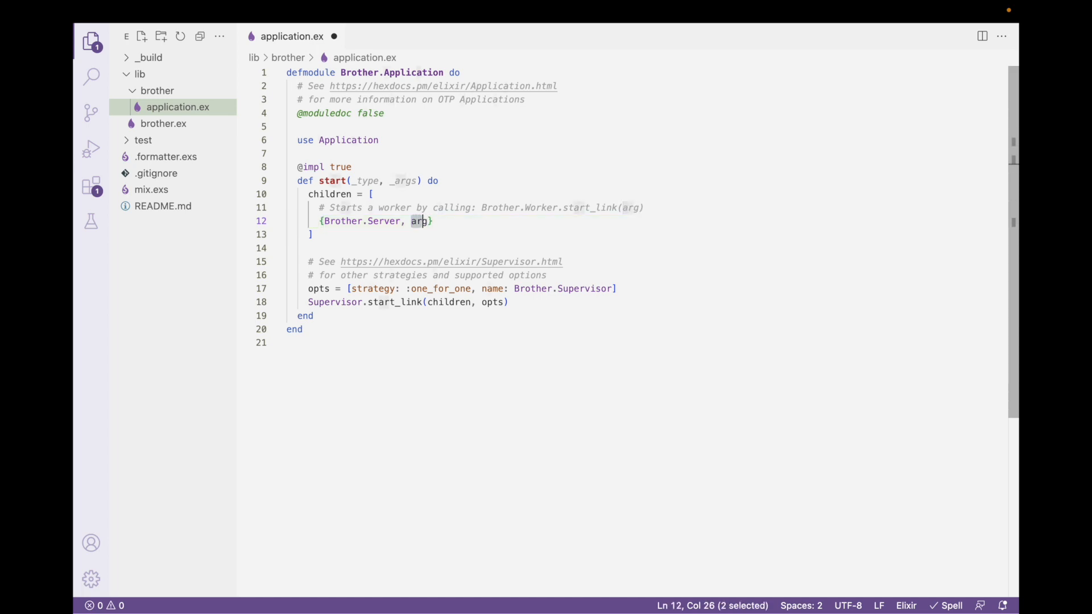
{"action": "type", "text": "\"H\""}
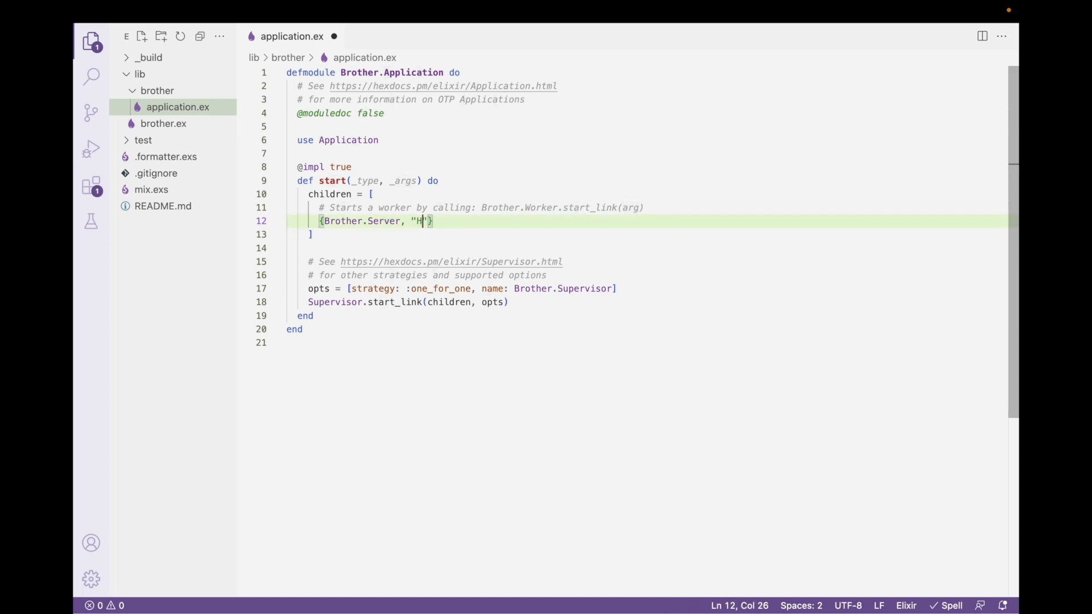
{"action": "type", "text": "ello, wor"}
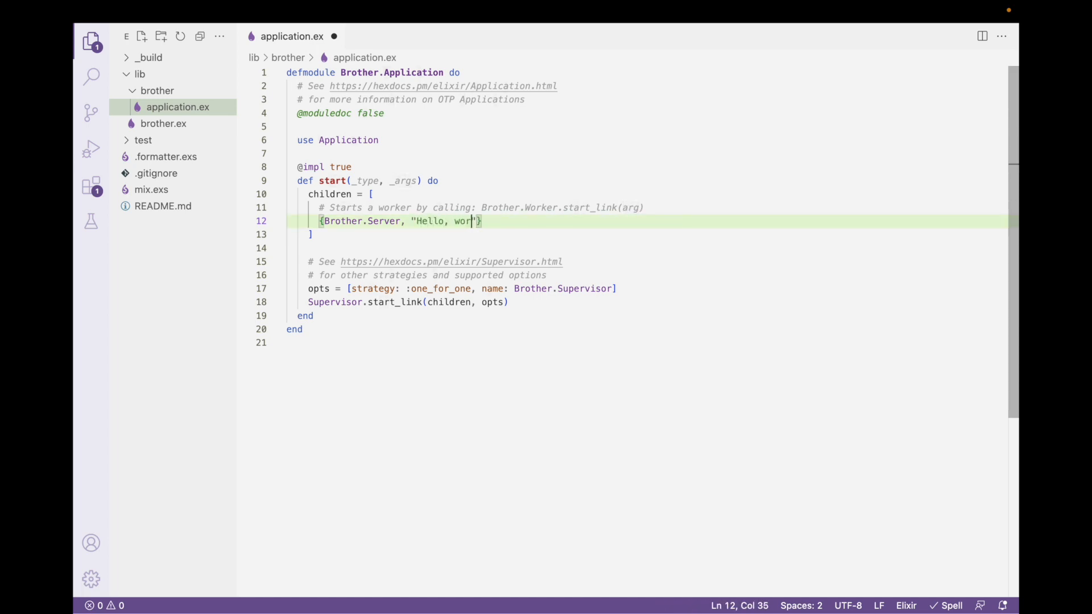
{"action": "type", "text": "ld"}
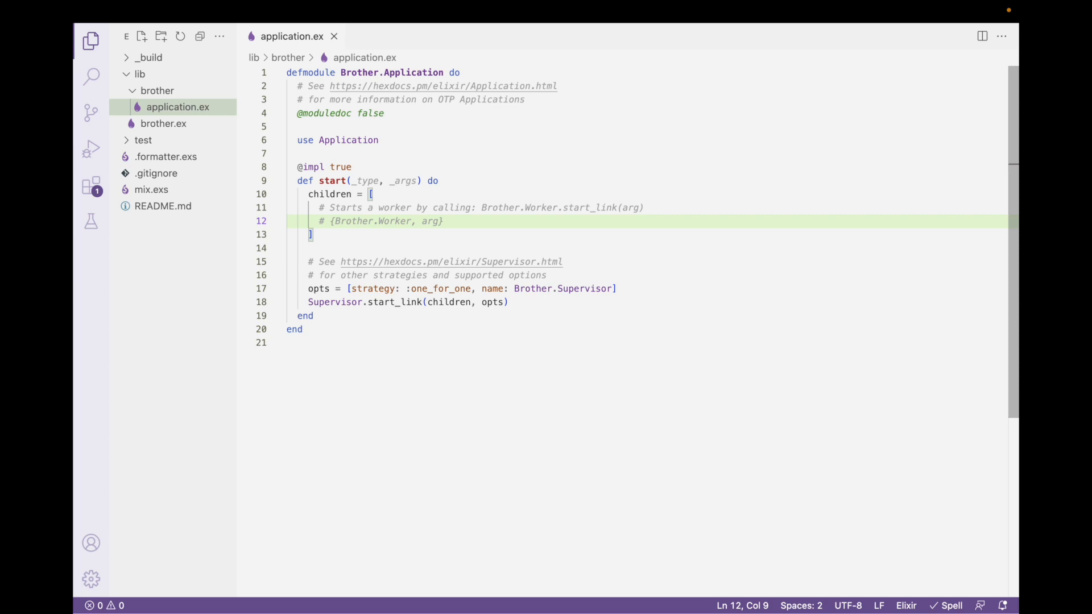
Step: Highlight start, children, the strategy option and Supervisor.start_link in application.ex
{"action": "double_click", "coordinate": [332, 181]}
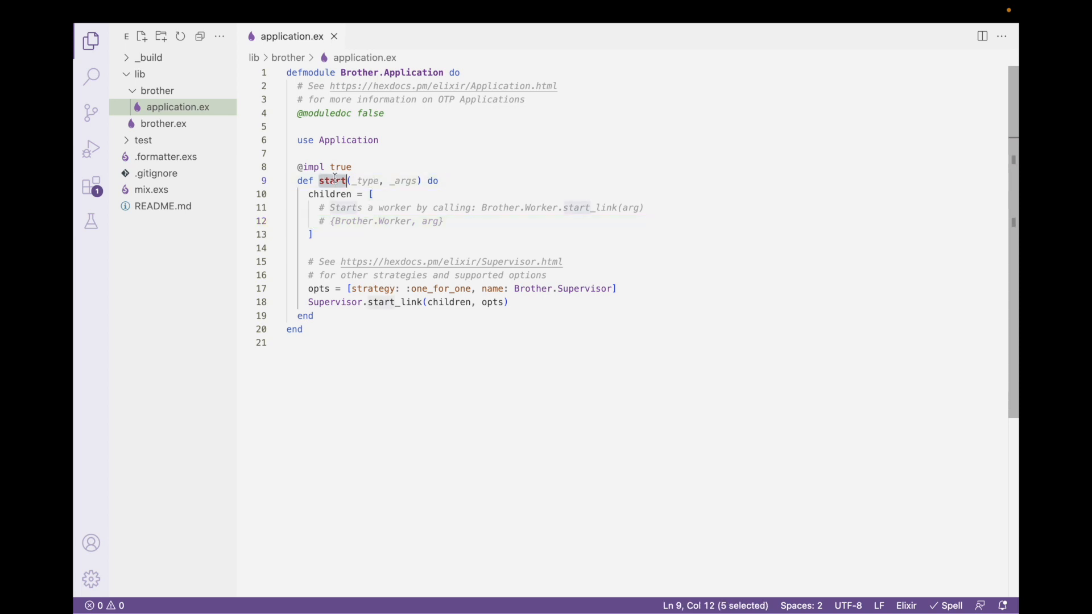
{"action": "double_click", "coordinate": [330, 194]}
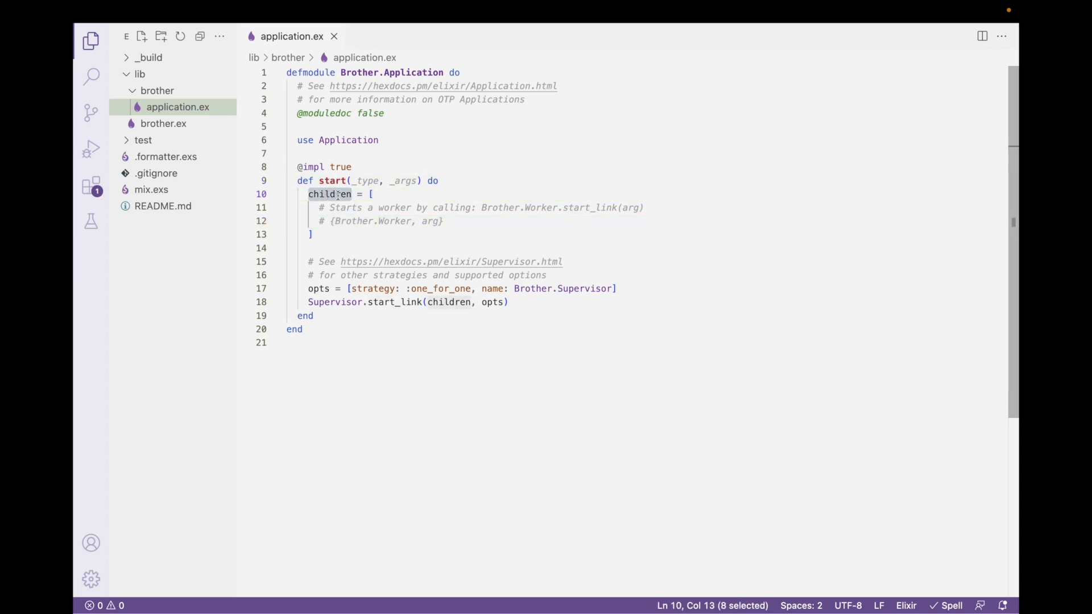
{"action": "double_click", "coordinate": [373, 288]}
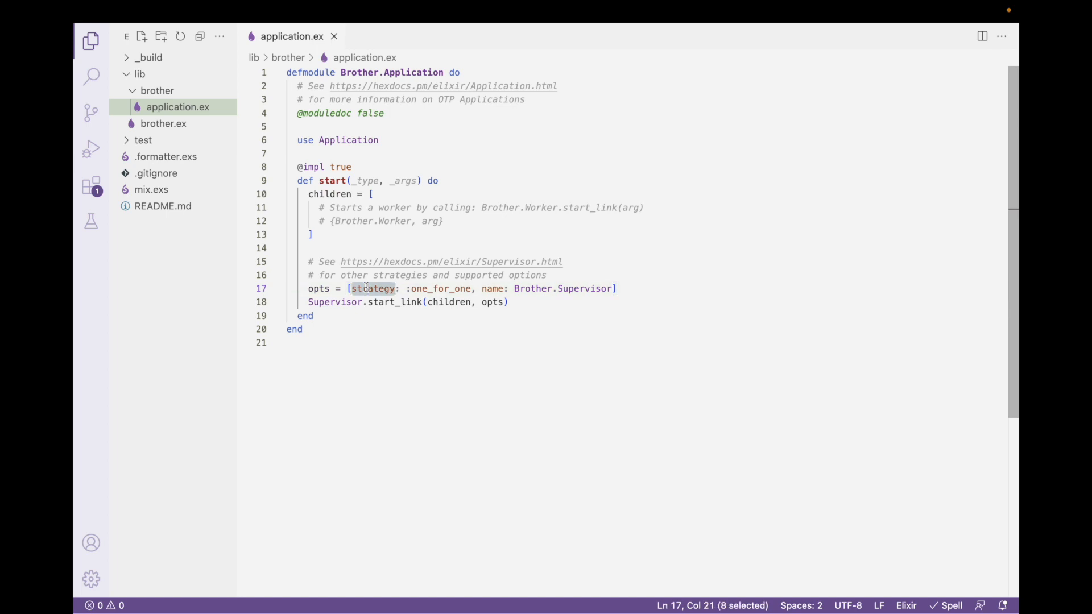
{"action": "left_click", "coordinate": [390, 302]}
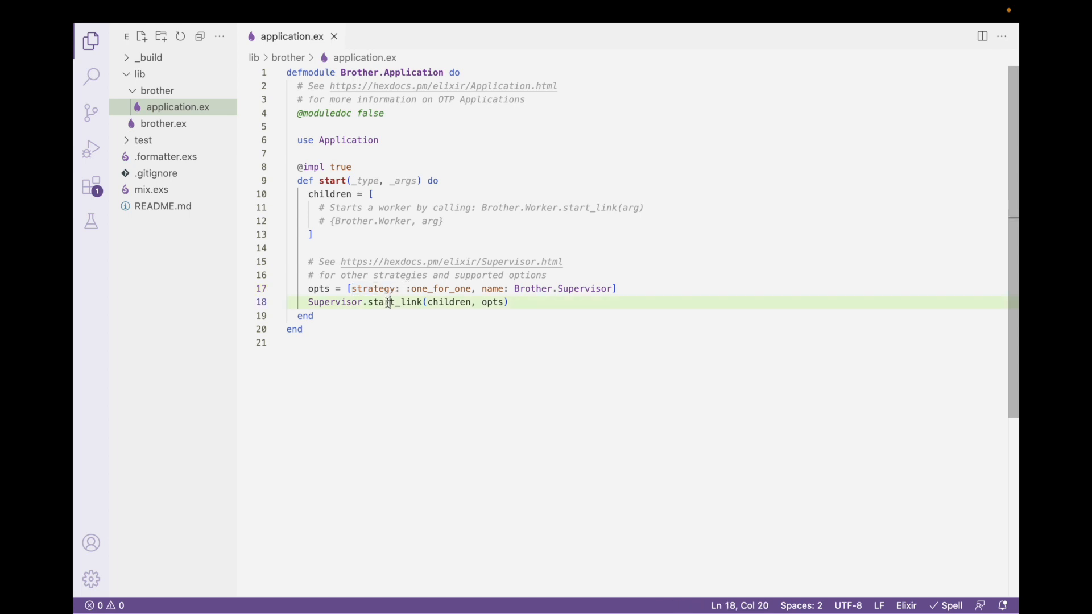
{"action": "double_click", "coordinate": [448, 301]}
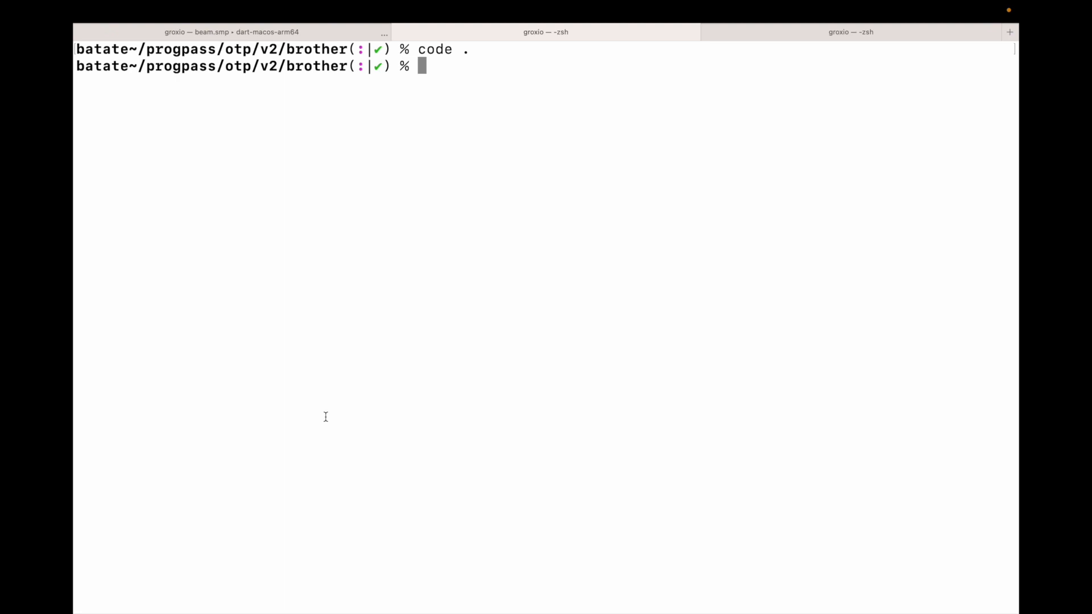
Step: Begin a cat command down the path _build/dev/lib/ toward the brother build folder
{"action": "type", "text": "co"}
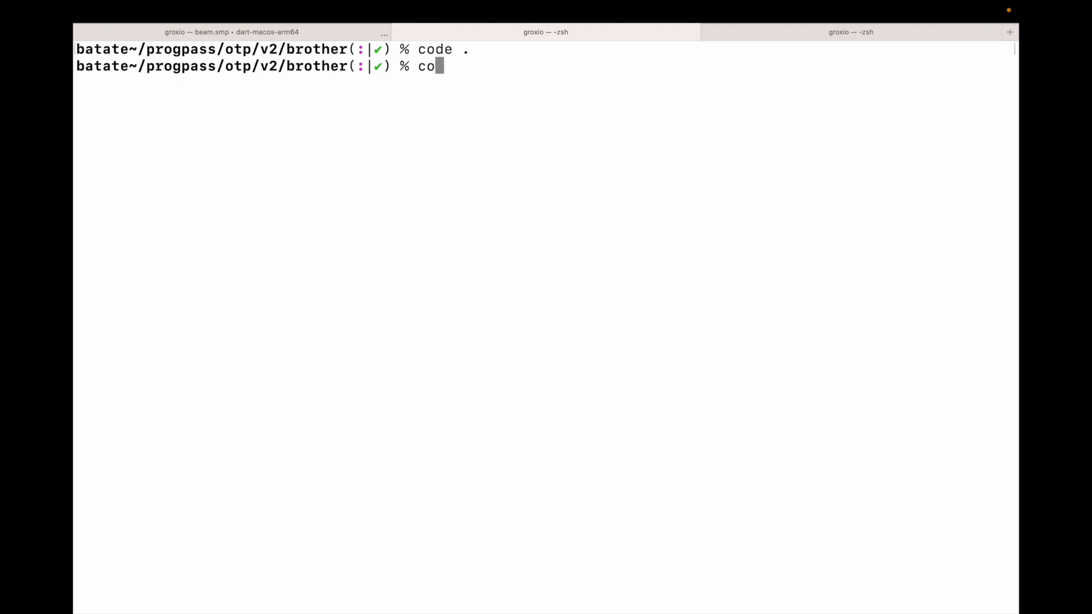
{"action": "type", "text": "at"}
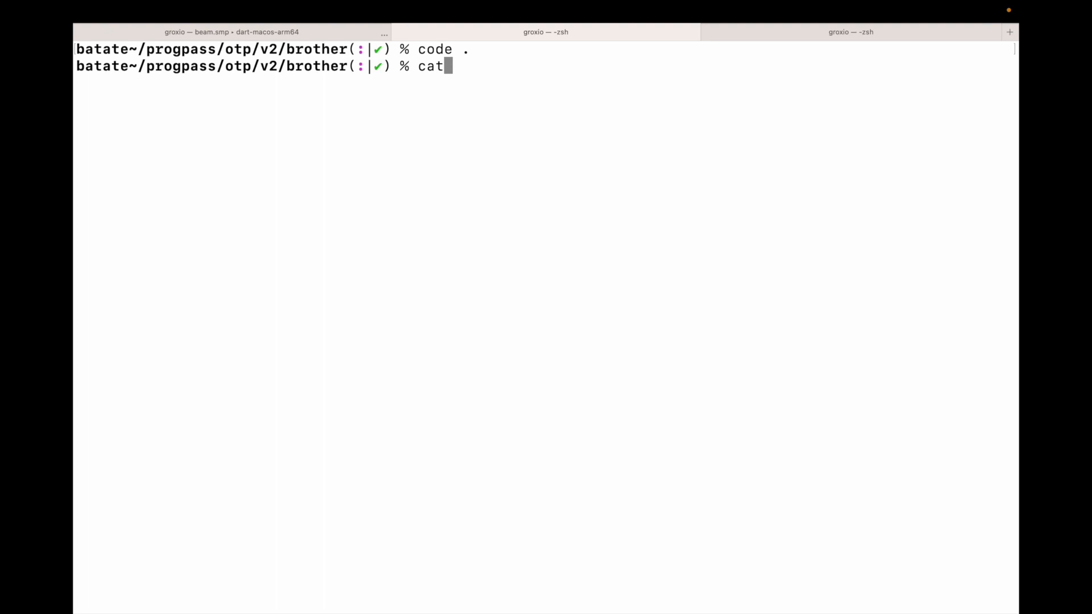
{"action": "type", "text": "_build/"}
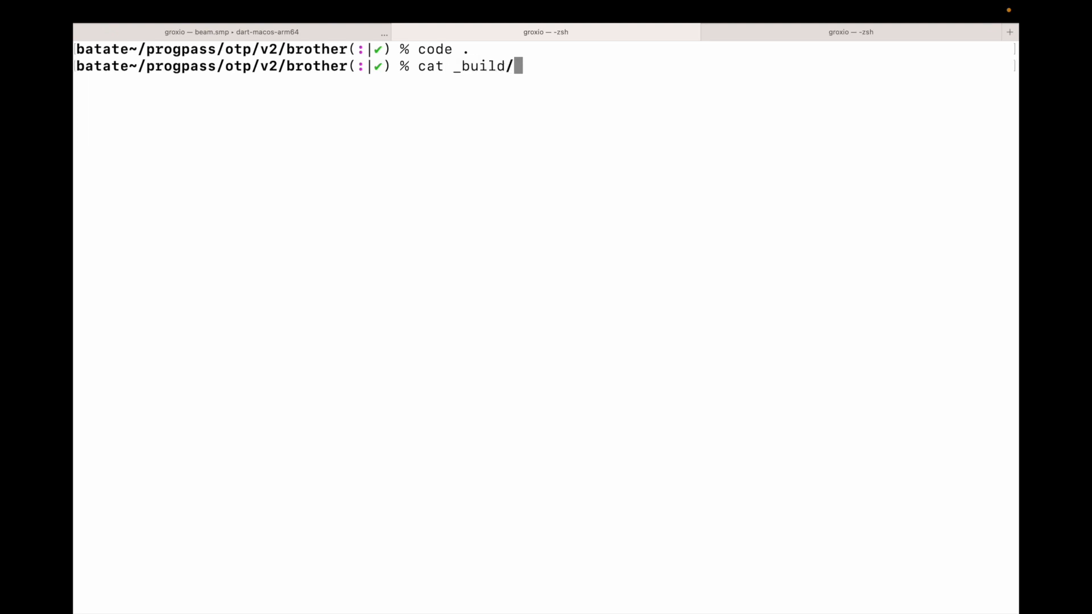
{"action": "mouse_move", "coordinate": [340, 347]}
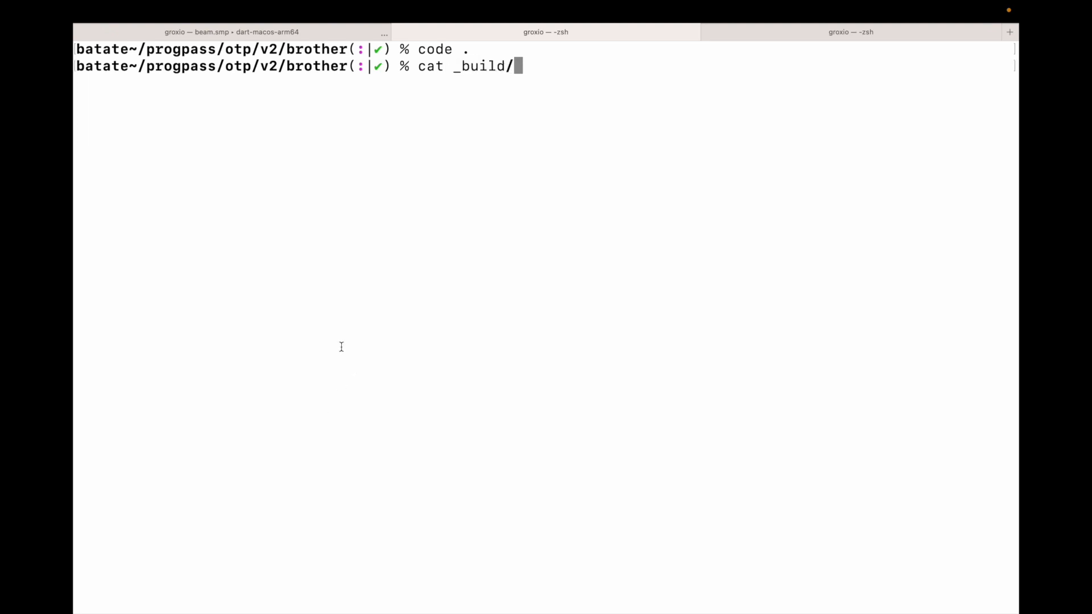
{"action": "mouse_move", "coordinate": [449, 61]}
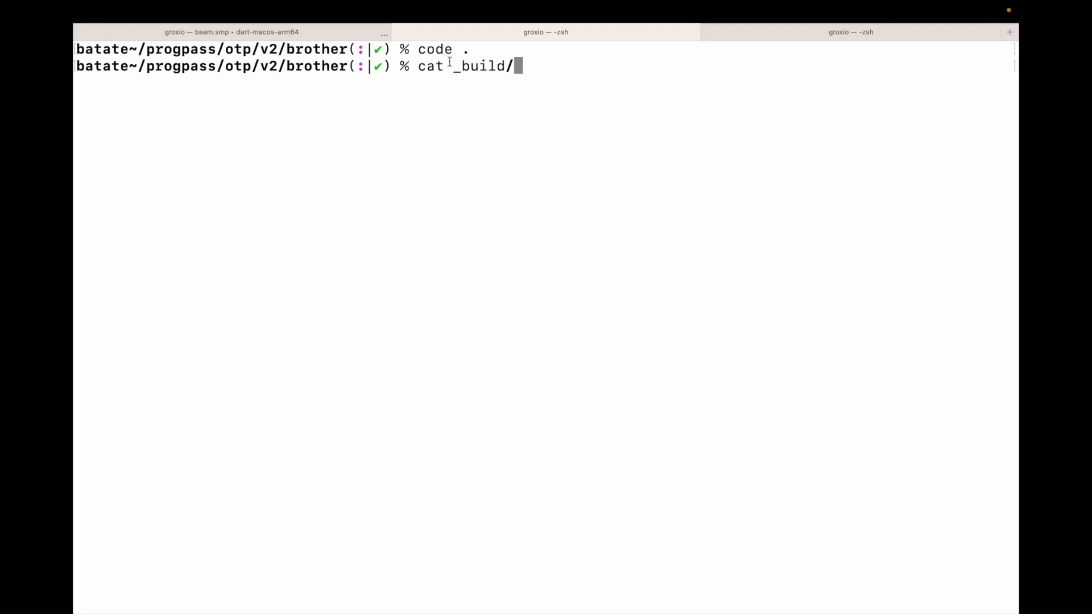
{"action": "type", "text": "dev/"}
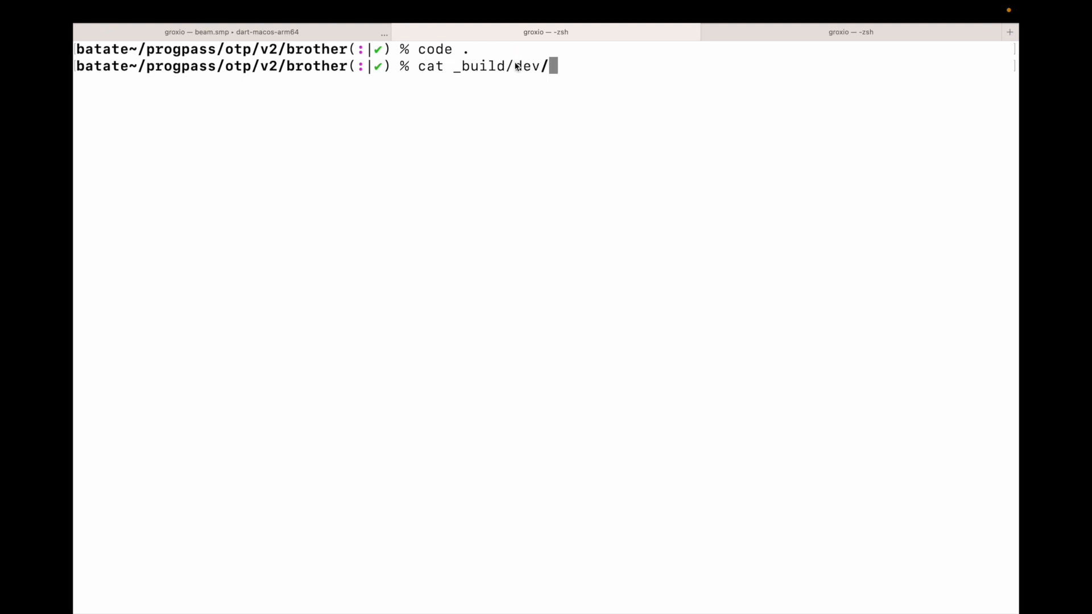
{"action": "double_click", "coordinate": [526, 66]}
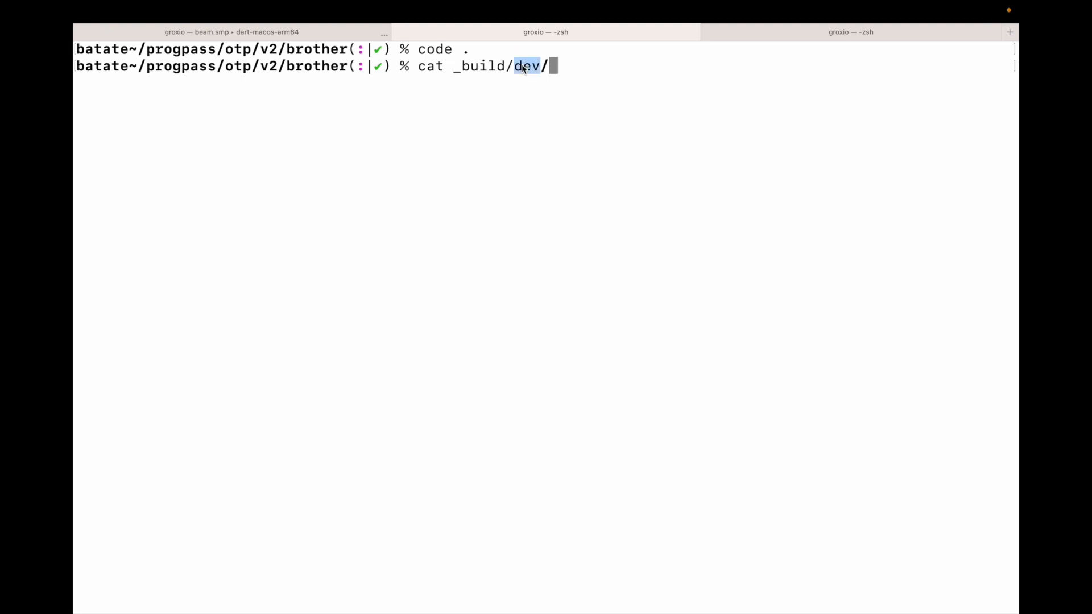
{"action": "type", "text": "lib/brother/"}
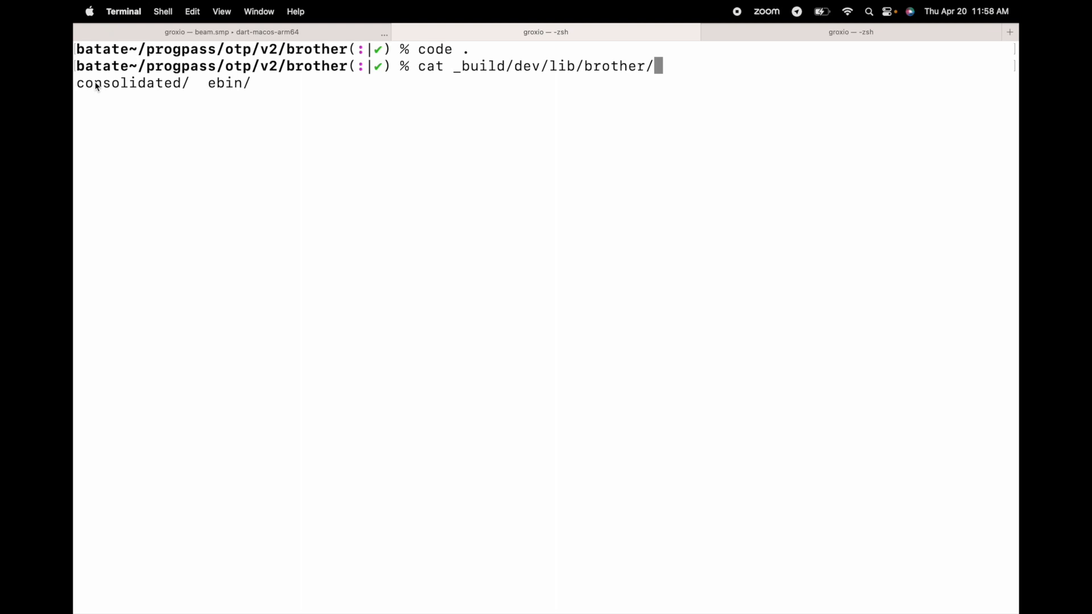
Step: Tab-complete into ebin and list its files, pointing out Elixir.Brother.Application.beam
{"action": "double_click", "coordinate": [129, 83]}
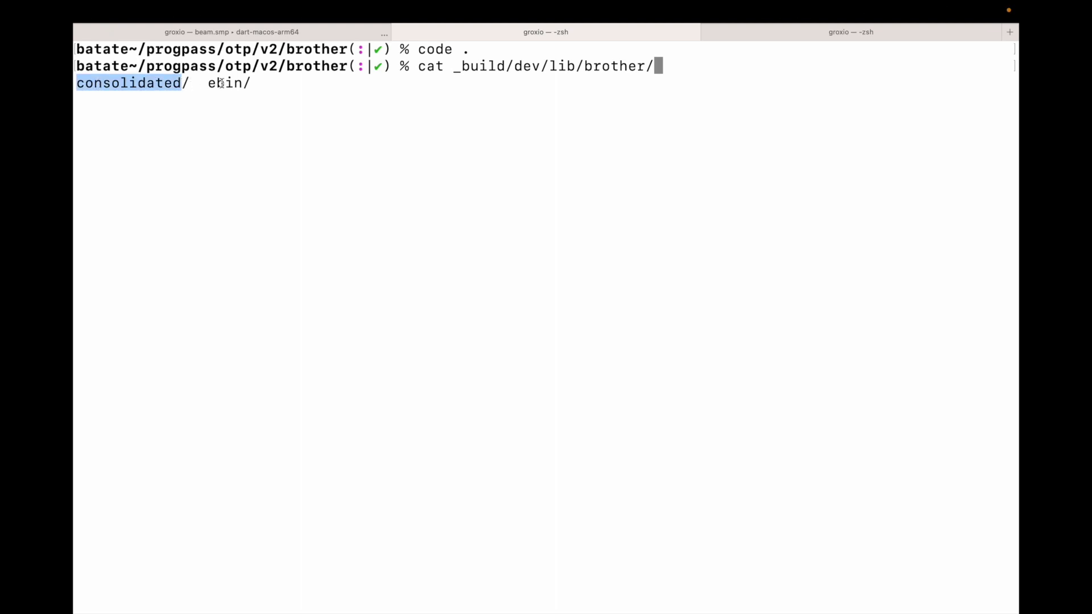
{"action": "type", "text": "ebin/"}
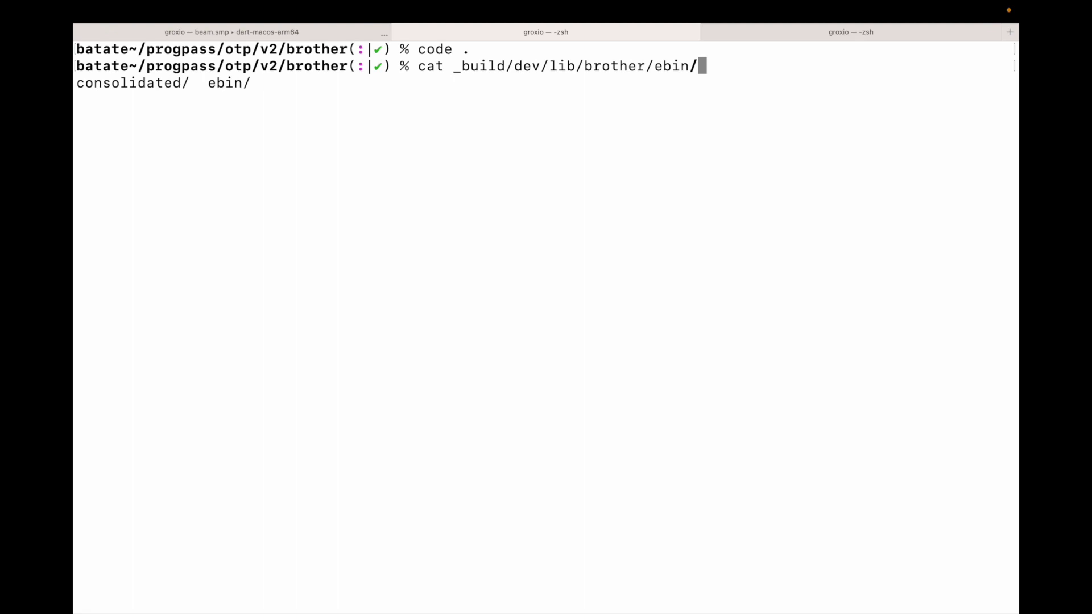
{"action": "key", "text": "Tab"}
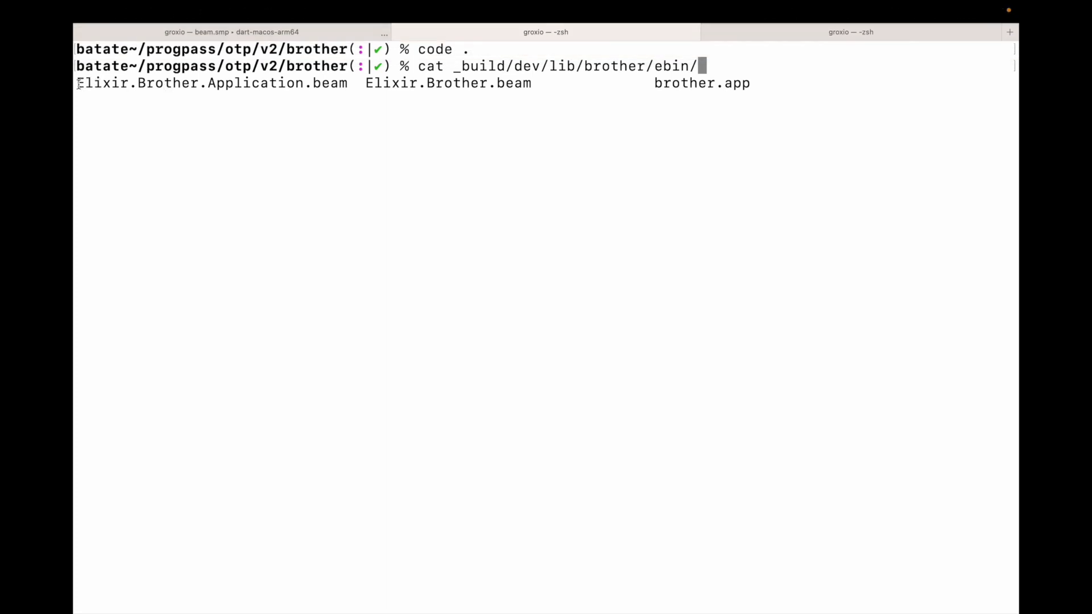
{"action": "double_click", "coordinate": [213, 83]}
{"action": "type", "text": "brother.app"}
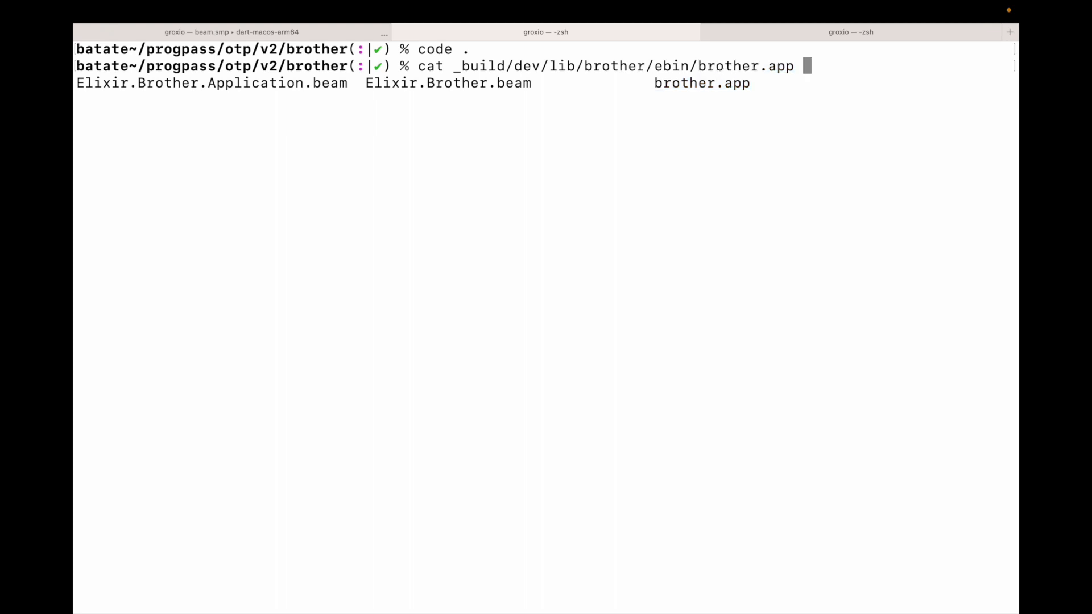
Step: Print brother.app and point out its application keyword, the brother name and the mod entry
{"action": "key", "text": "Return"}
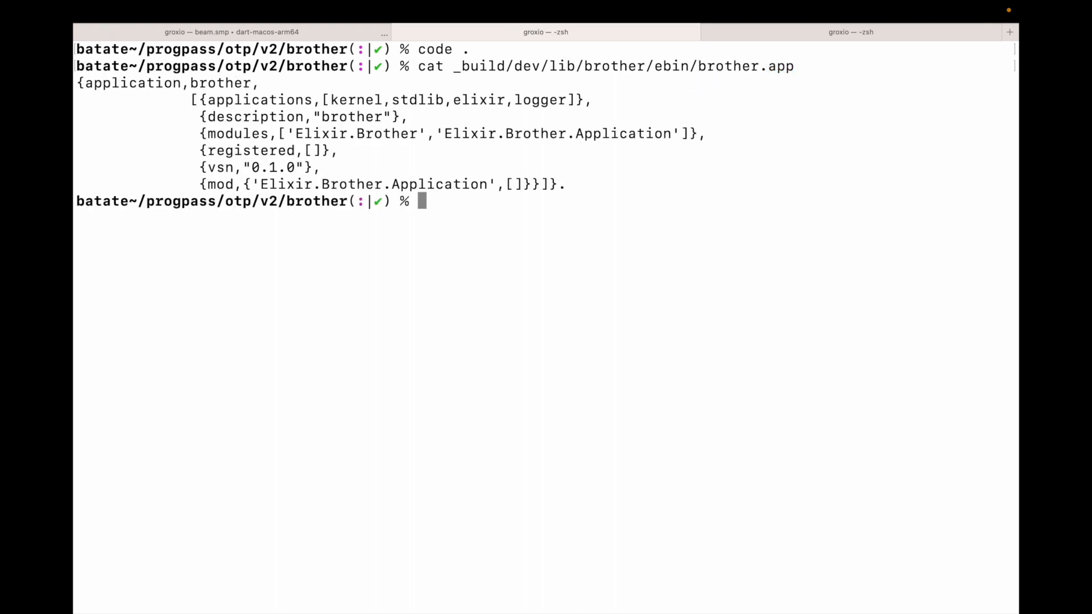
{"action": "mouse_move", "coordinate": [745, 86]}
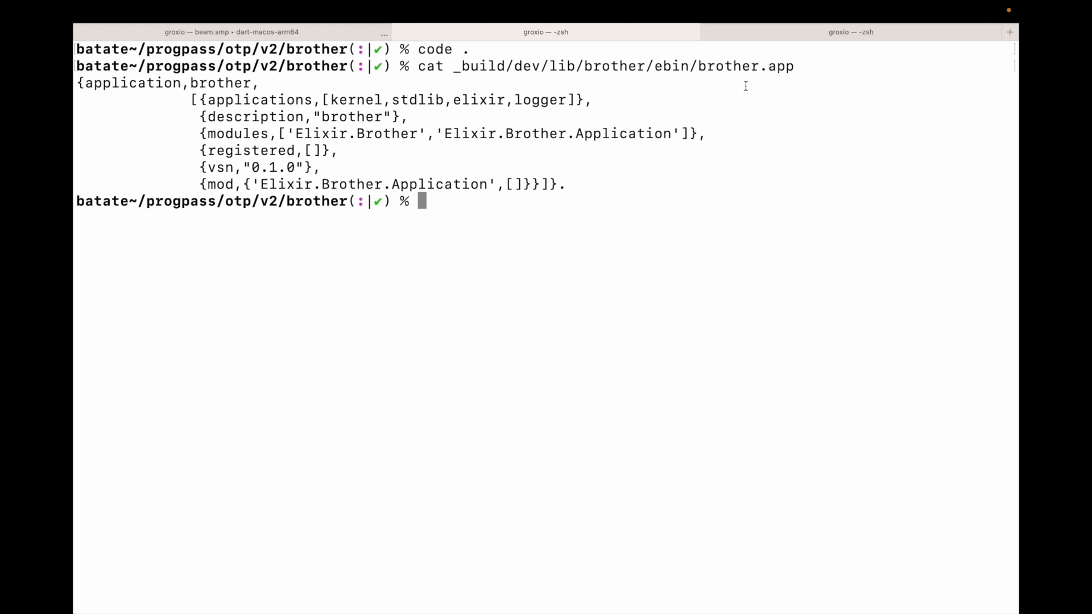
{"action": "mouse_move", "coordinate": [178, 83]}
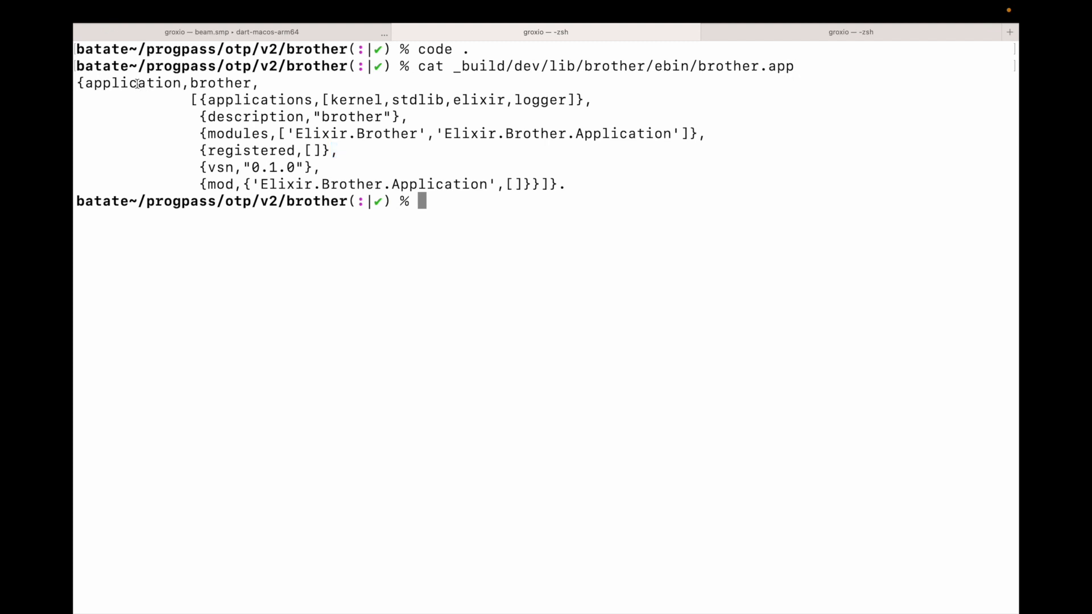
{"action": "double_click", "coordinate": [132, 83]}
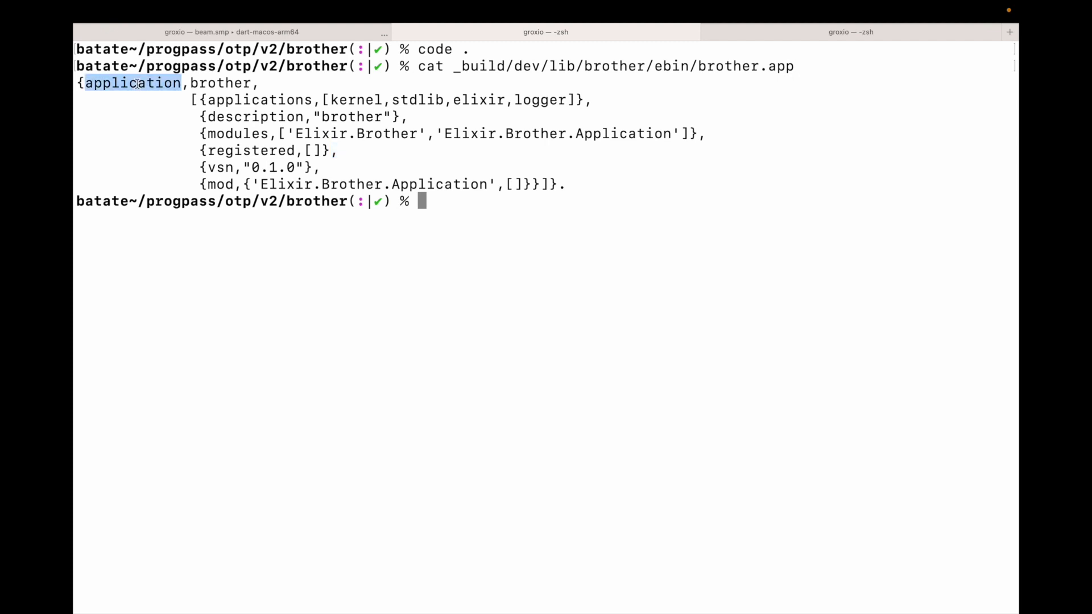
{"action": "double_click", "coordinate": [220, 83]}
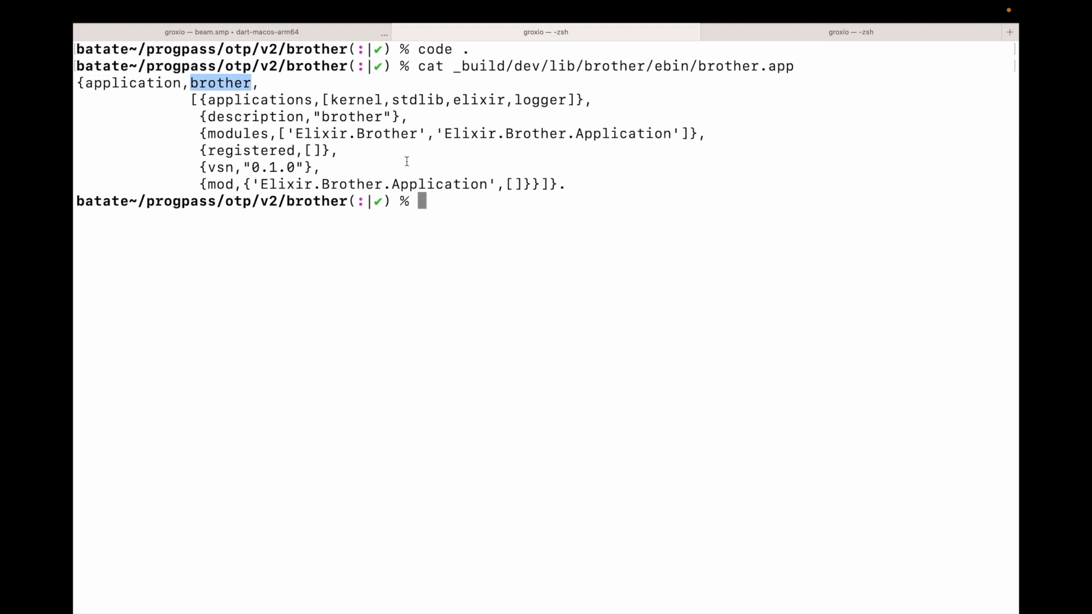
{"action": "mouse_move", "coordinate": [254, 150]}
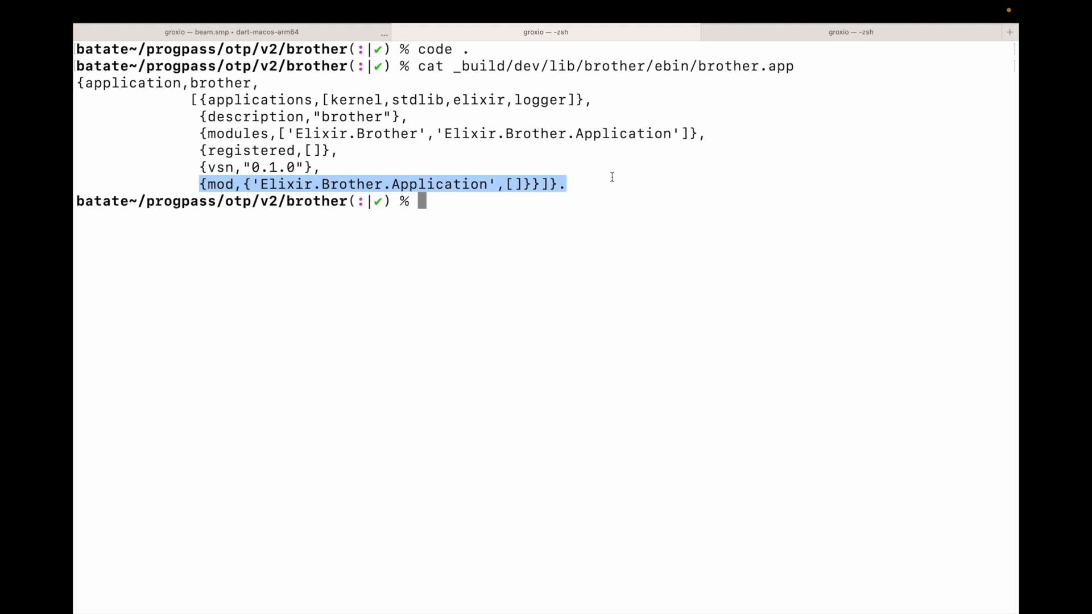
{"action": "double_click", "coordinate": [219, 184]}
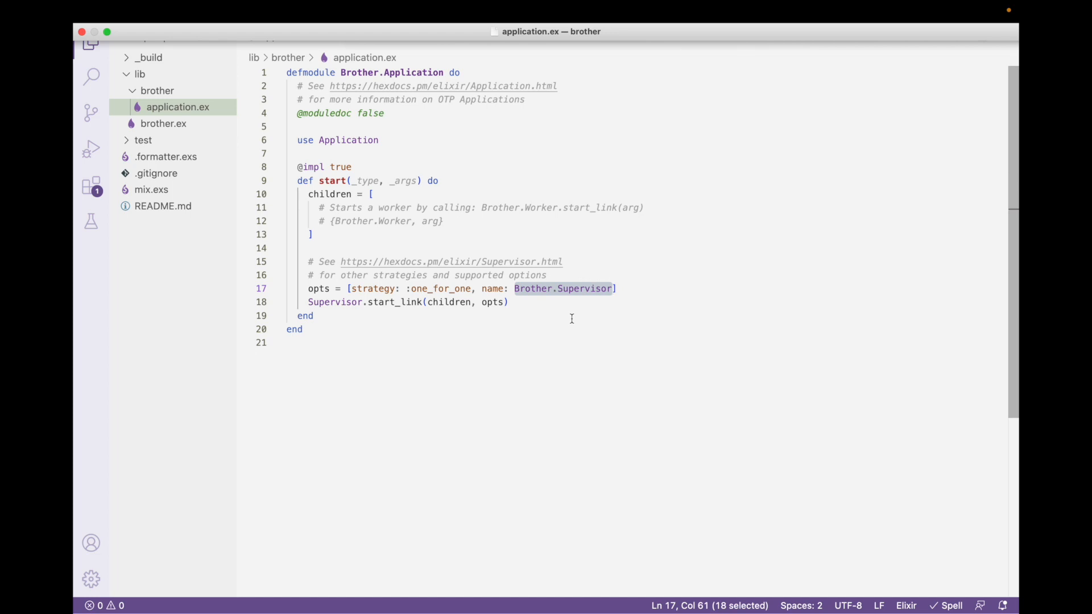
{"action": "mouse_move", "coordinate": [561, 313]}
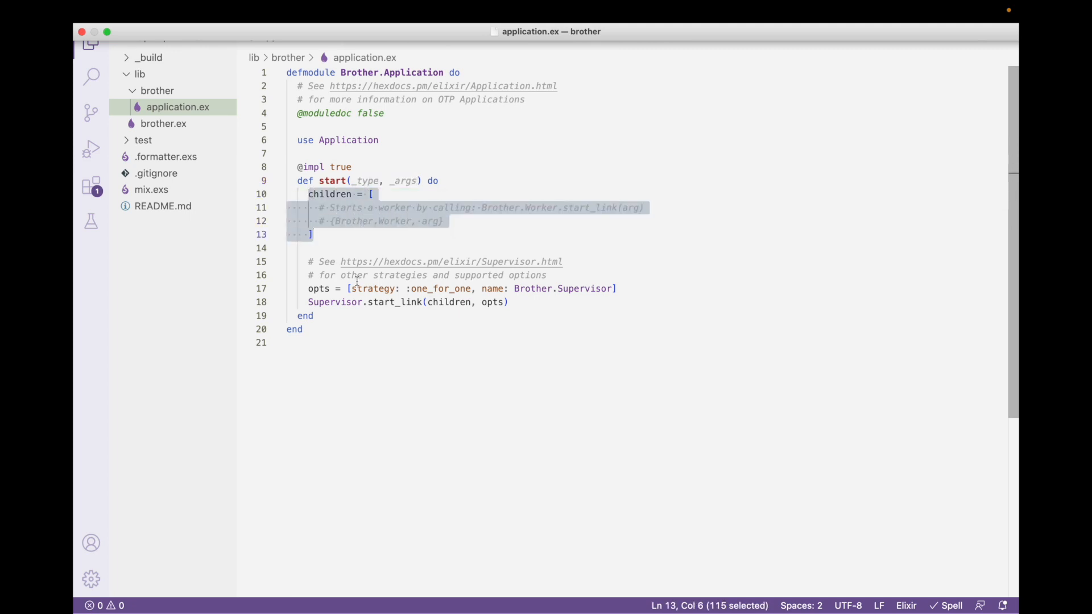
Step: Replace Brother.Supervisor with the atom :sup in the opts line, then switch to Terminal
{"action": "left_click", "coordinate": [514, 288]}
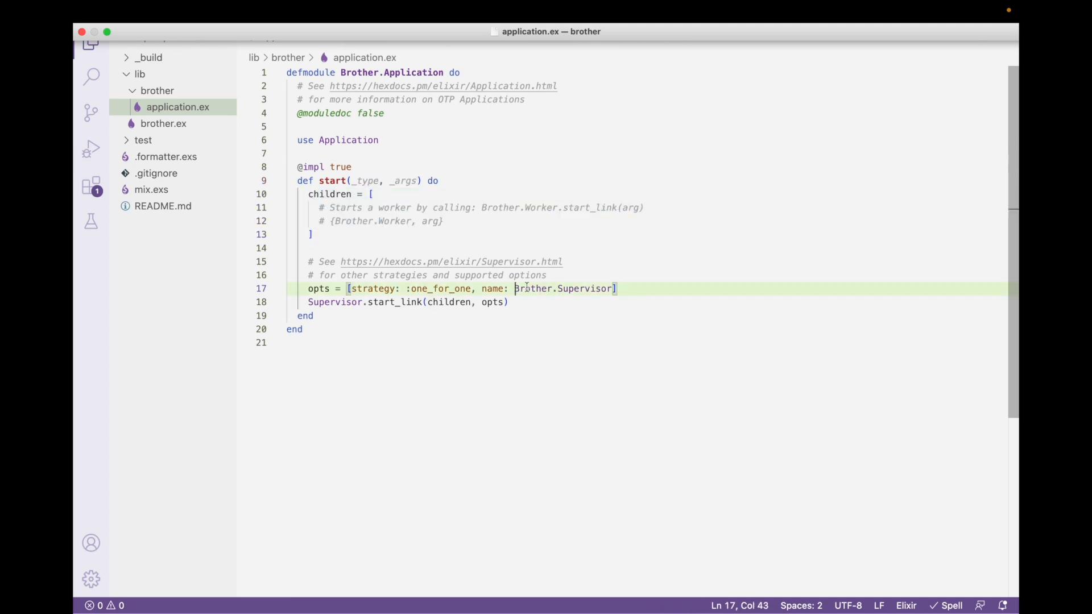
{"action": "double_click", "coordinate": [564, 288]}
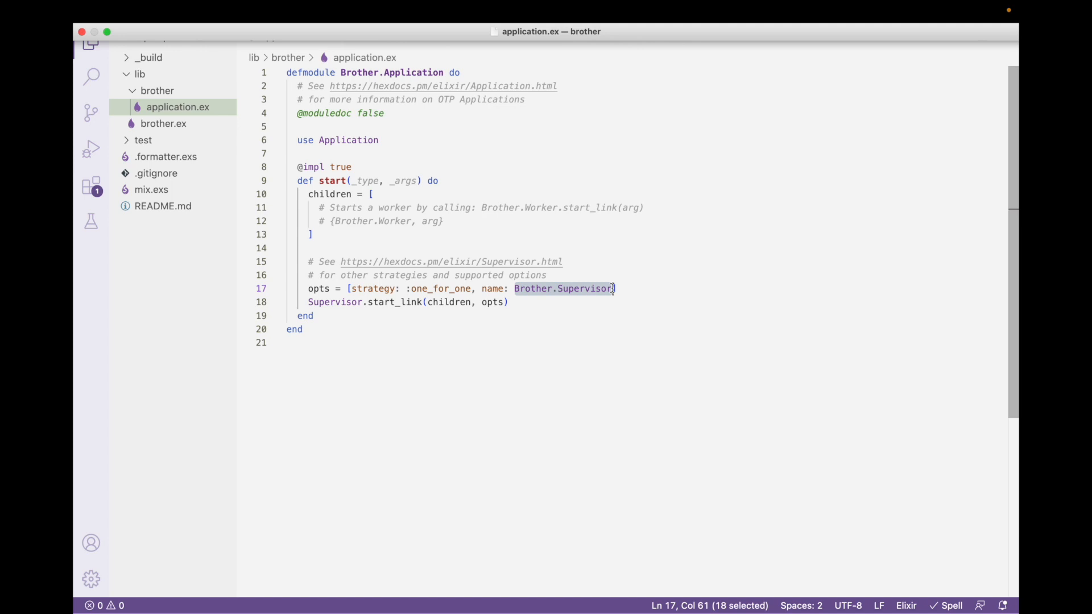
{"action": "type", "text": ":su"}
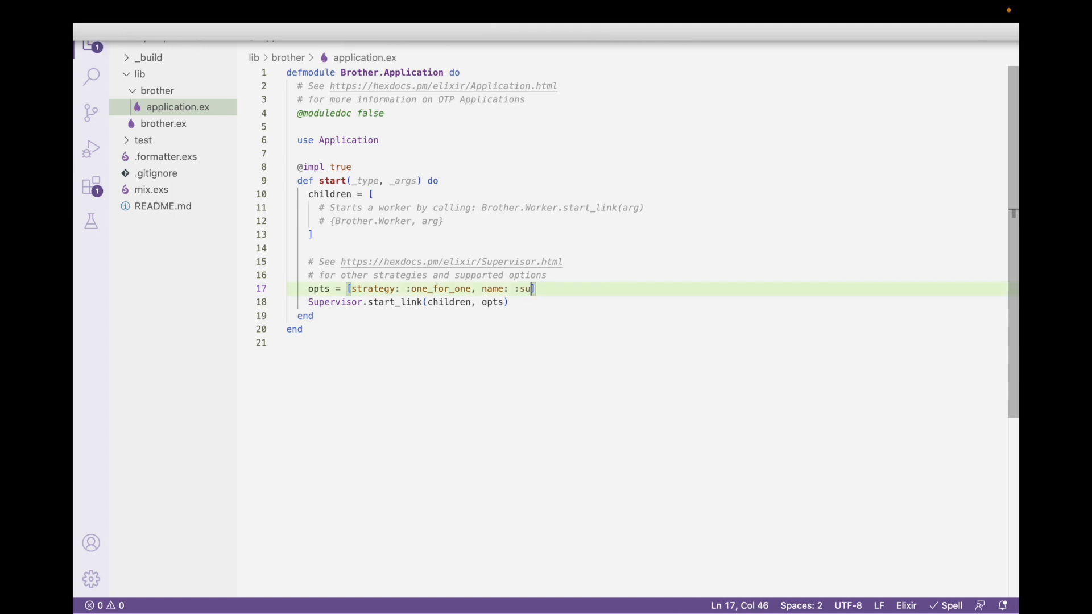
{"action": "type", "text": "p"}
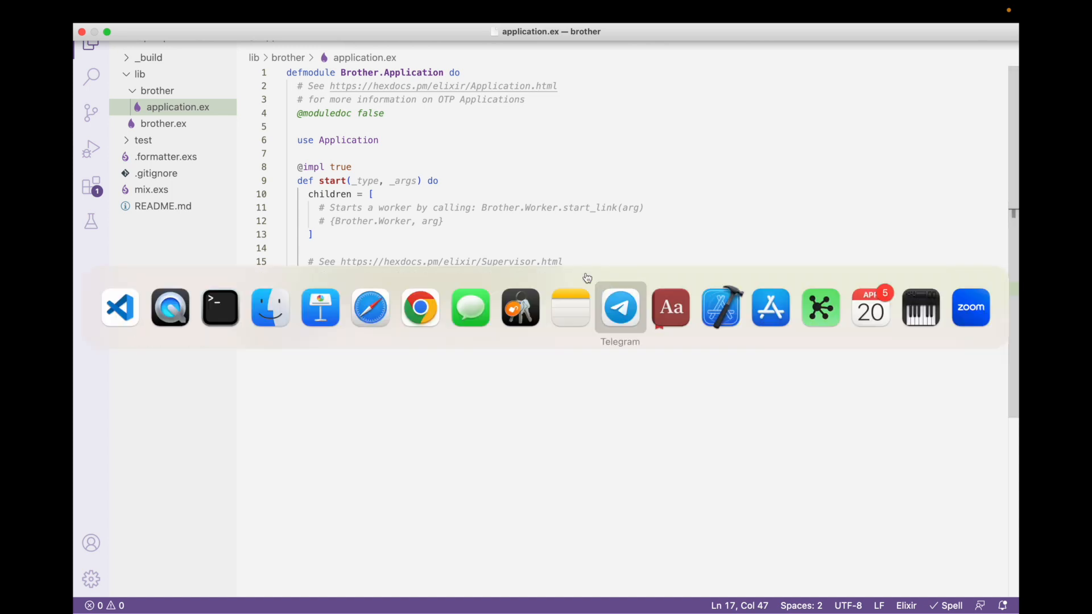
{"action": "left_click", "coordinate": [219, 307]}
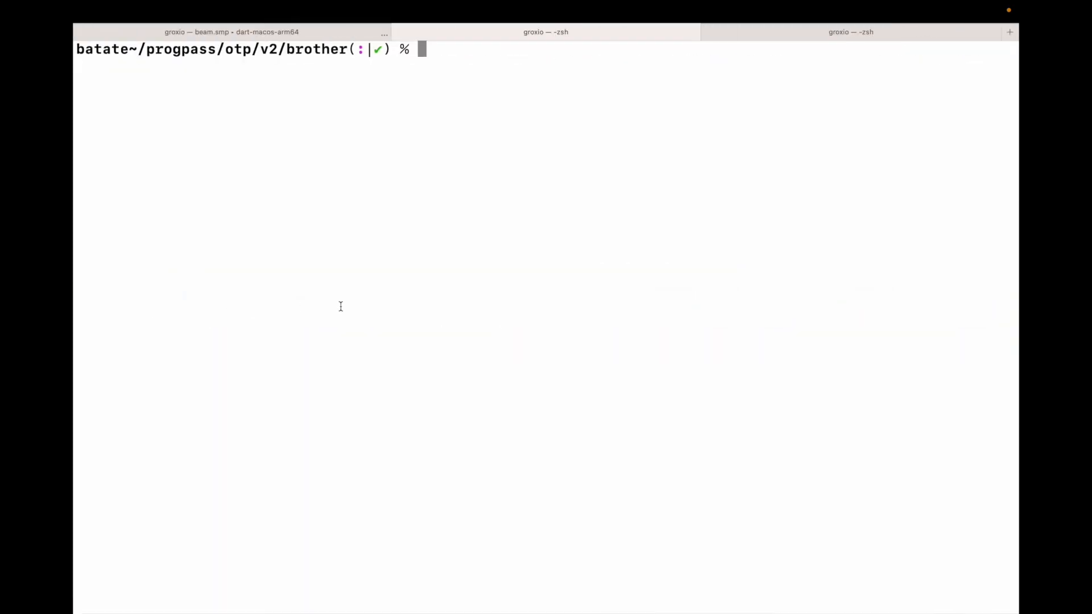
Step: Start iex with the project and run :sup |> GenServer.whereis |> Process.alive?
{"action": "type", "text": "iex -"}
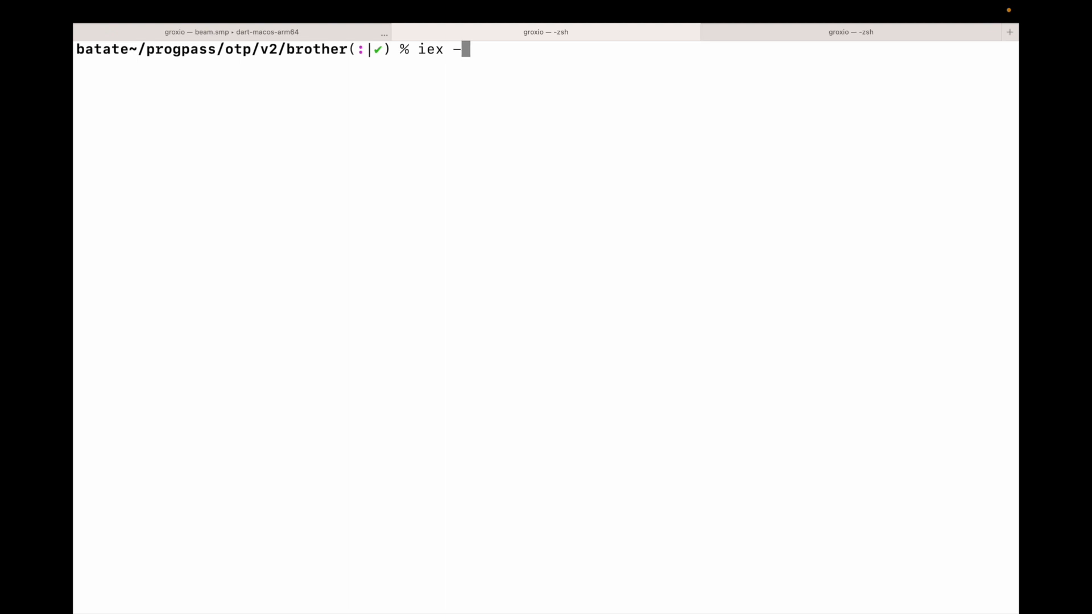
{"action": "key", "text": "Return"}
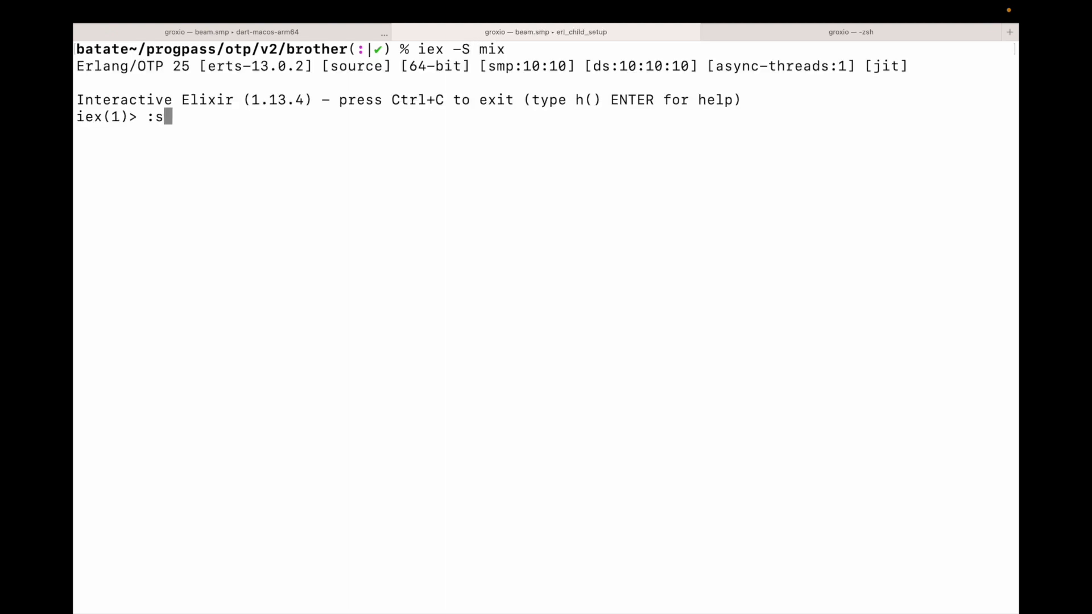
{"action": "type", "text": "up |"}
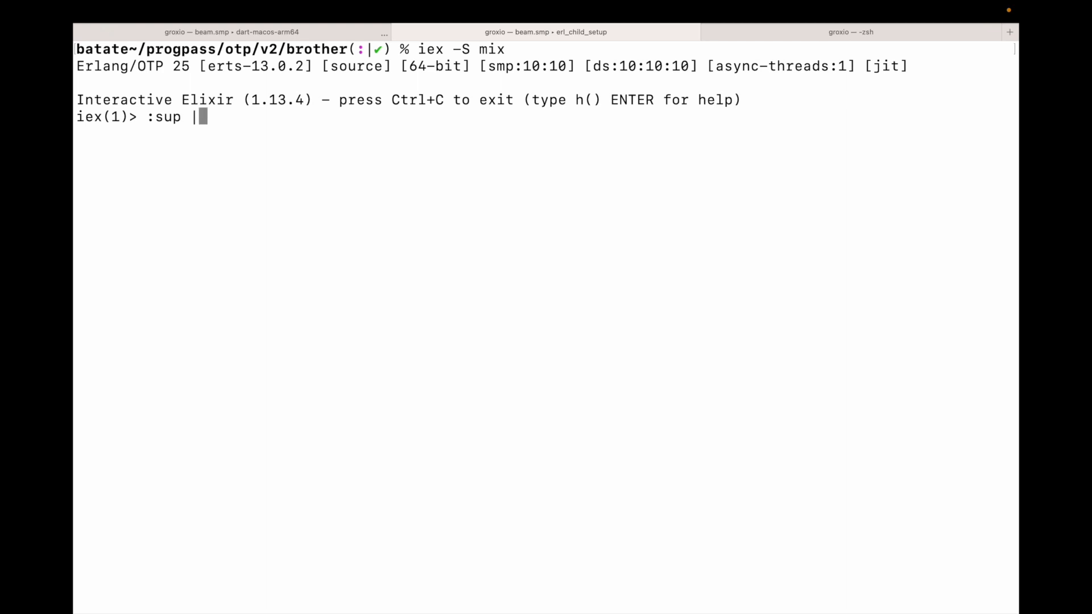
{"action": "type", "text": ">"}
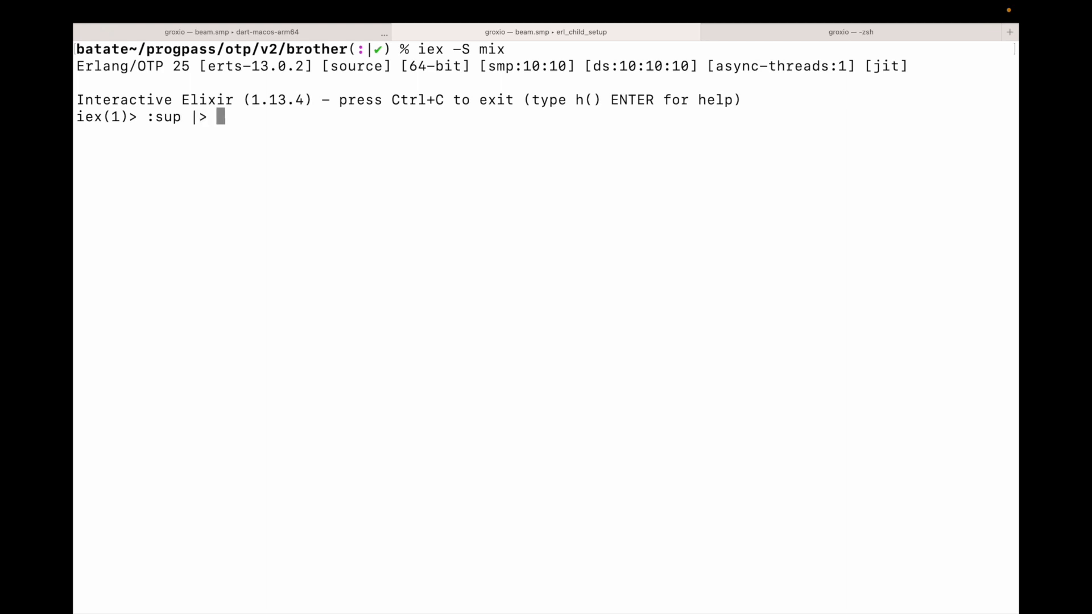
{"action": "type", "text": "GenSer"}
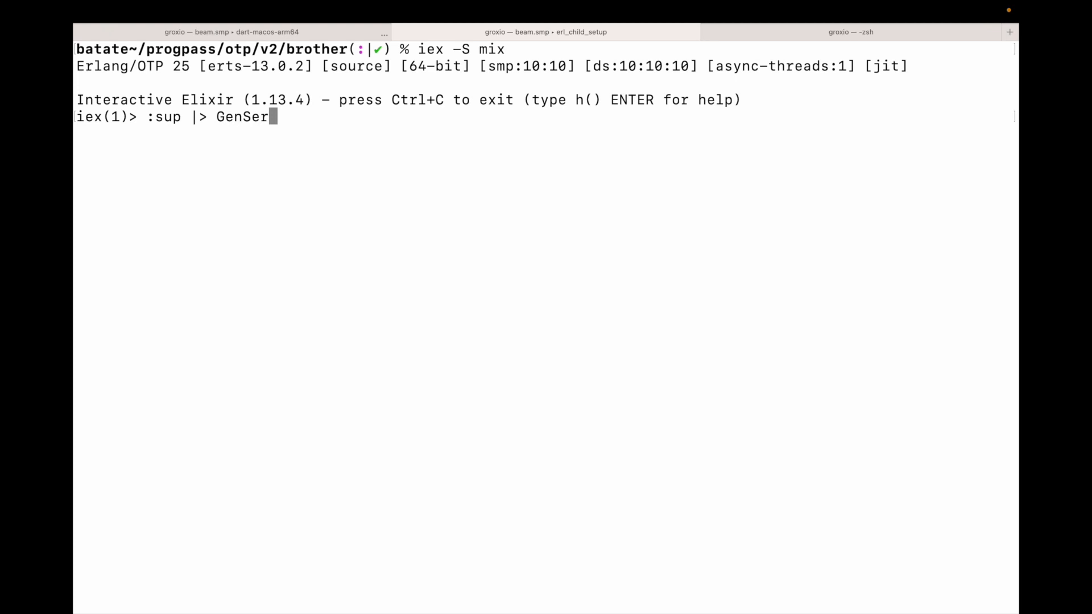
{"action": "type", "text": "ver.whereis"}
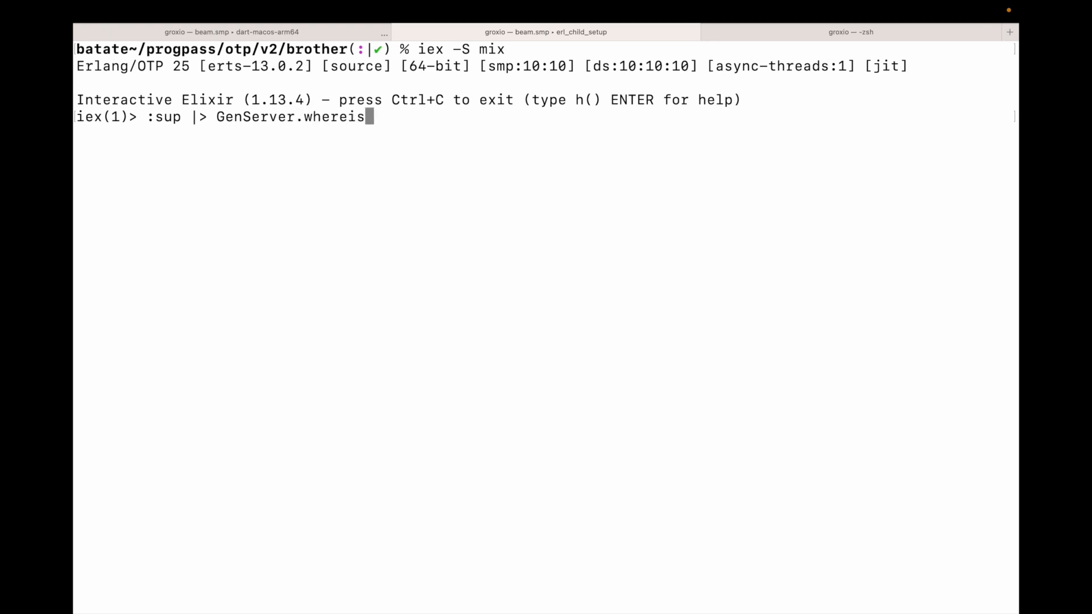
{"action": "key", "text": "Return"}
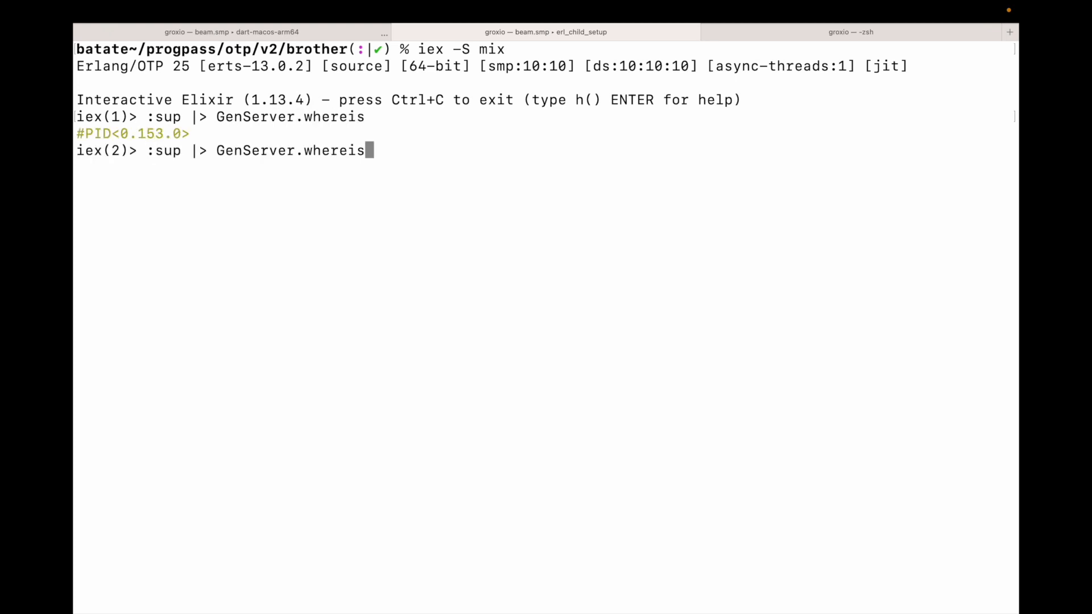
{"action": "type", "text": "|>"}
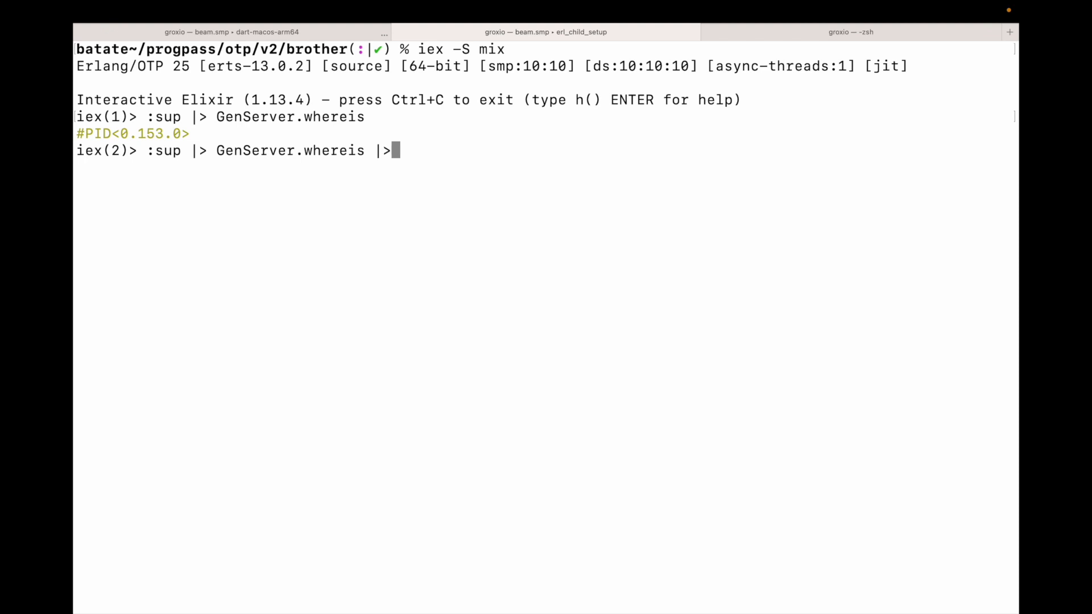
{"action": "type", "text": "Pr"}
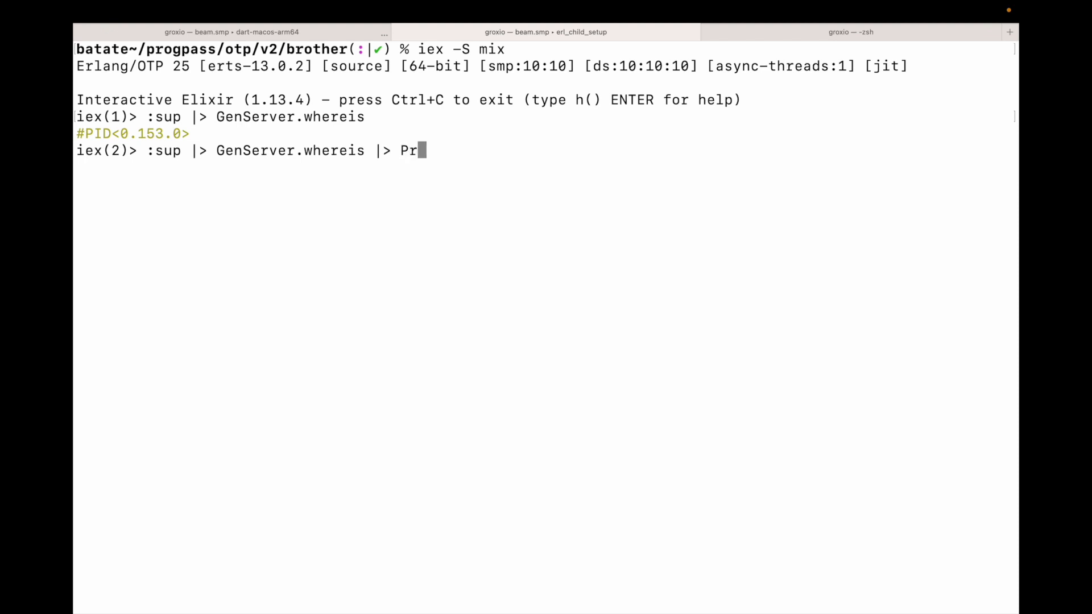
{"action": "type", "text": "ocess.a"}
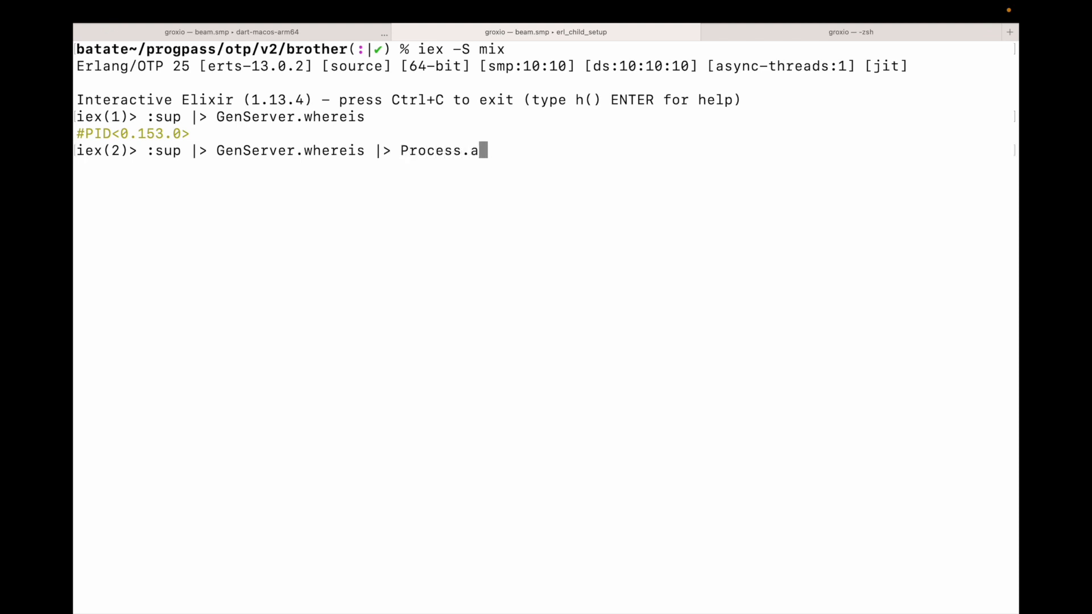
{"action": "key", "text": "Return"}
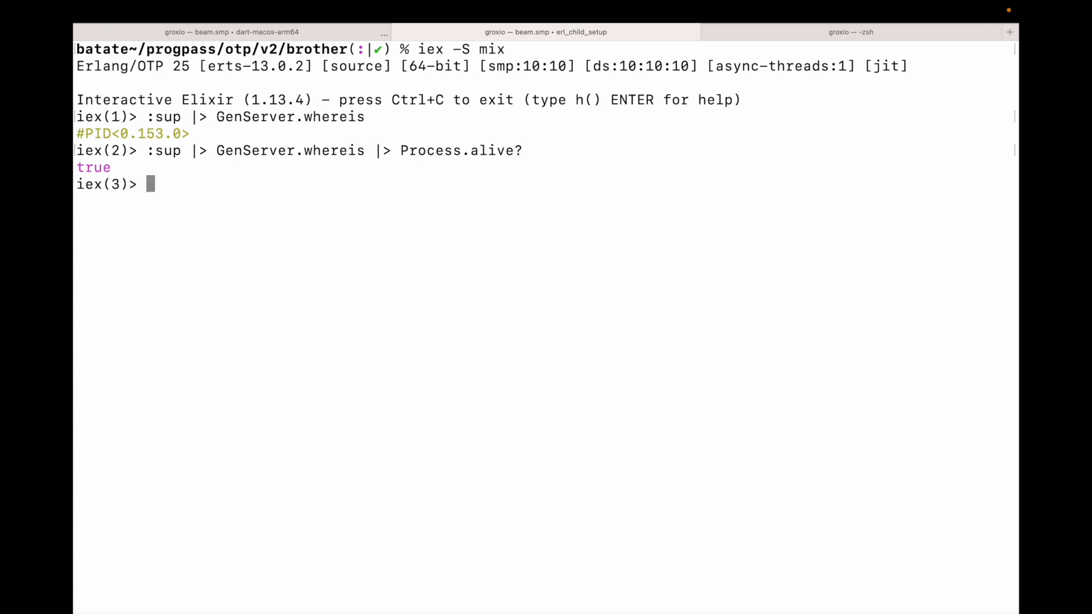
Step: Run Supervisor.which_children :sup to see the empty child list, then quit iex with Ctrl+C
{"action": "type", "text": "Sup"}
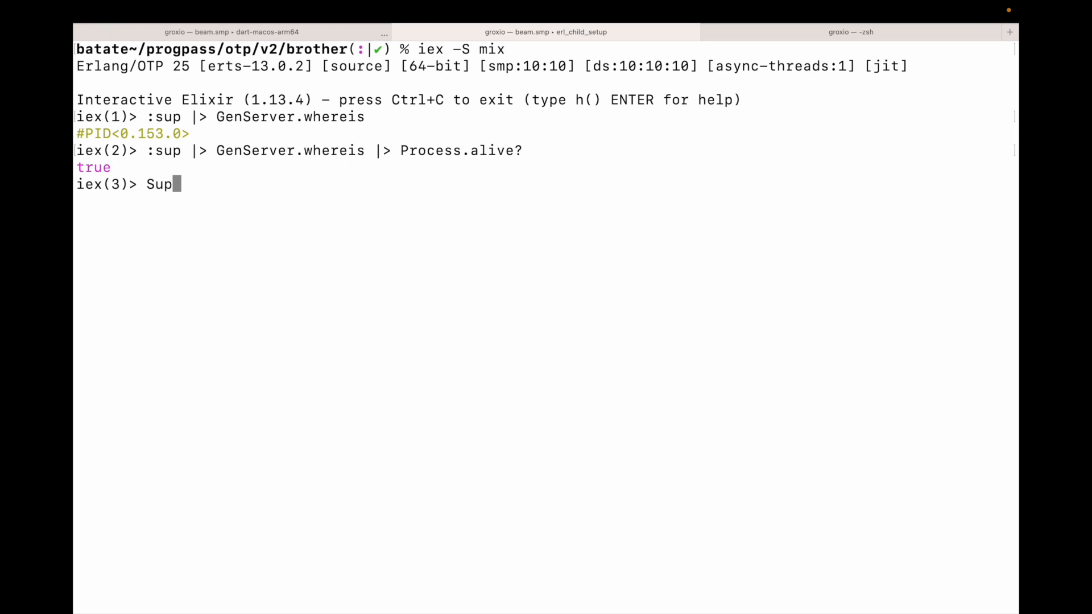
{"action": "type", "text": "ervisor."}
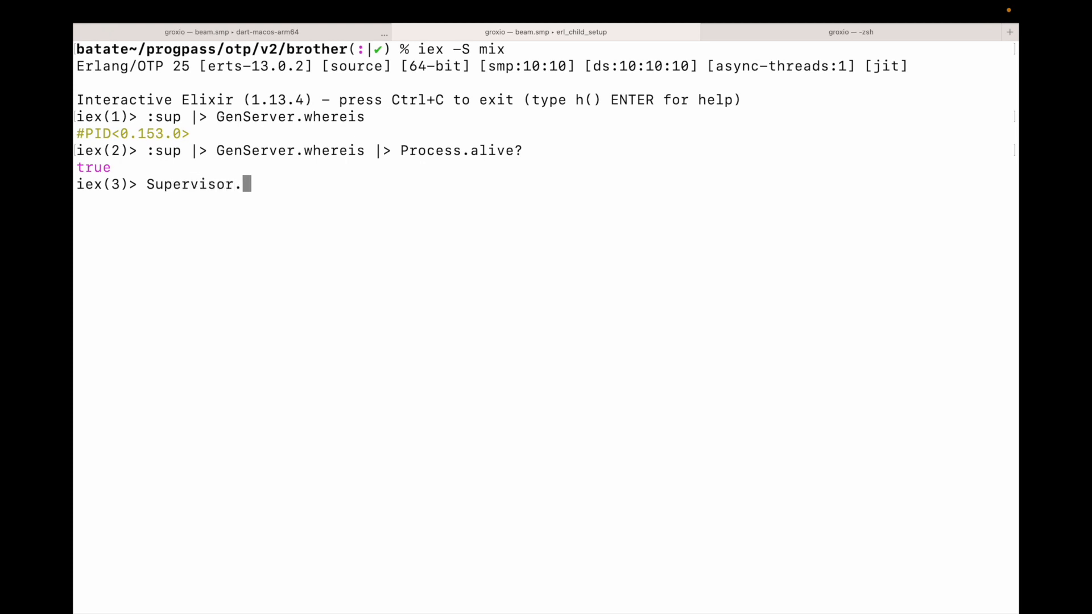
{"action": "key", "text": "Tab"}
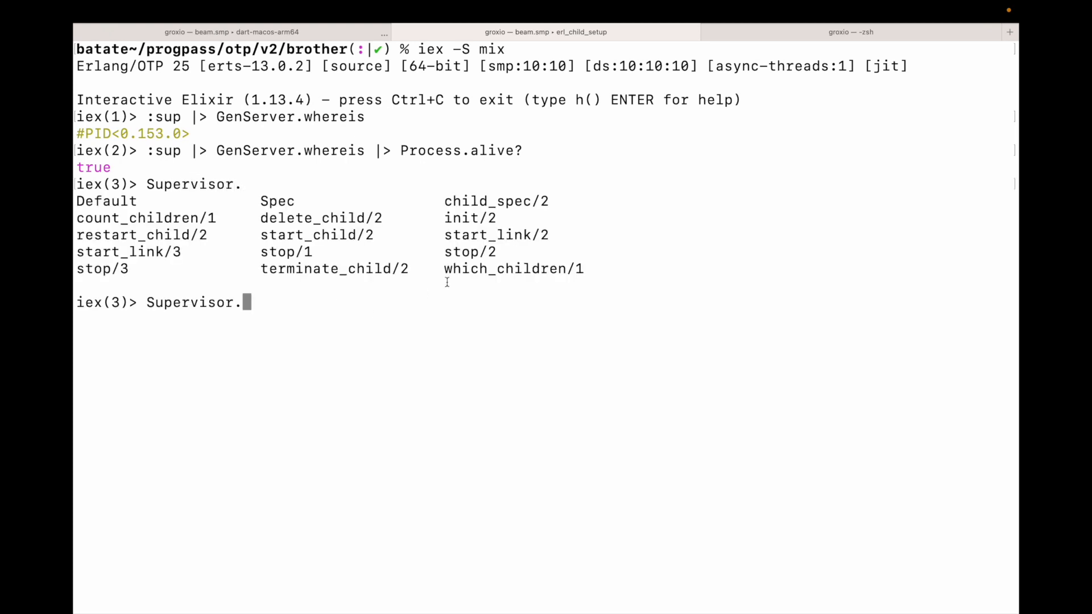
{"action": "type", "text": "which_children :sup"}
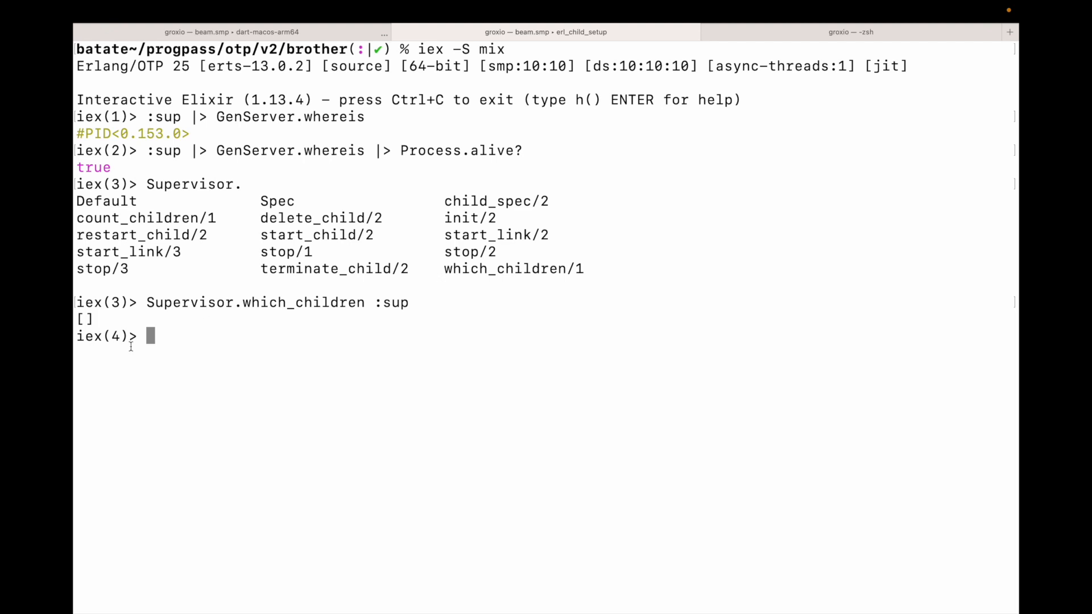
{"action": "key", "text": "ctrl+c"}
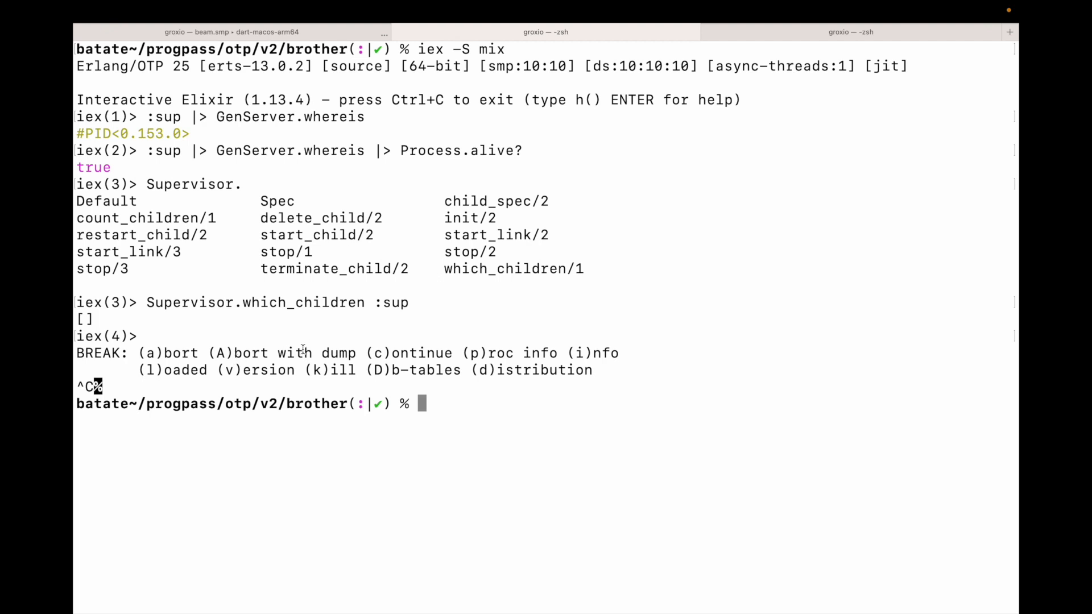
{"action": "mouse_move", "coordinate": [286, 605]}
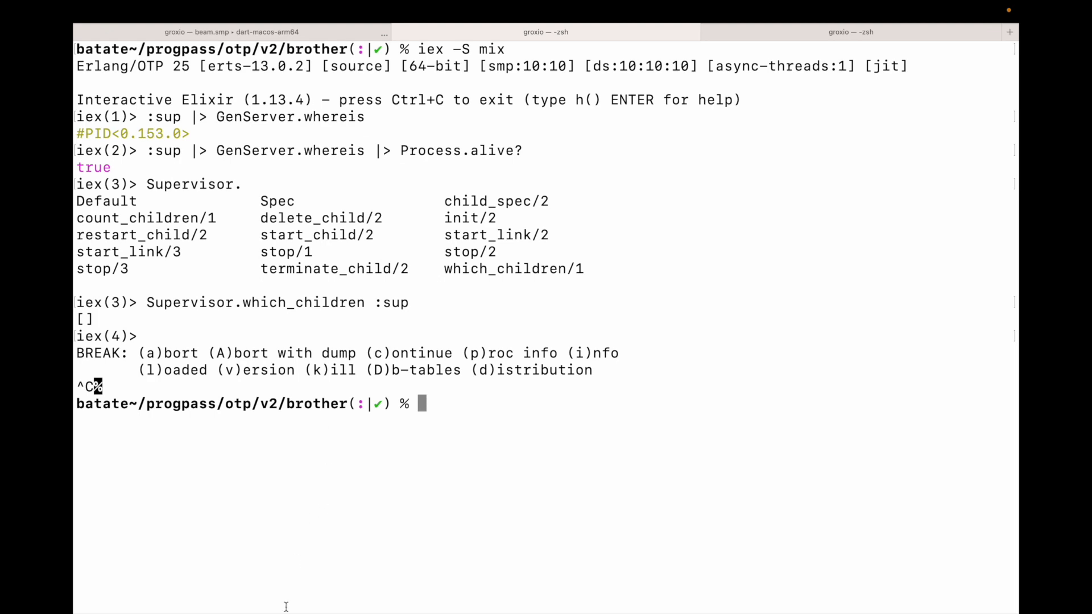
{"action": "mouse_move", "coordinate": [170, 307]}
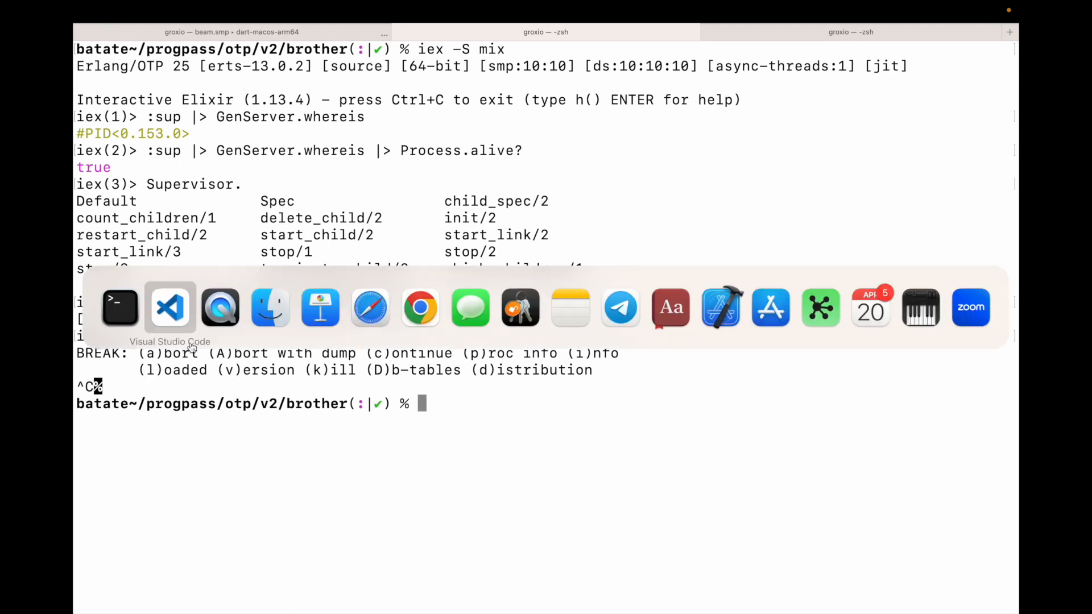
Step: In brother.ex, use GenServer and write start_link(arg) calling GenServer.start_link(__MODULE__, arg)
{"action": "left_click", "coordinate": [170, 307]}
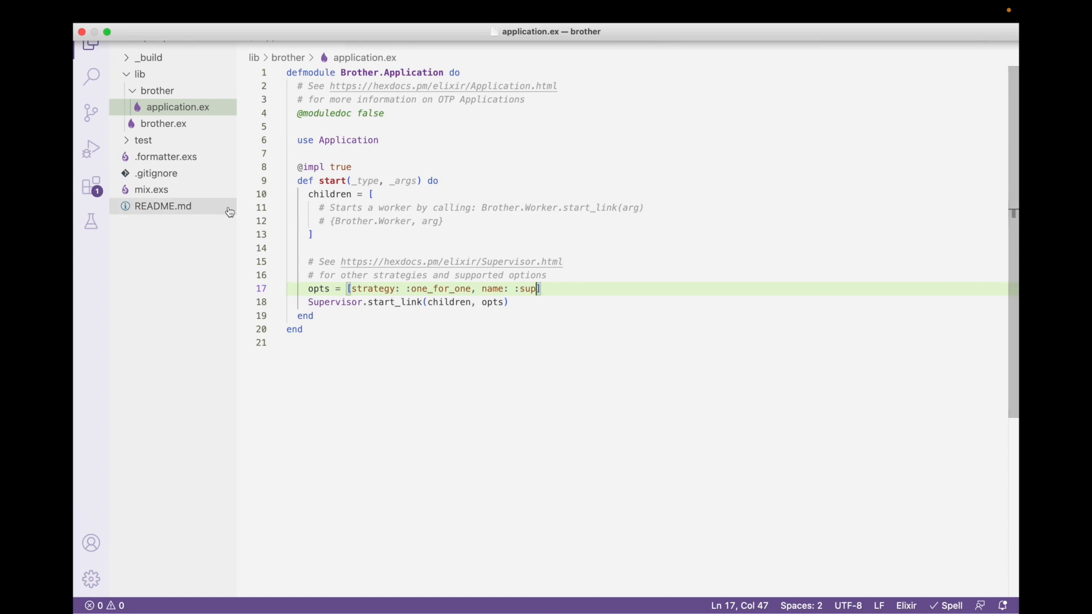
{"action": "left_click", "coordinate": [164, 123]}
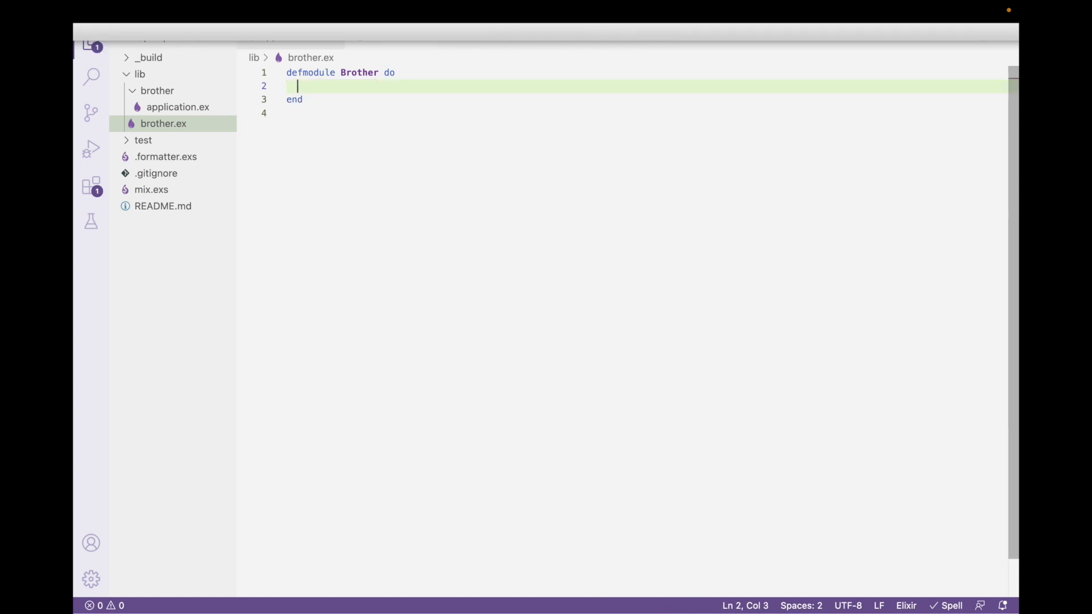
{"action": "type", "text": "use GenServer"}
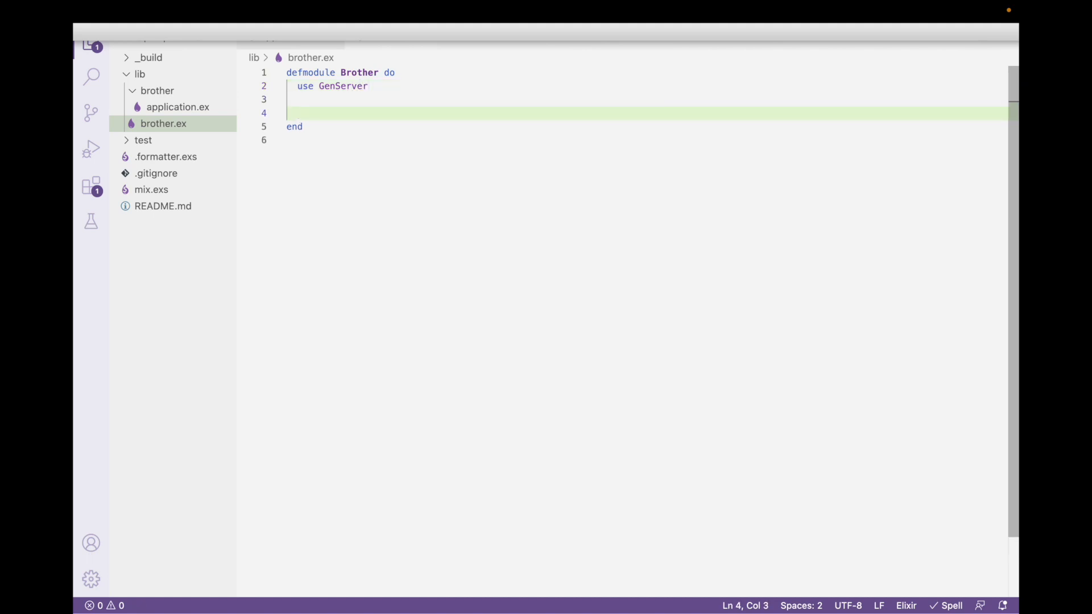
{"action": "type", "text": "def st"}
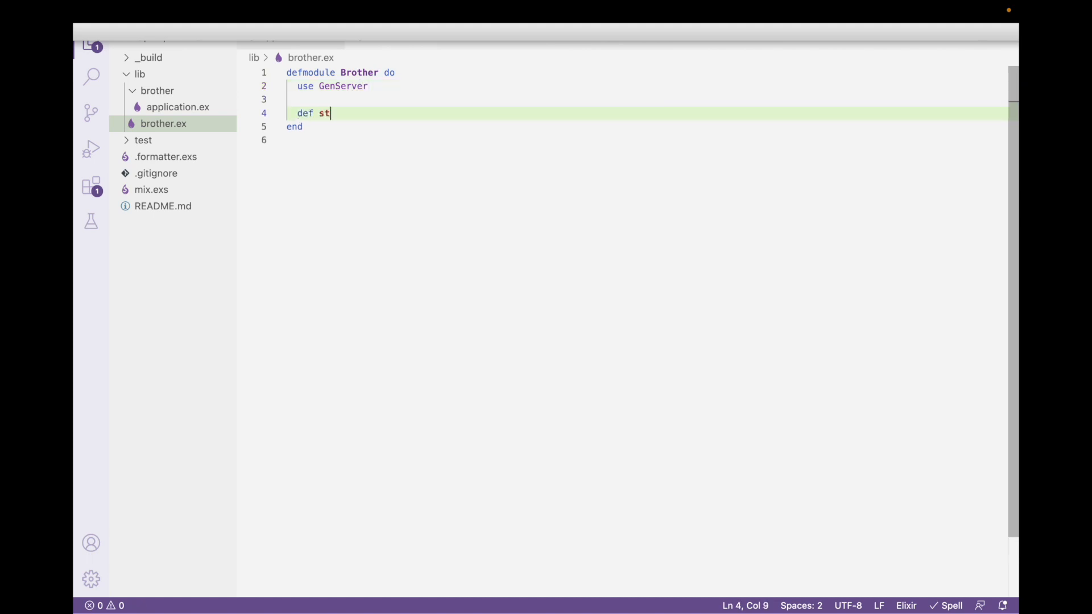
{"action": "type", "text": "art_link"}
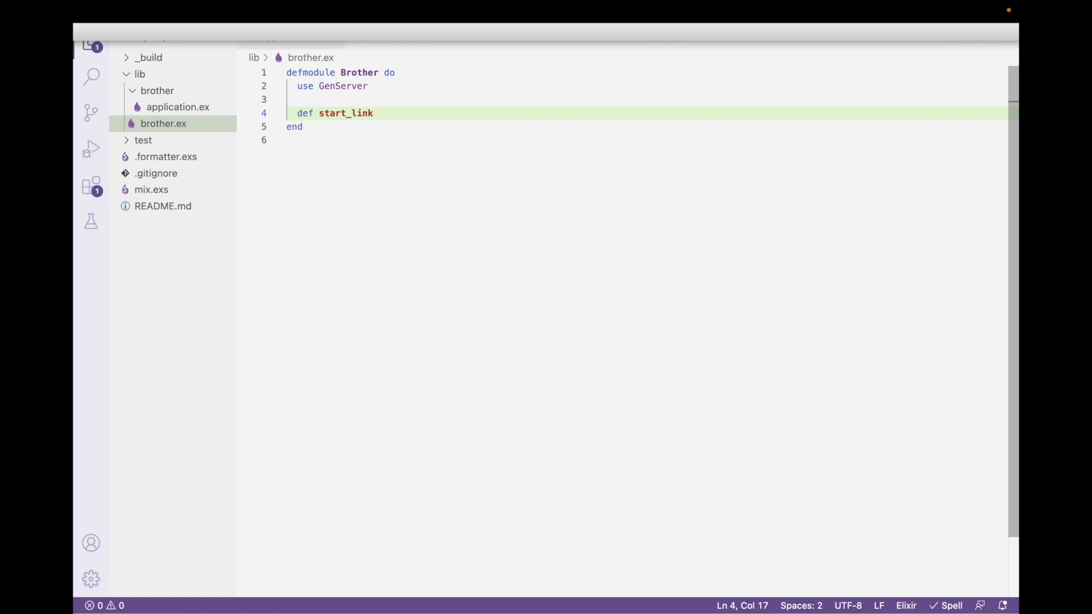
{"action": "type", "text": "()"}
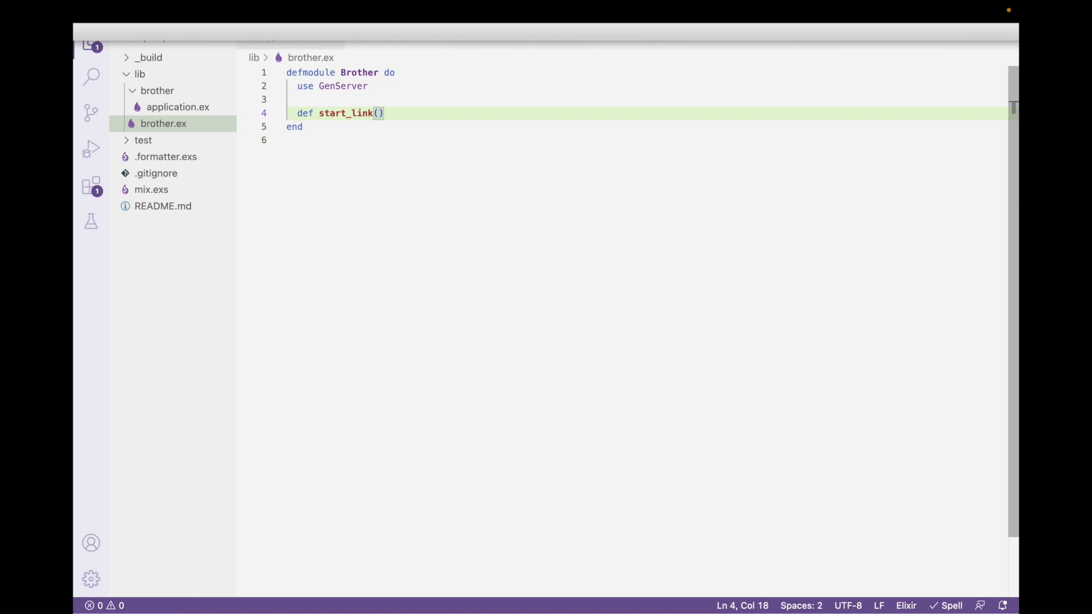
{"action": "type", "text": "arg"}
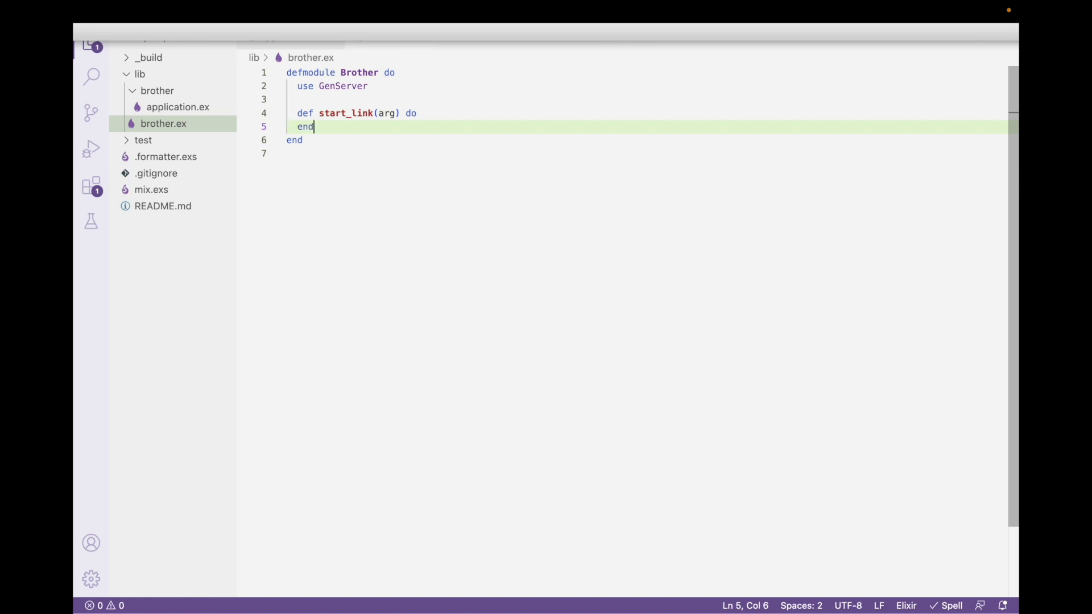
{"action": "left_click", "coordinate": [421, 113]}
{"action": "type", "text": "GenServer.start_l"}
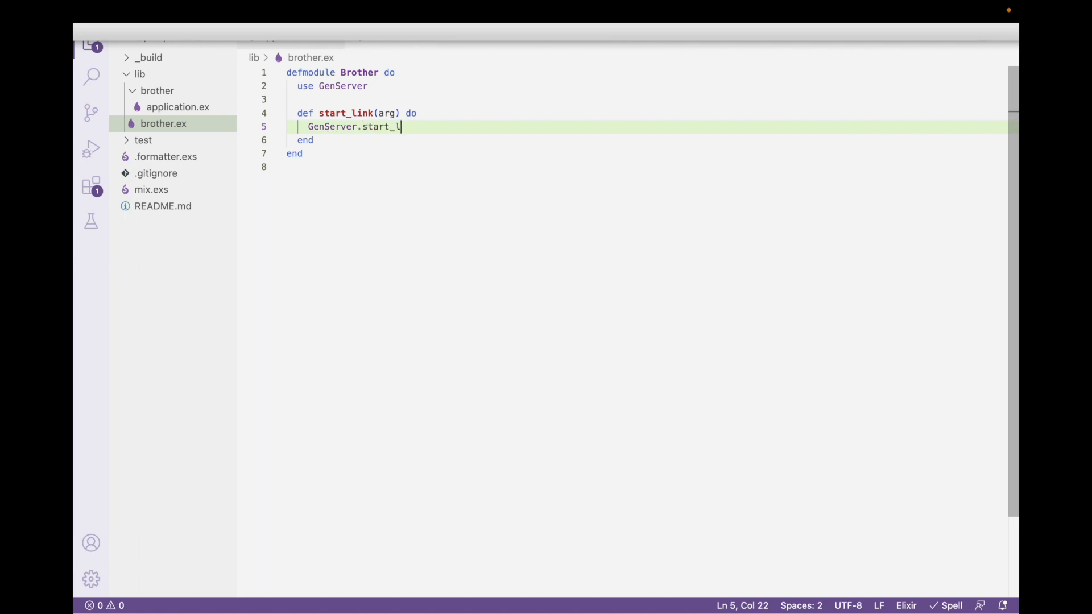
{"action": "type", "text": "ink()"}
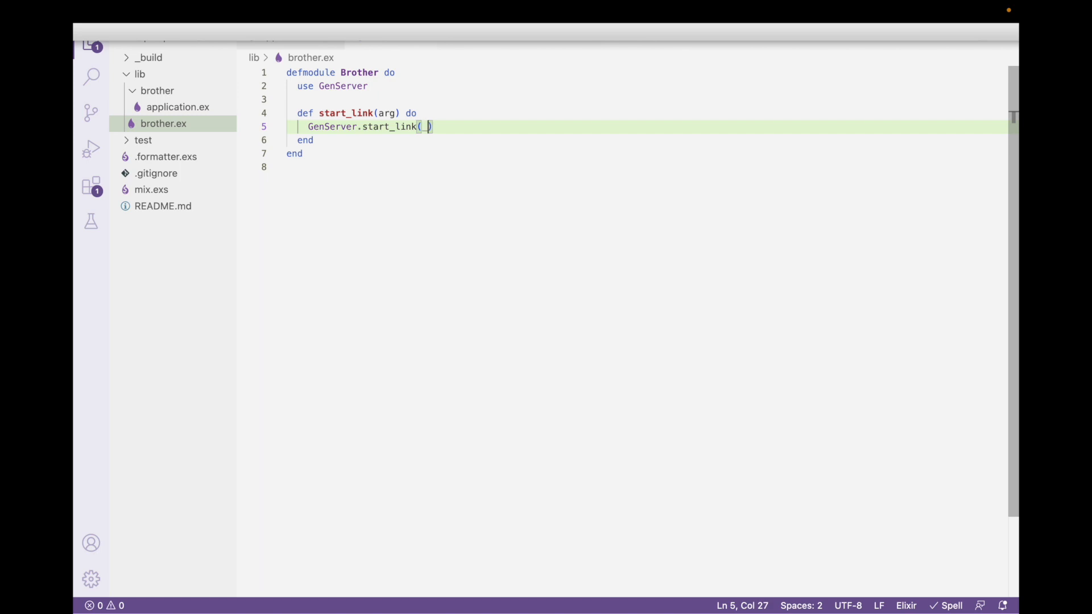
{"action": "type", "text": "_"}
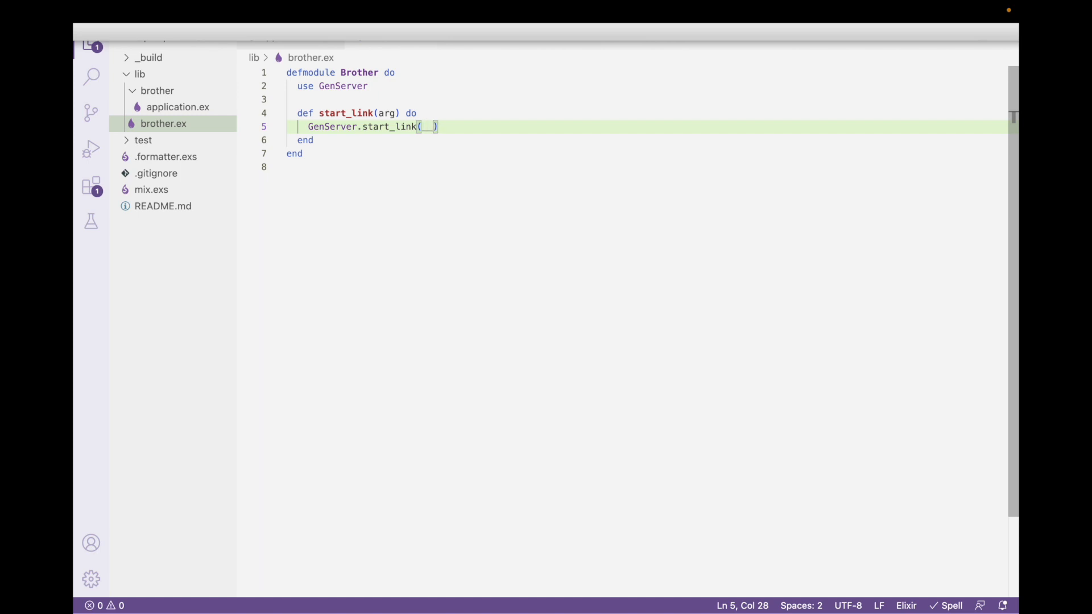
{"action": "type", "text": "__MODULE__"}
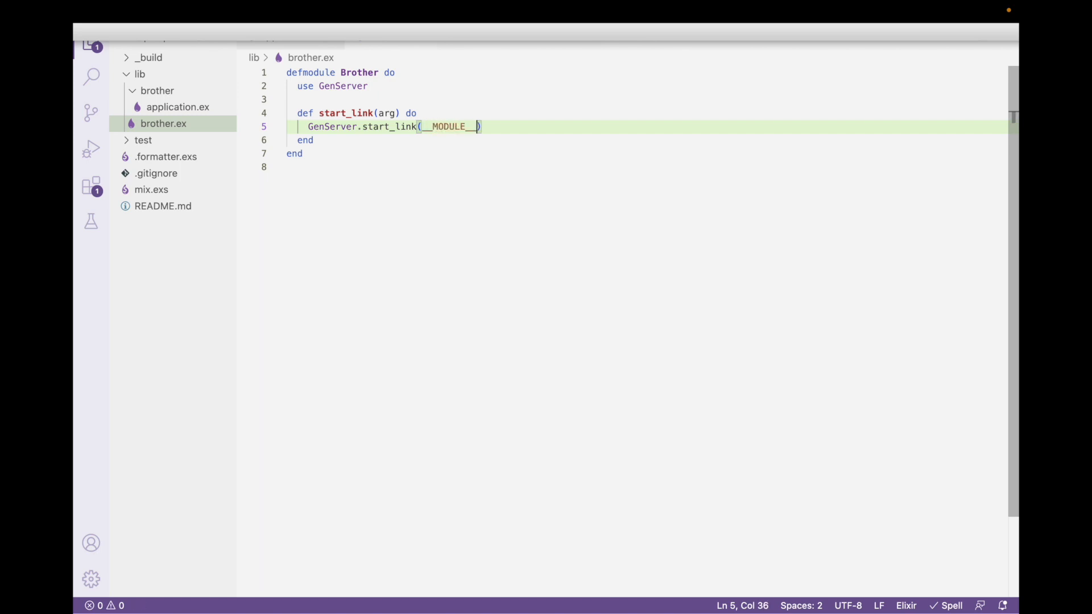
{"action": "type", "text": ","}
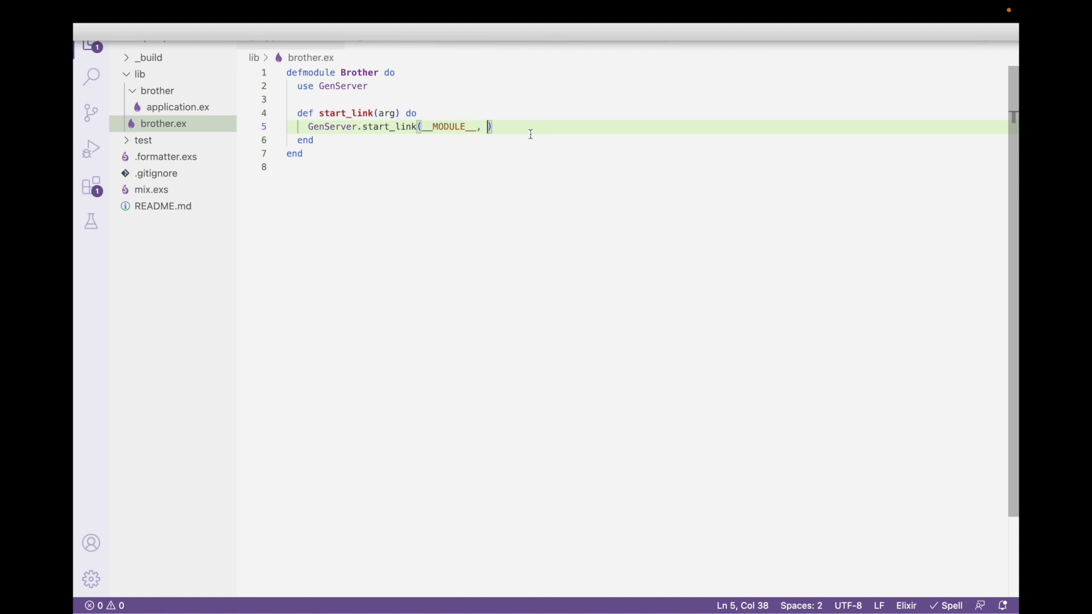
{"action": "type", "text": "arg"}
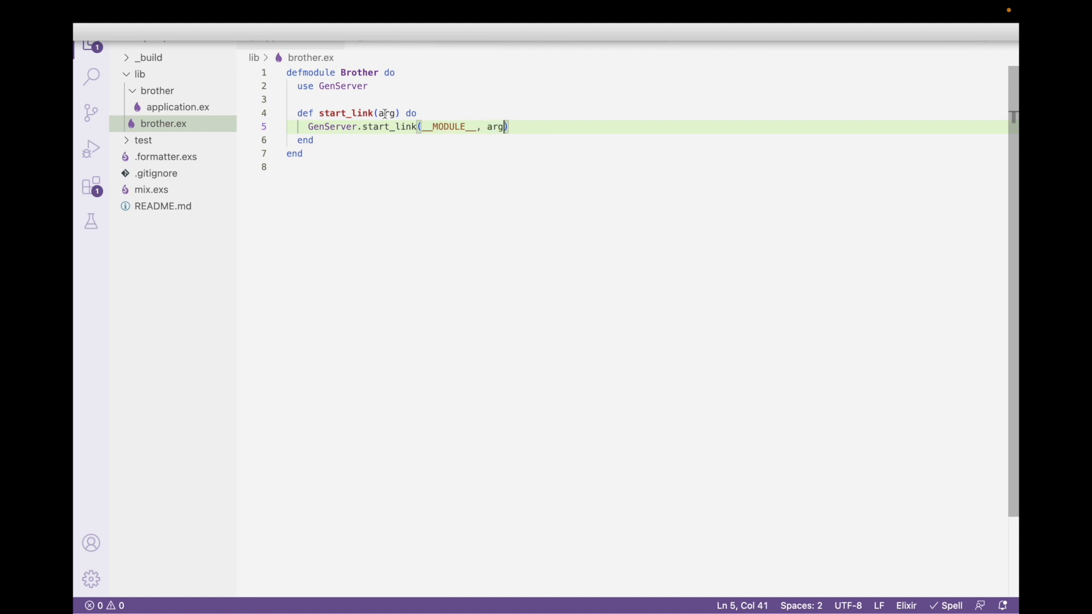
Step: Register the server under name: :big and add a '# client' comment above start_link
{"action": "double_click", "coordinate": [496, 126]}
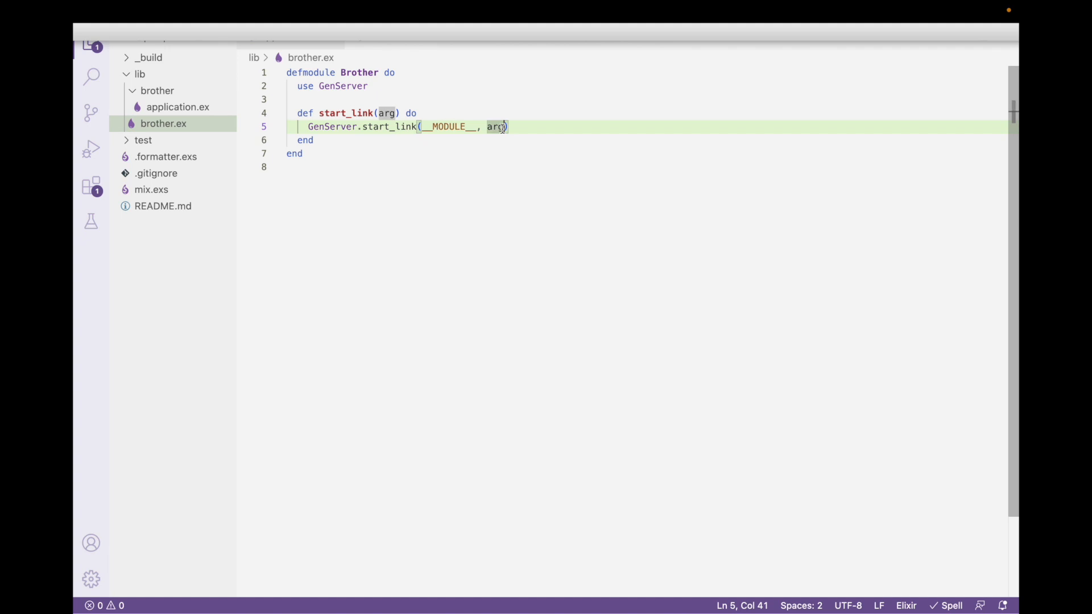
{"action": "type", "text": ", na"}
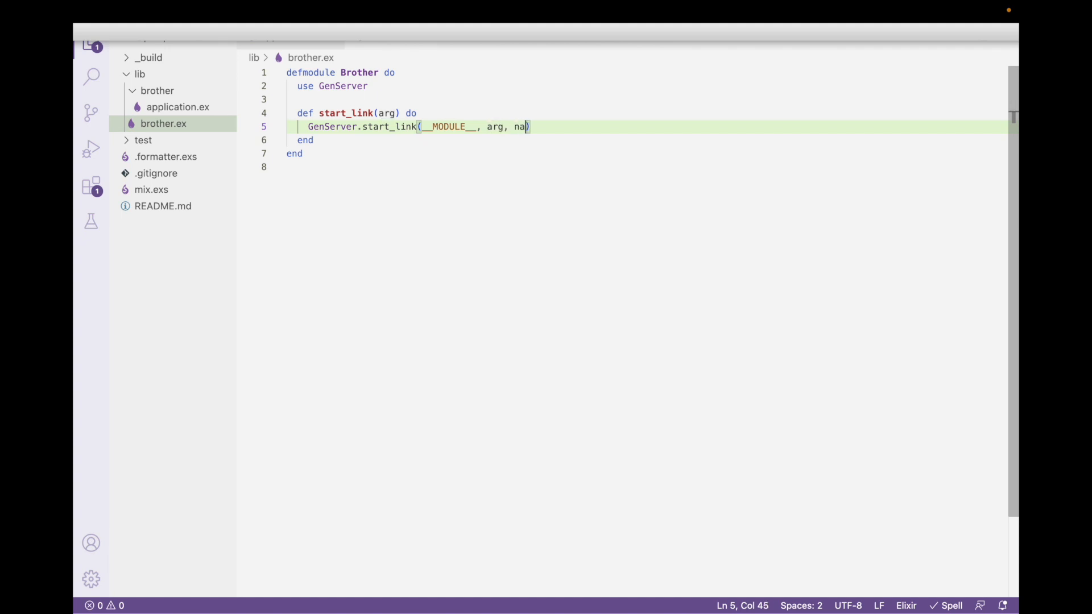
{"action": "type", "text": "me:"}
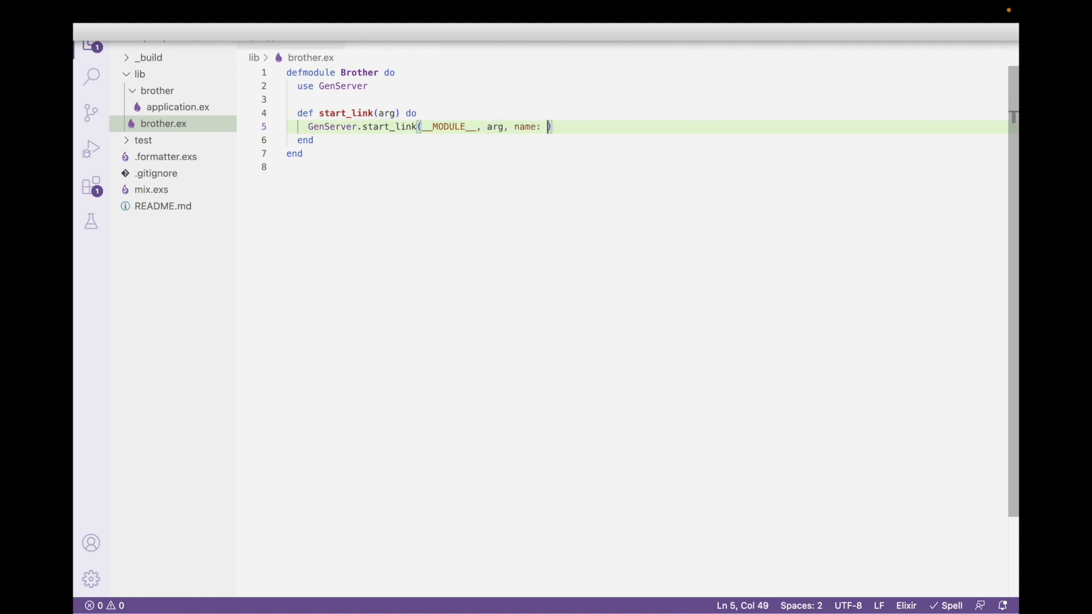
{"action": "type", "text": ":big_brother"}
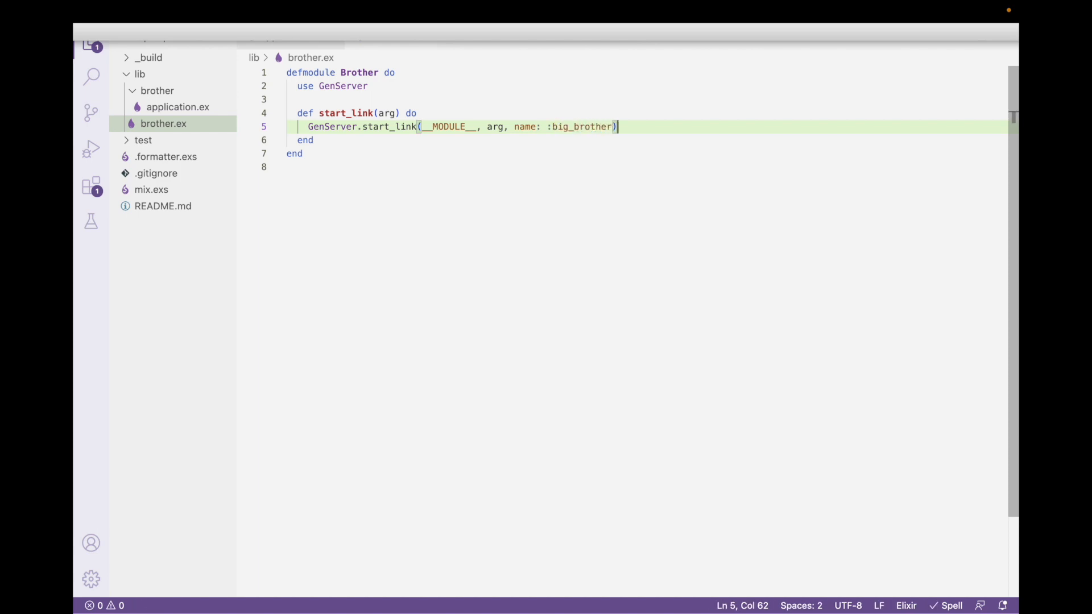
{"action": "key", "text": "BackSpace"}
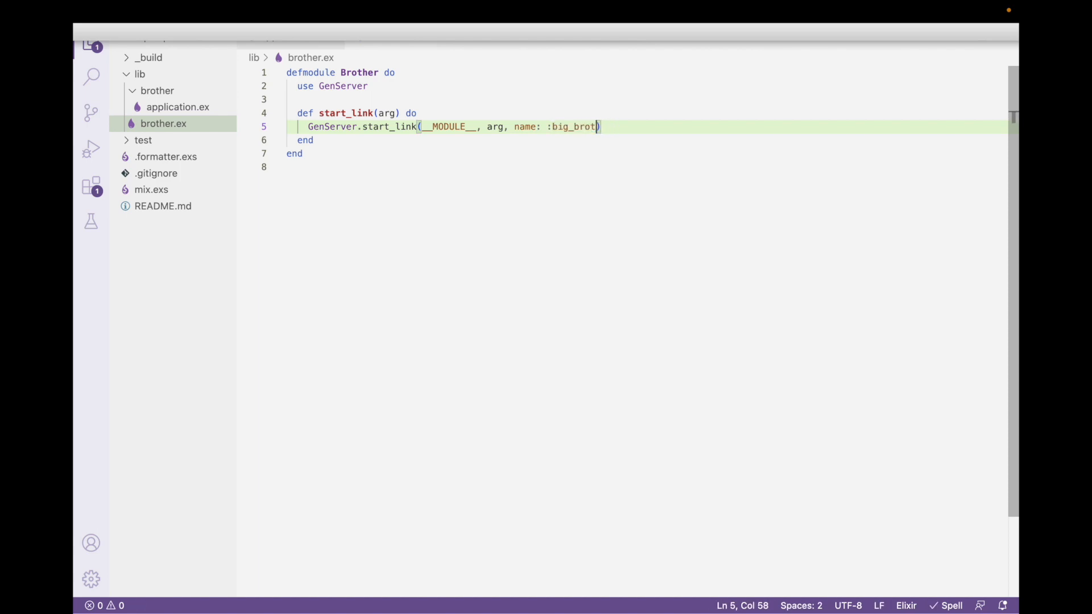
{"action": "key", "text": "BackSpace"}
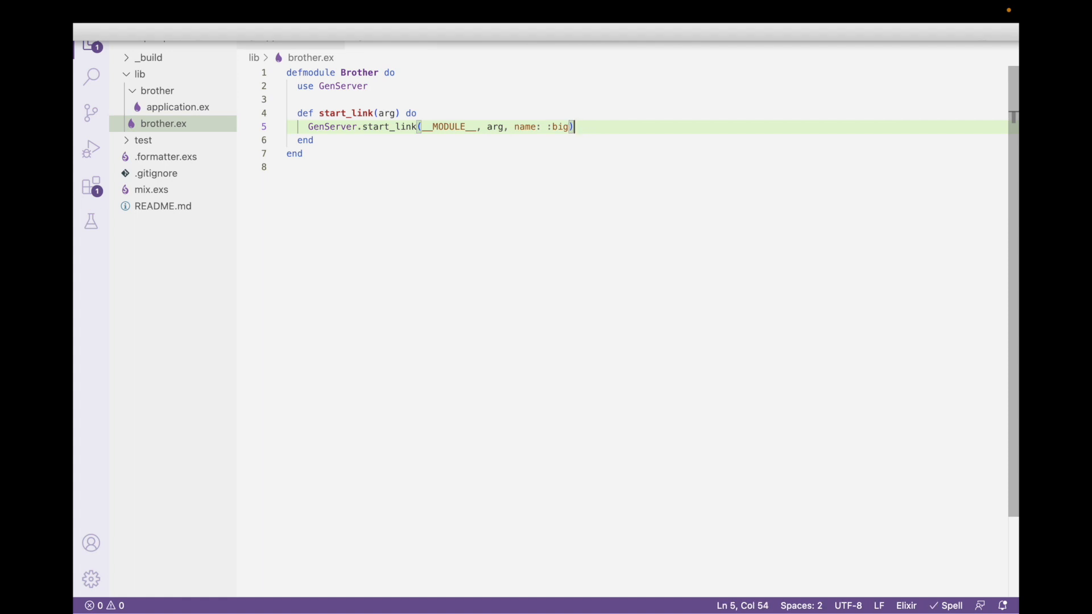
{"action": "left_click", "coordinate": [330, 145]}
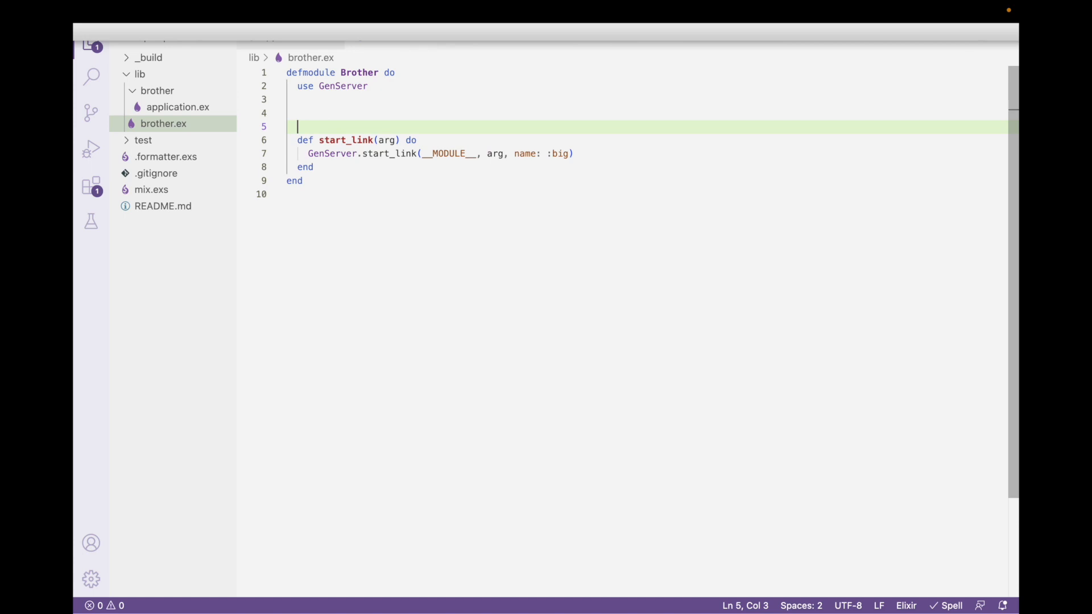
{"action": "type", "text": "# client"}
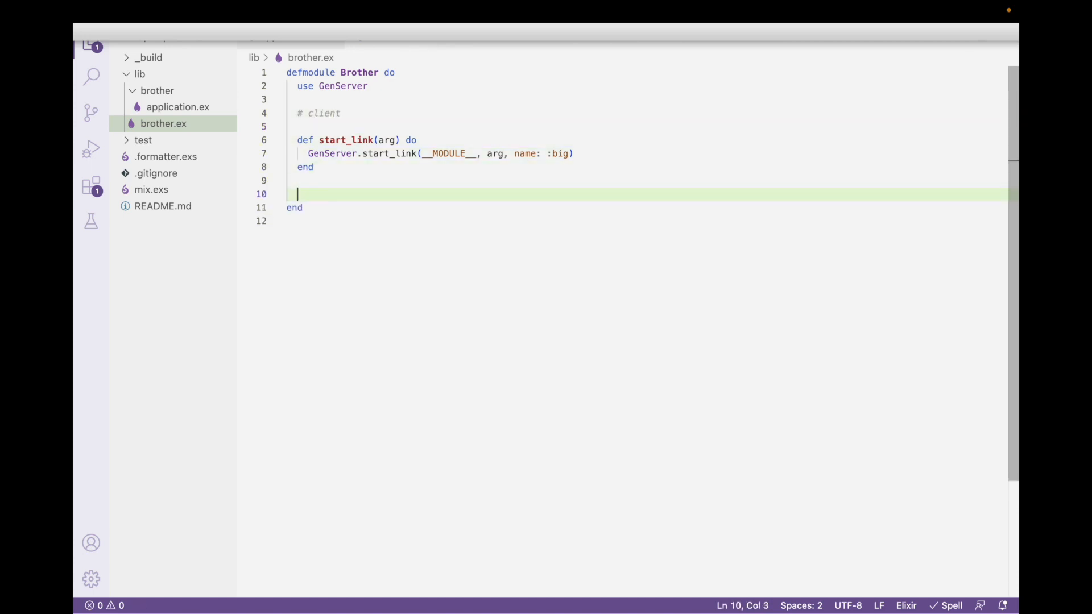
Step: Add an '# init' comment and def init(arg) returning {:ok, arg}, then reopen application.ex
{"action": "type", "text": "#"}
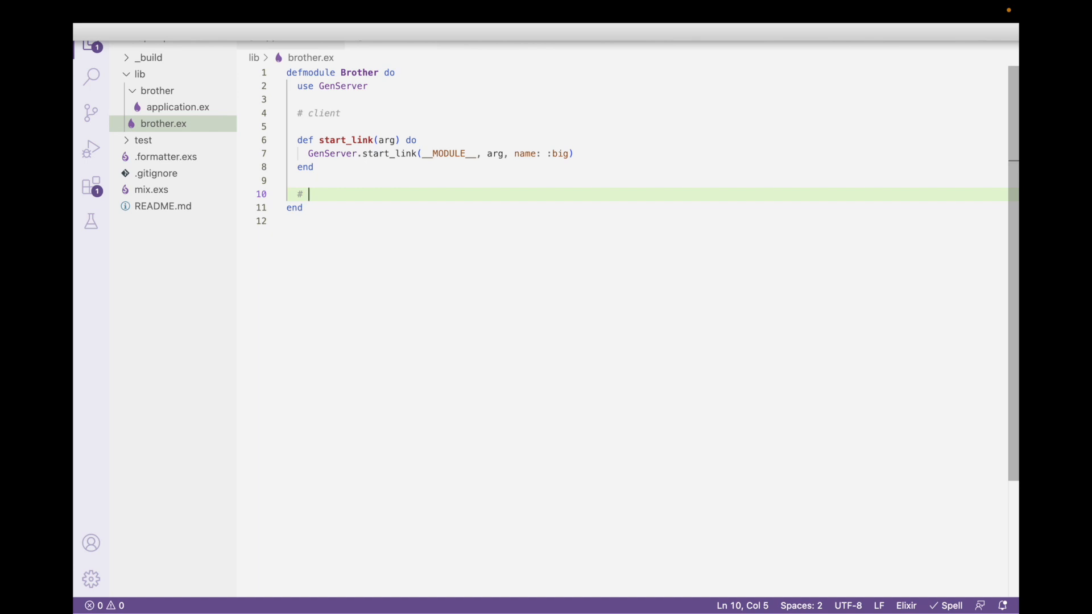
{"action": "type", "text": "init"}
{"action": "type", "text": "def"}
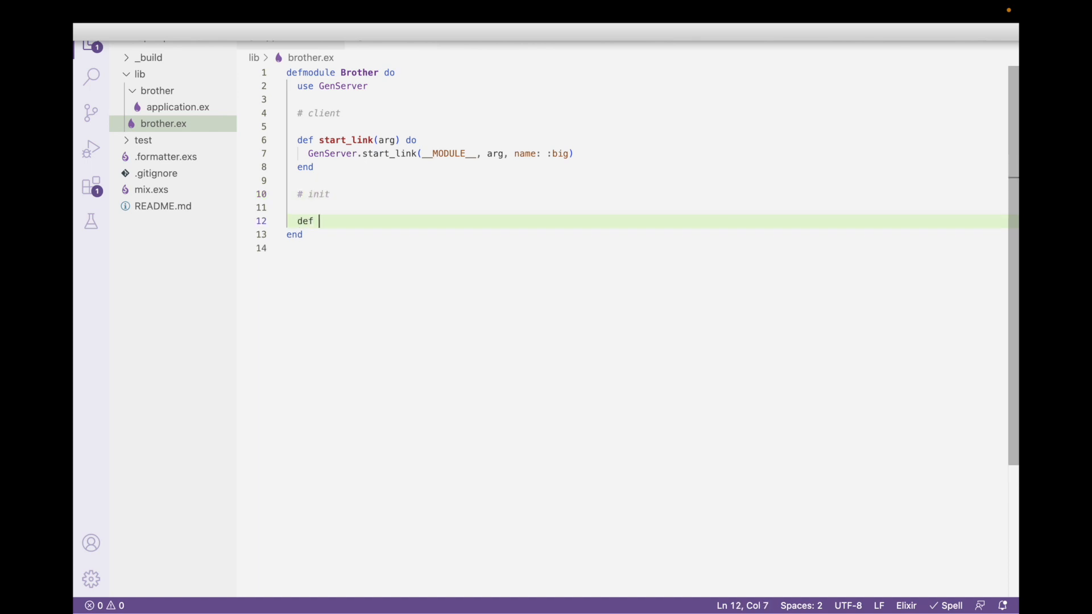
{"action": "type", "text": "init"}
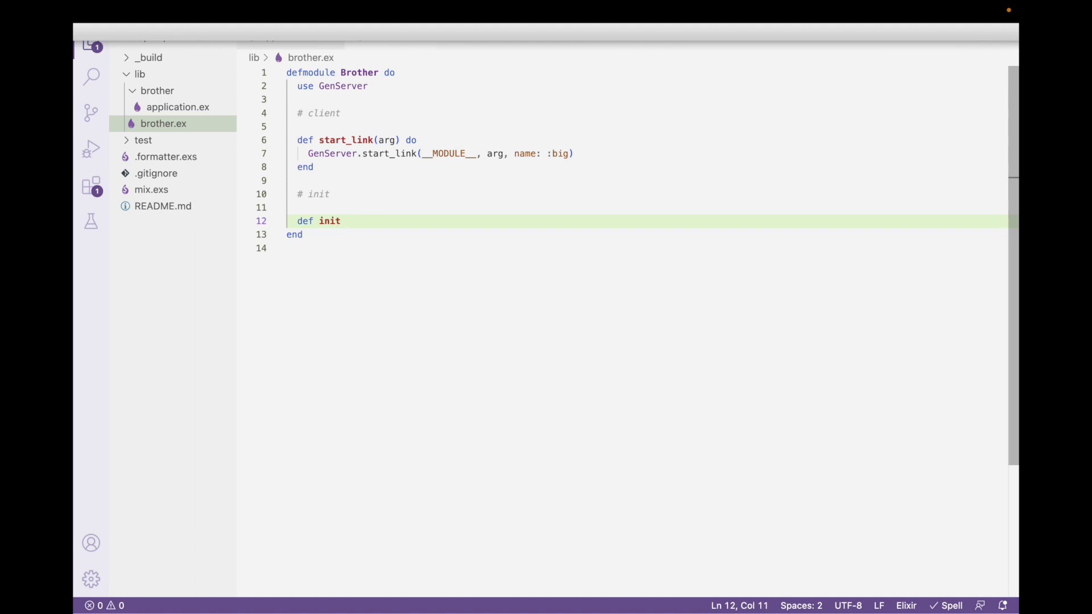
{"action": "type", "text": "(arg)"}
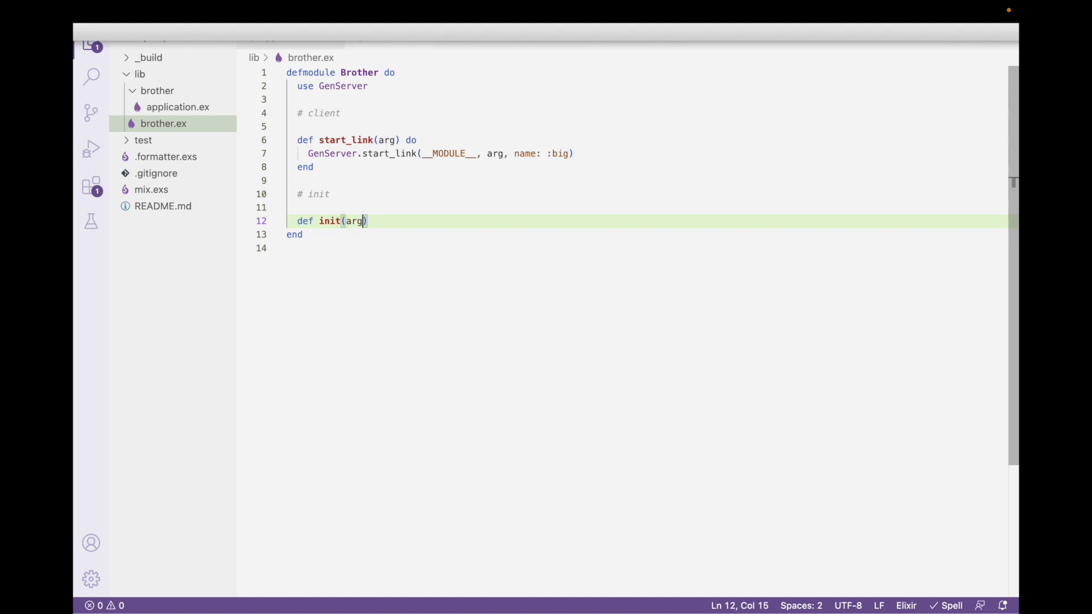
{"action": "type", "text": "do"}
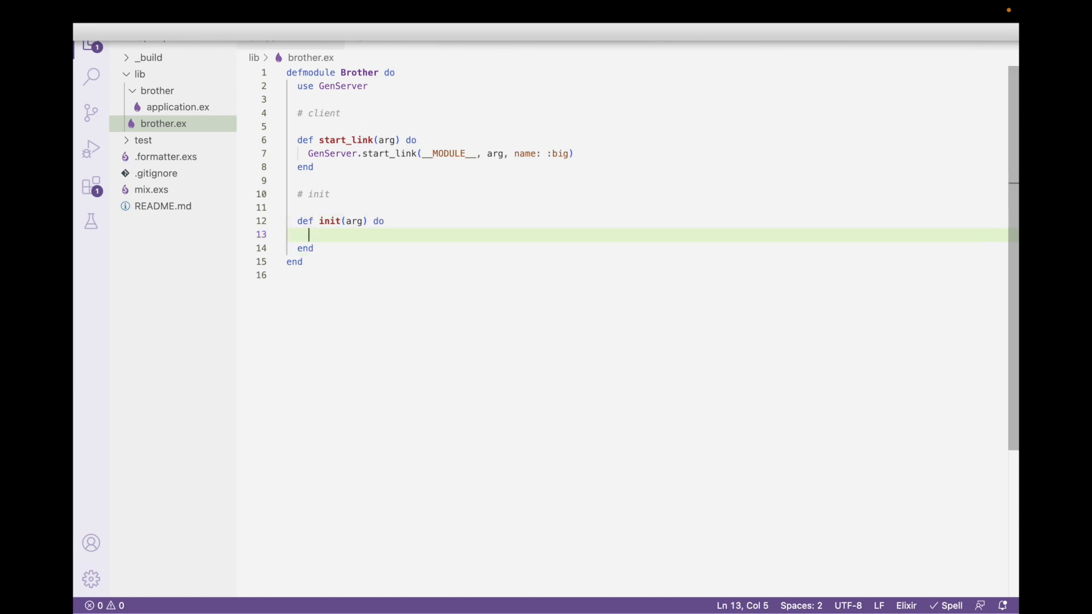
{"action": "type", "text": "{:ok, }"}
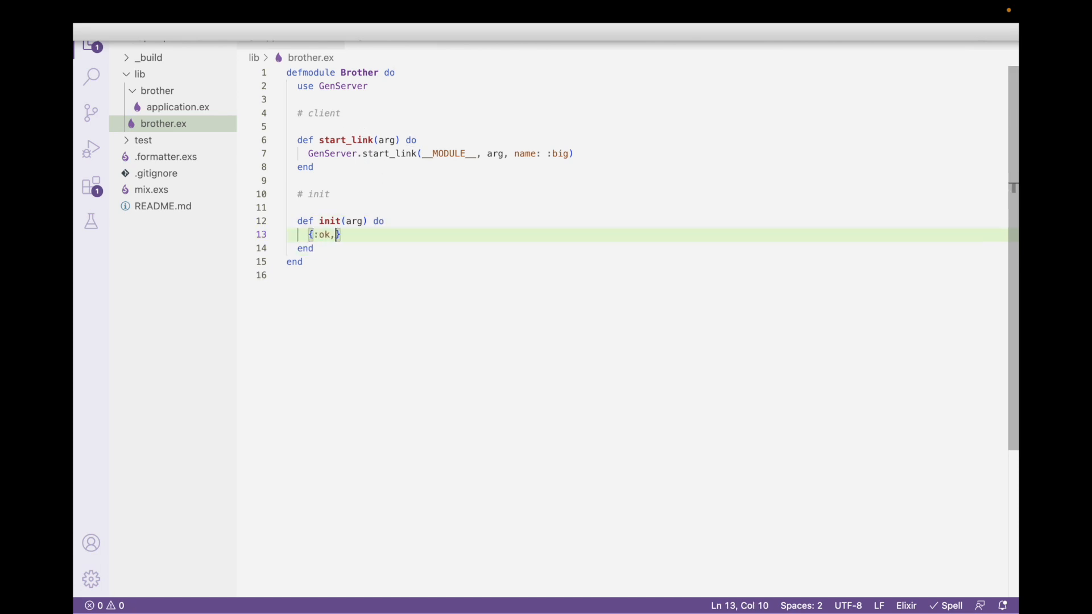
{"action": "type", "text": "arg"}
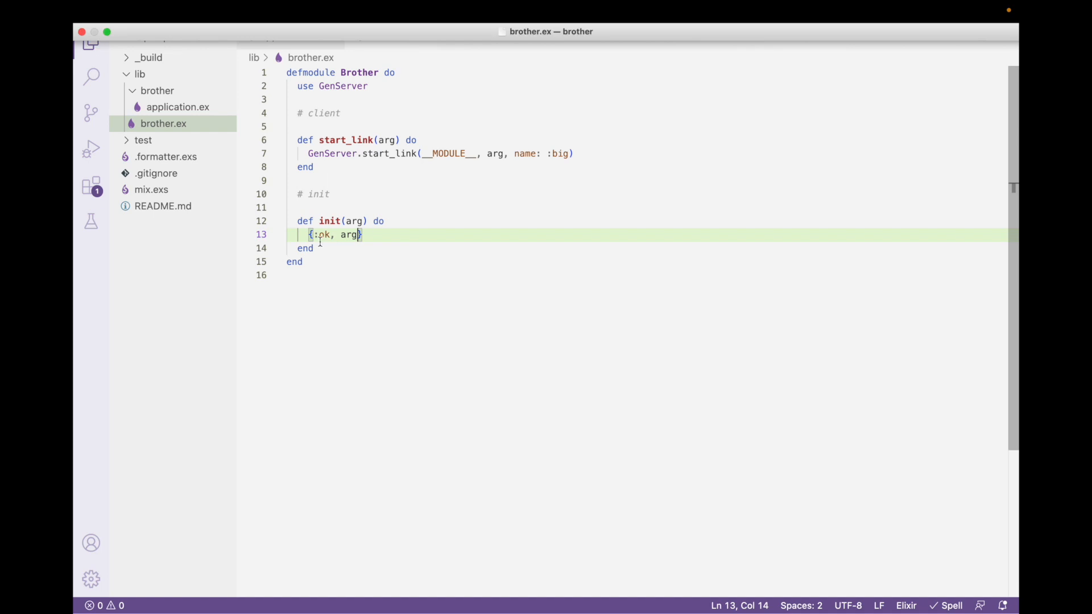
{"action": "left_click", "coordinate": [178, 107]}
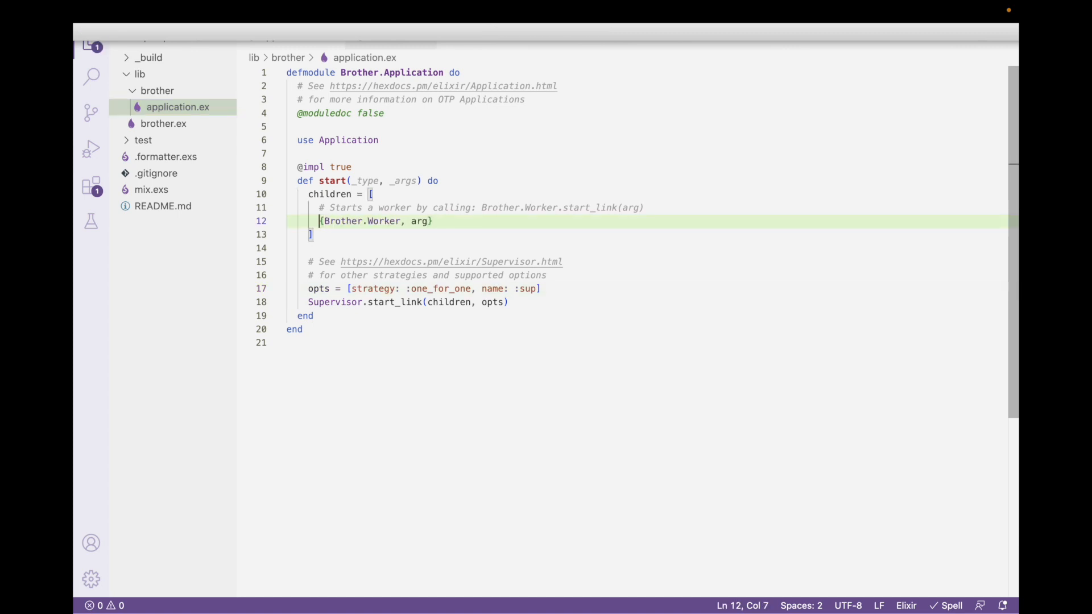
Step: Change the child entry to {Brother, {:julia, "Coffee... that's the stuff"}} in children
{"action": "left_click", "coordinate": [402, 220]}
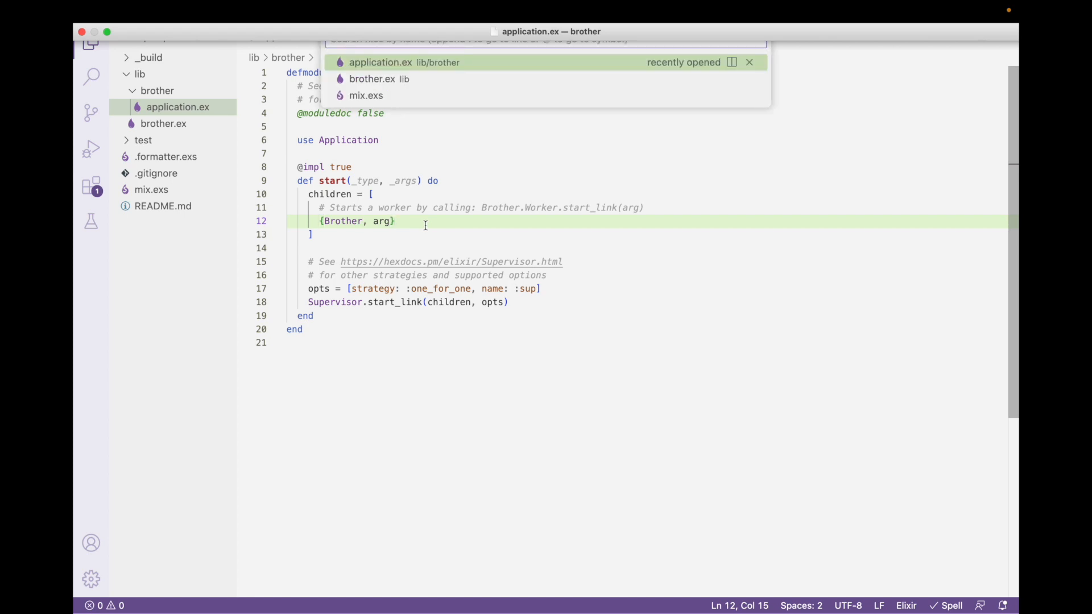
{"action": "left_click", "coordinate": [379, 79]}
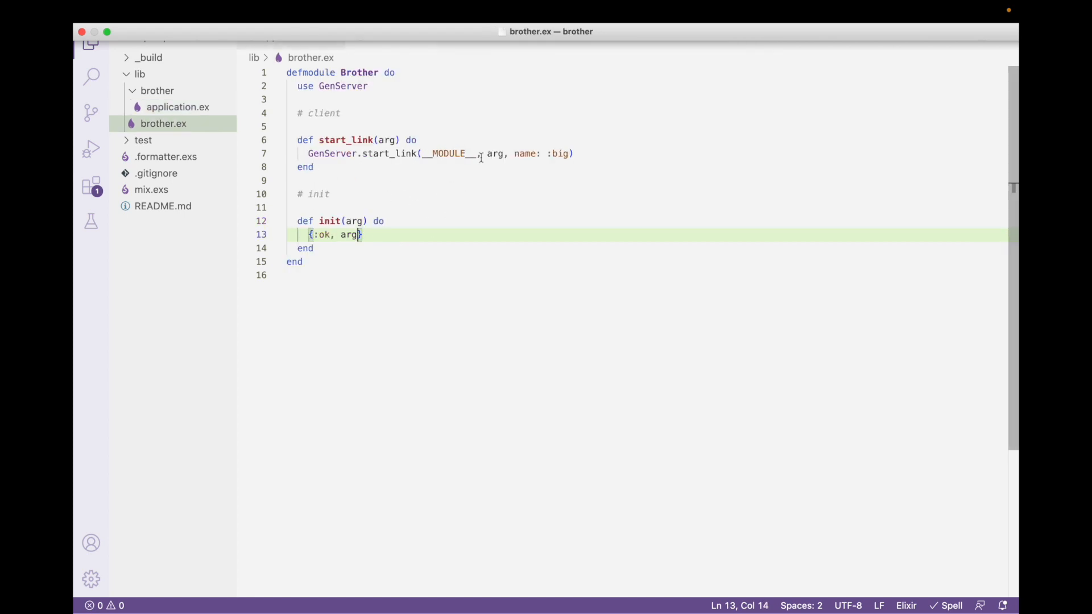
{"action": "left_click", "coordinate": [177, 107]}
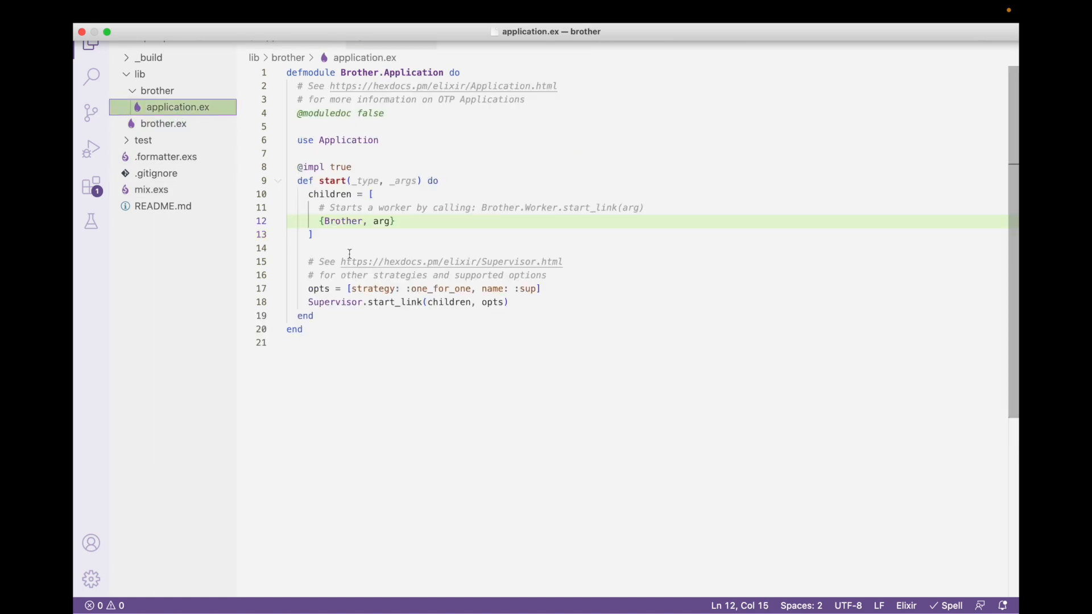
{"action": "double_click", "coordinate": [382, 221]}
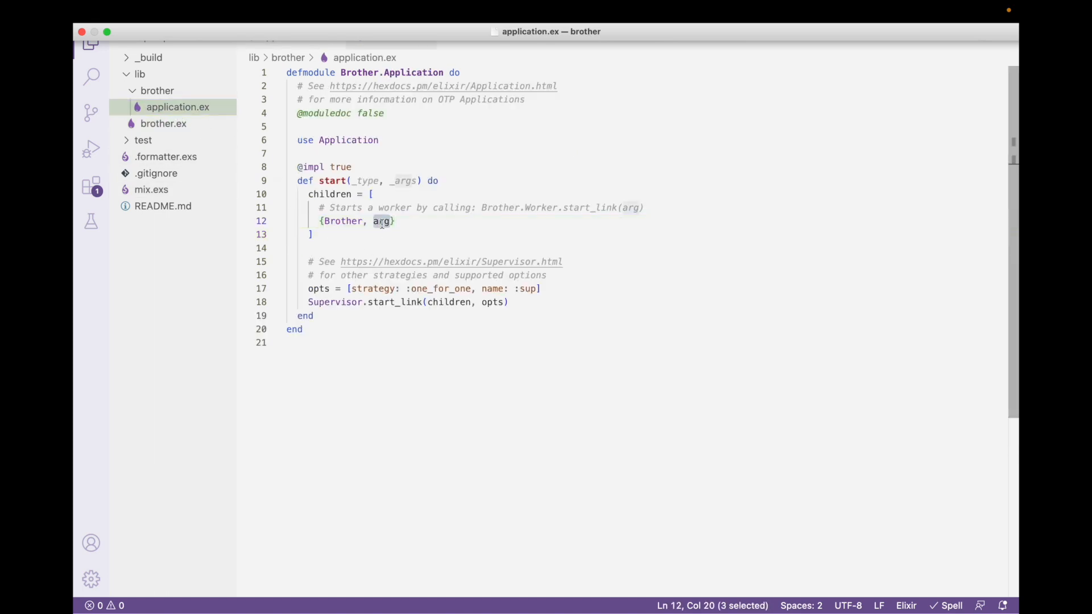
{"action": "type", "text": "{}"}
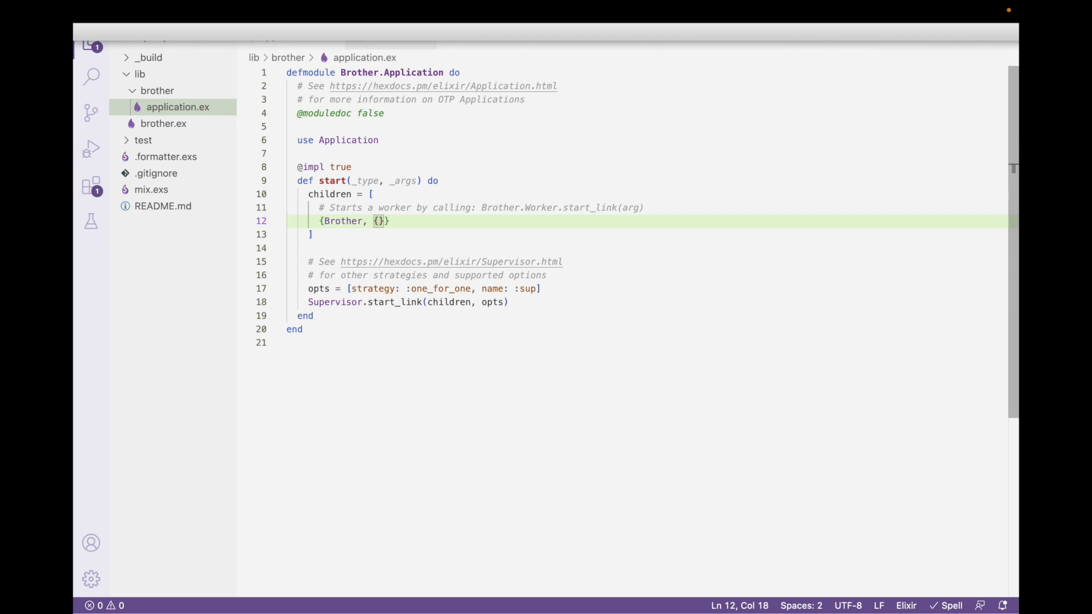
{"action": "type", "text": ":"}
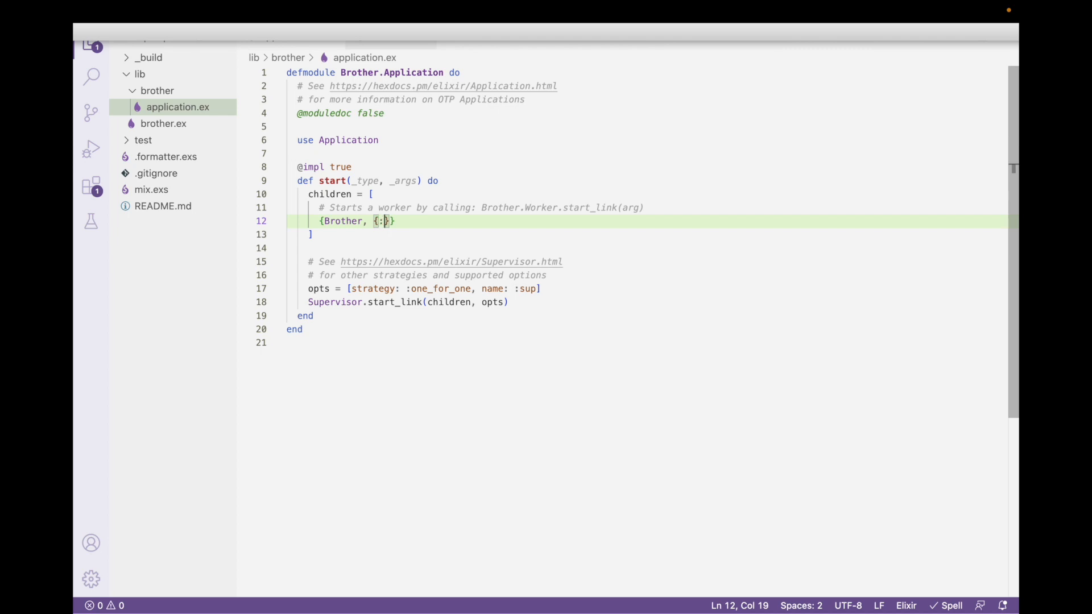
{"action": "type", "text": "jul"}
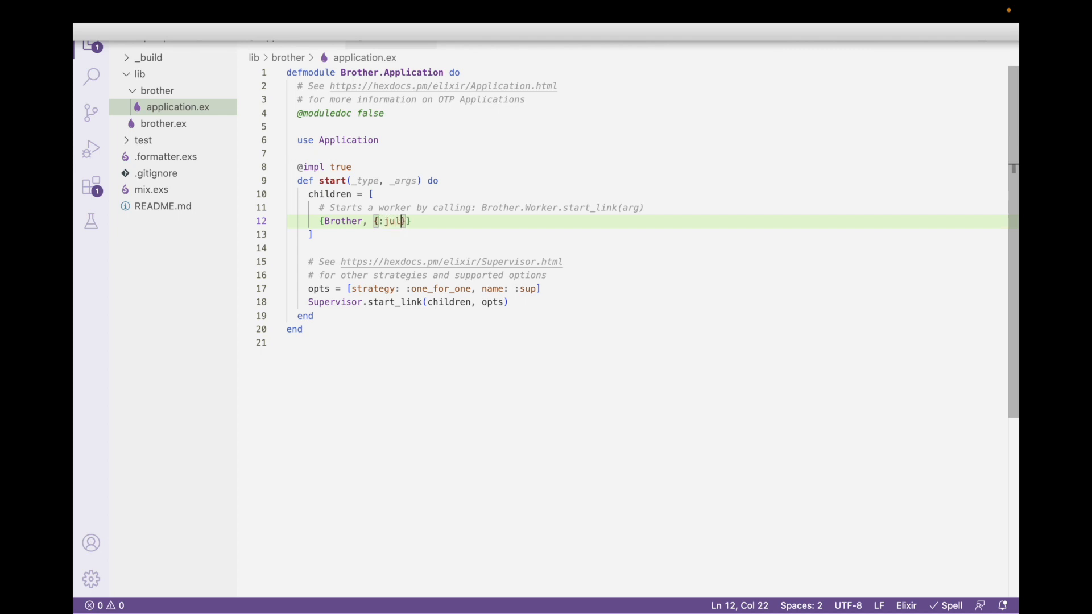
{"action": "type", "text": "ia,"}
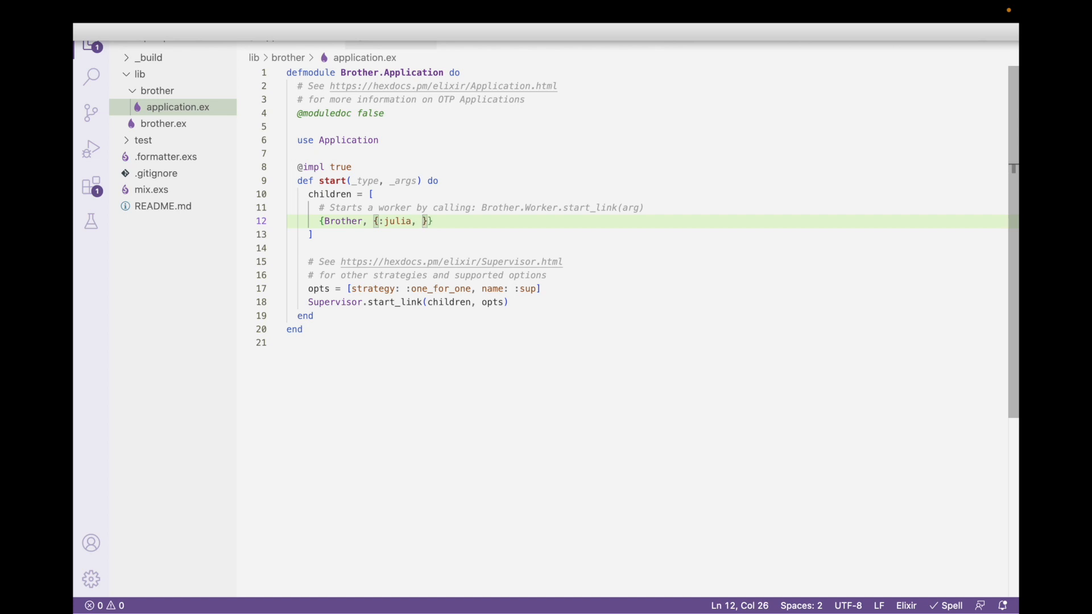
{"action": "type", "text": "\"C"}
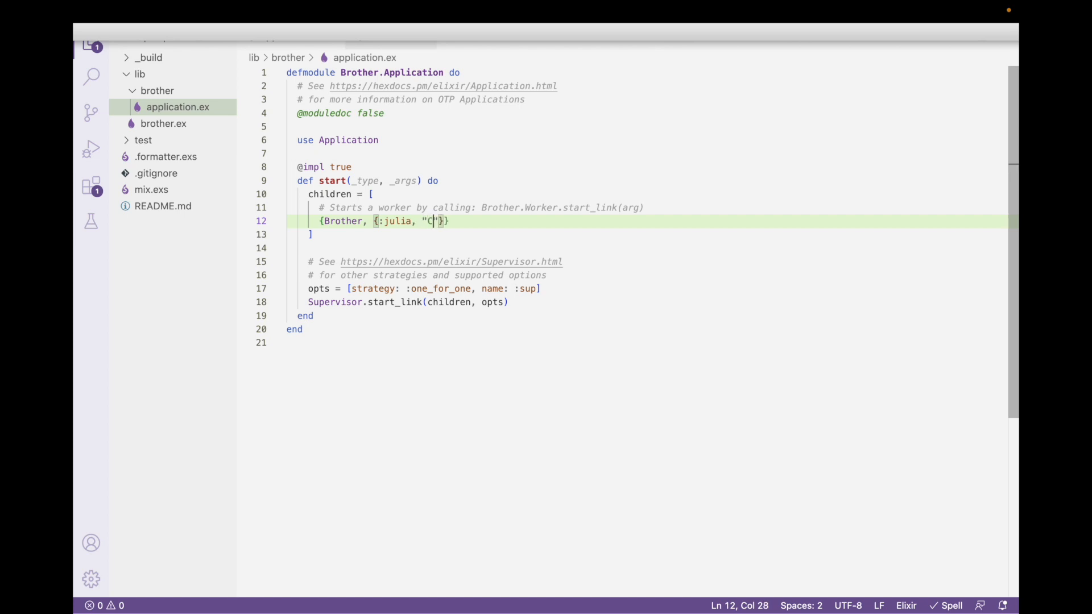
{"action": "type", "text": "offee... that'"}
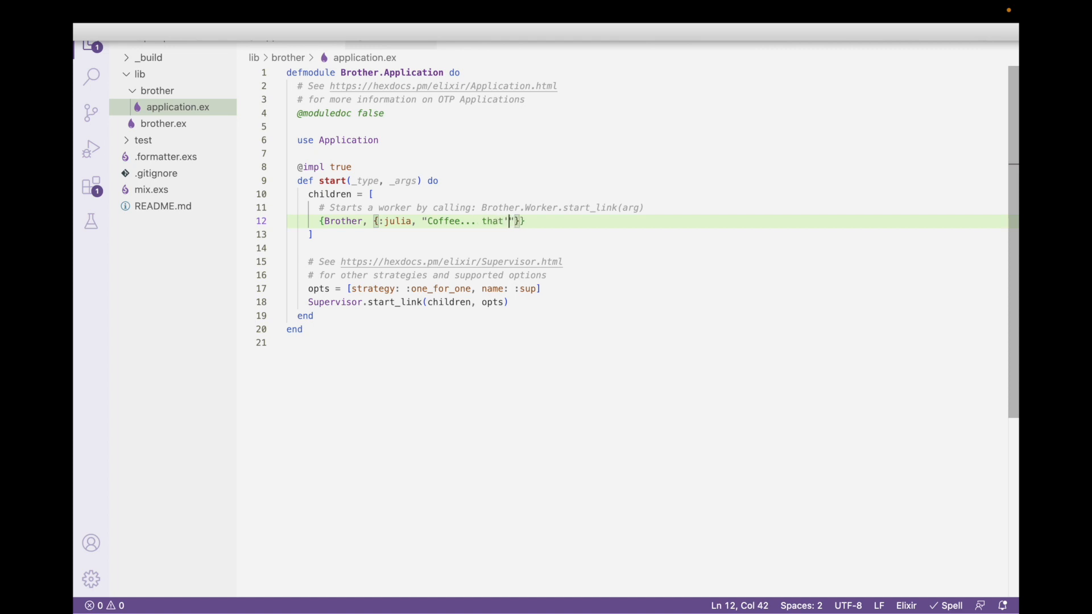
{"action": "type", "text": "s the stuff"}
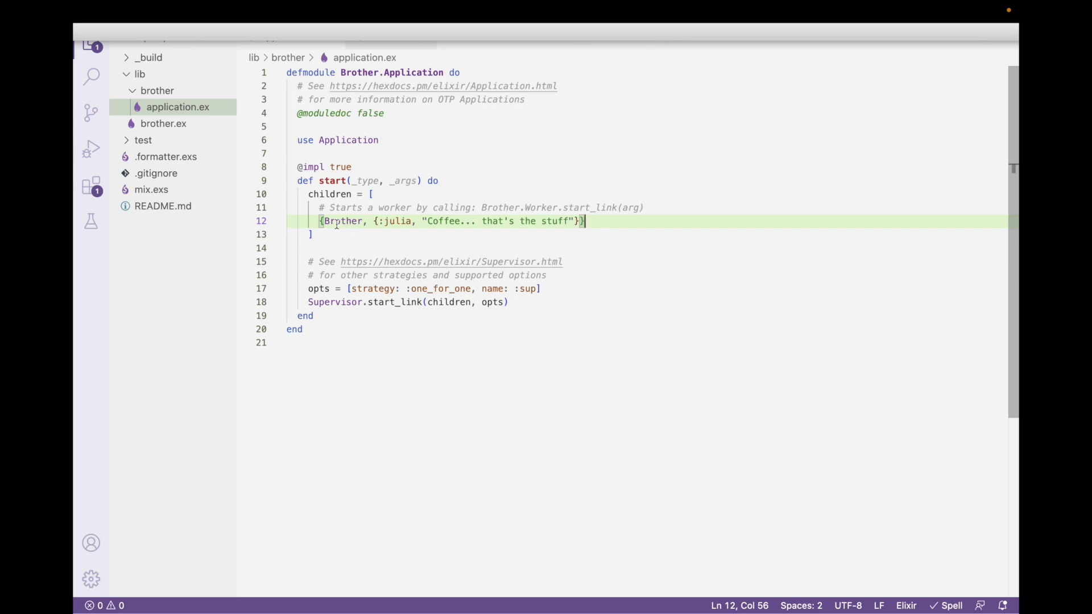
Step: Revisit the Coffee string and undo wrapping it in a list, keeping the tuple argument
{"action": "double_click", "coordinate": [342, 221]}
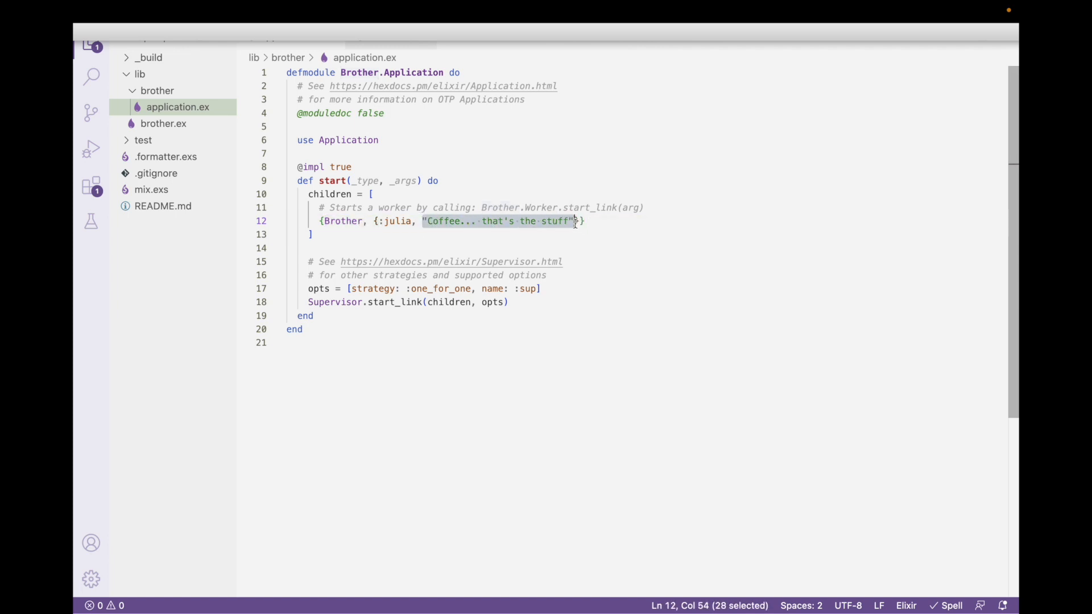
{"action": "left_click", "coordinate": [423, 220]}
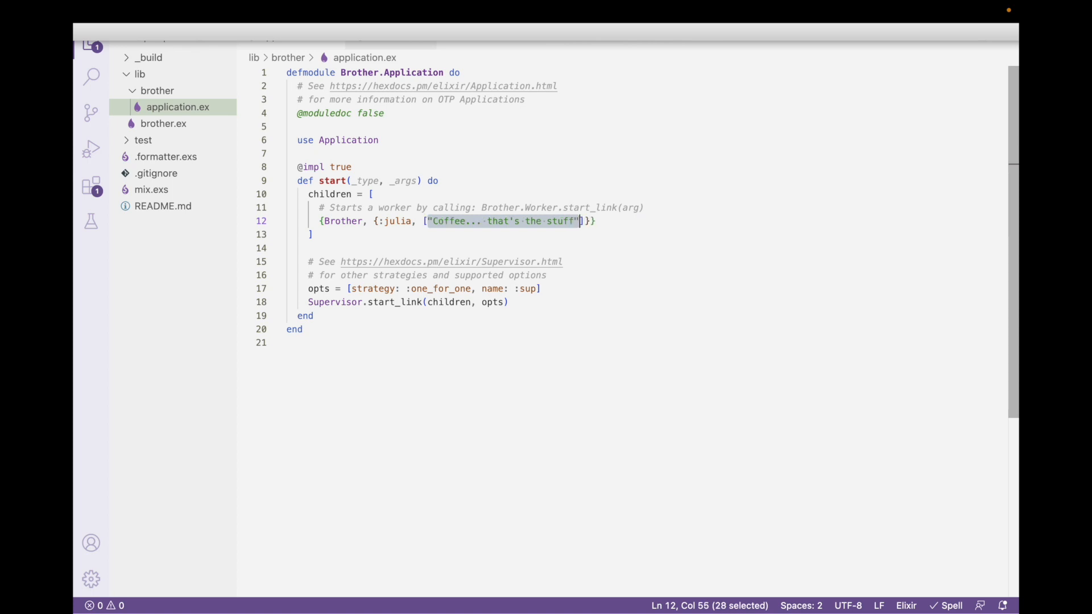
{"action": "key", "text": "Backspace"}
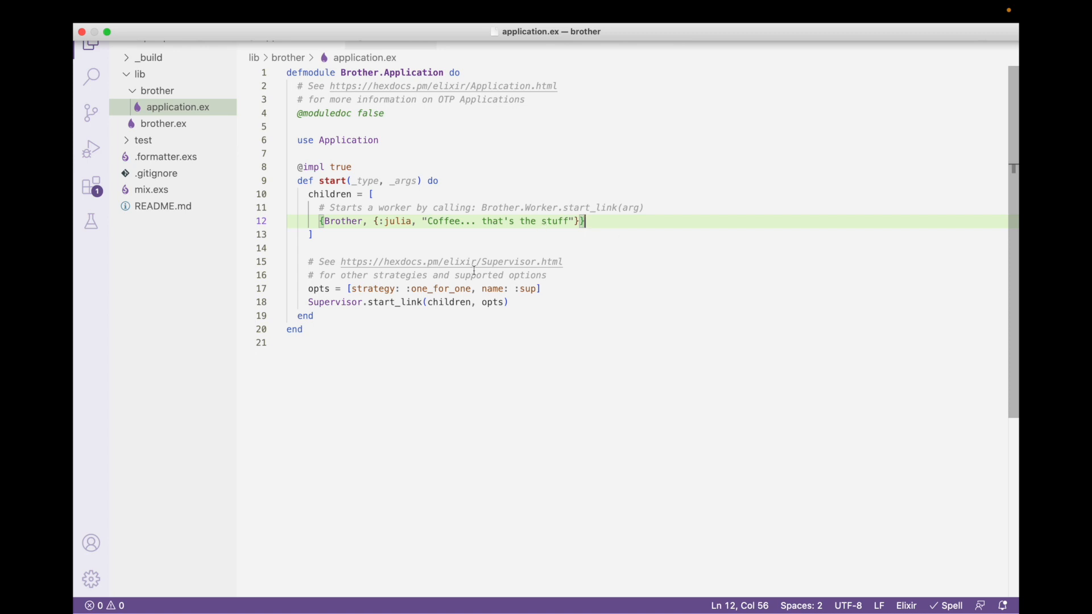
{"action": "mouse_move", "coordinate": [244, 434]}
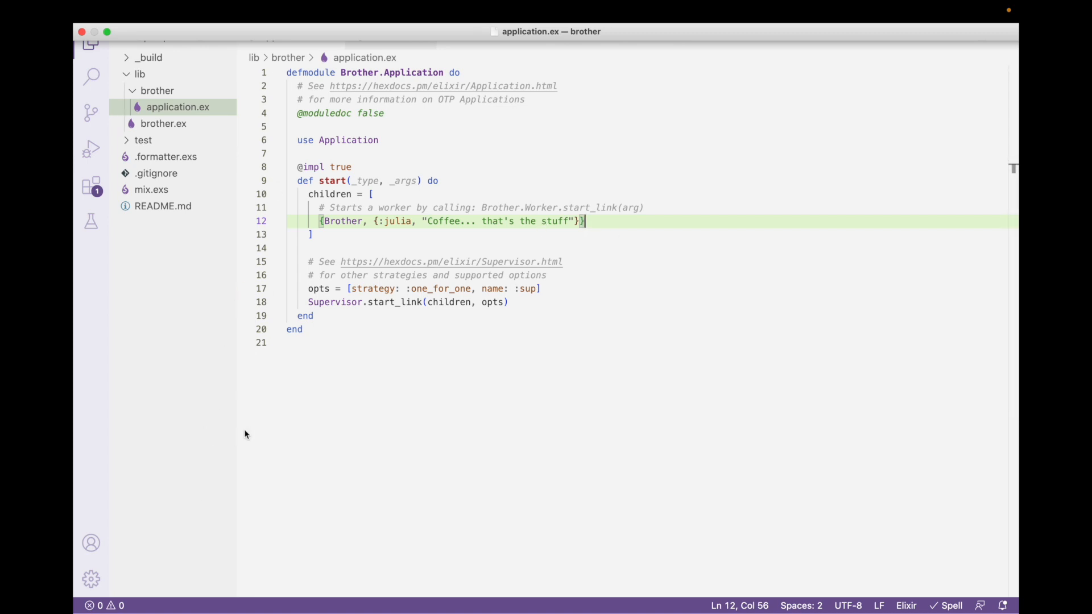
{"action": "mouse_move", "coordinate": [170, 306]}
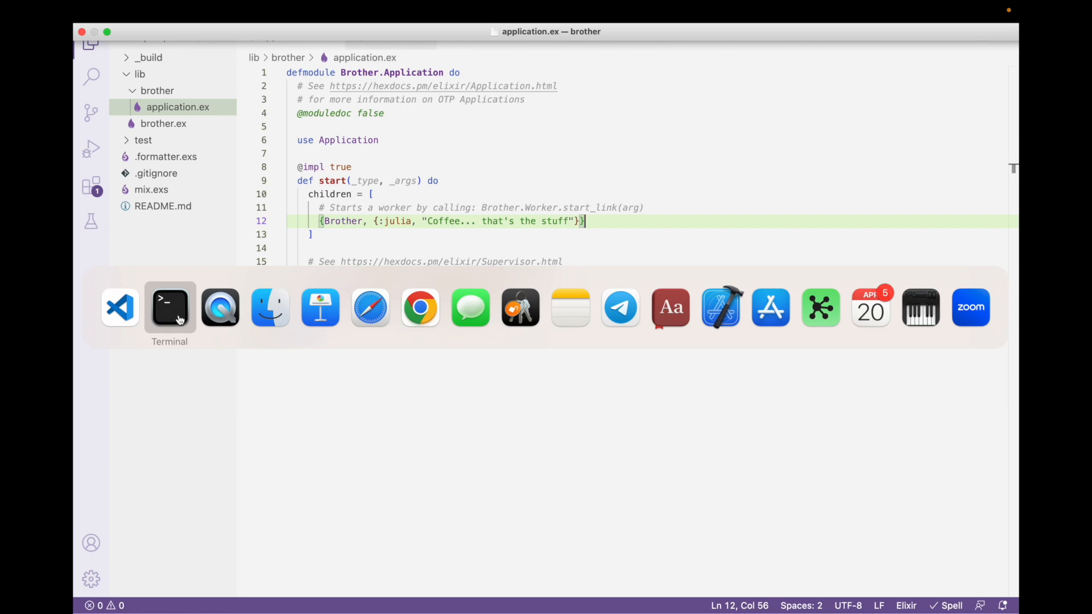
Step: Stage the iex -S mix command in the shell, then return to lib/brother.ex in the editor
{"action": "left_click", "coordinate": [170, 307]}
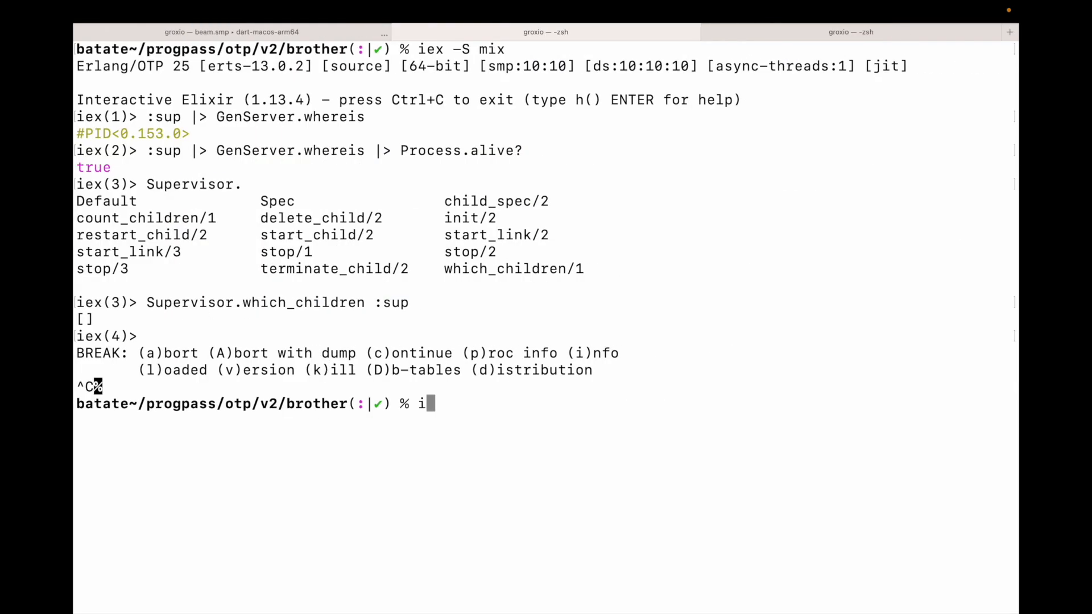
{"action": "type", "text": "ex -S mix"}
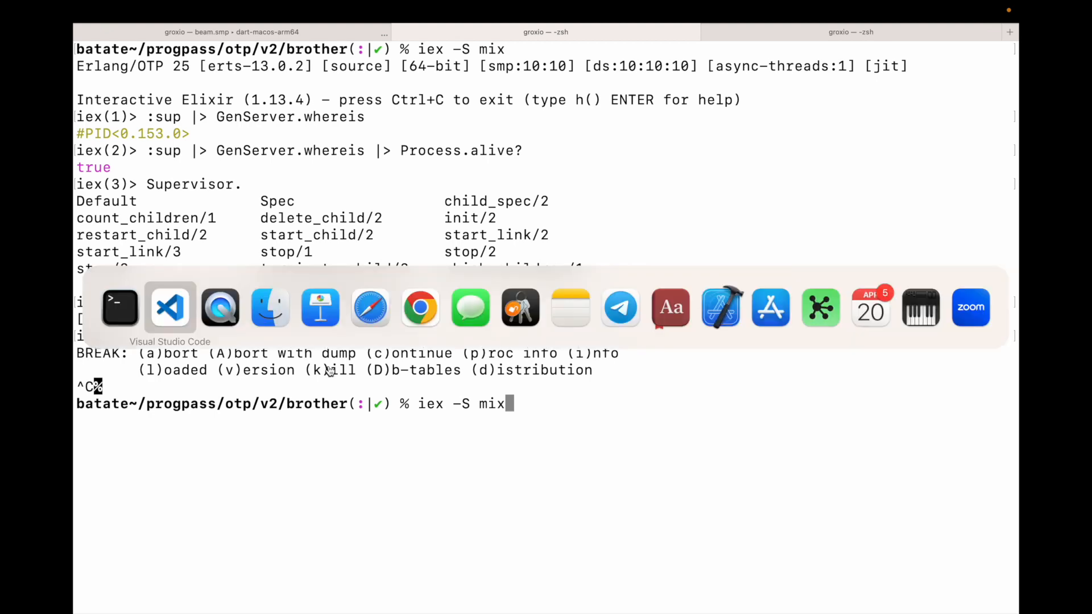
{"action": "left_click", "coordinate": [170, 307]}
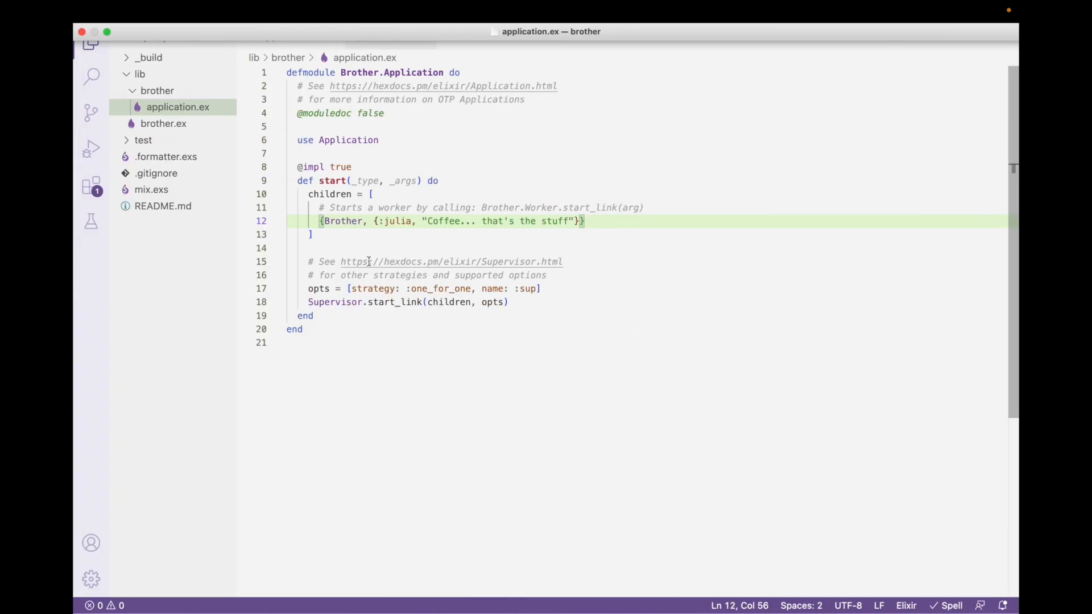
{"action": "left_click", "coordinate": [163, 123]}
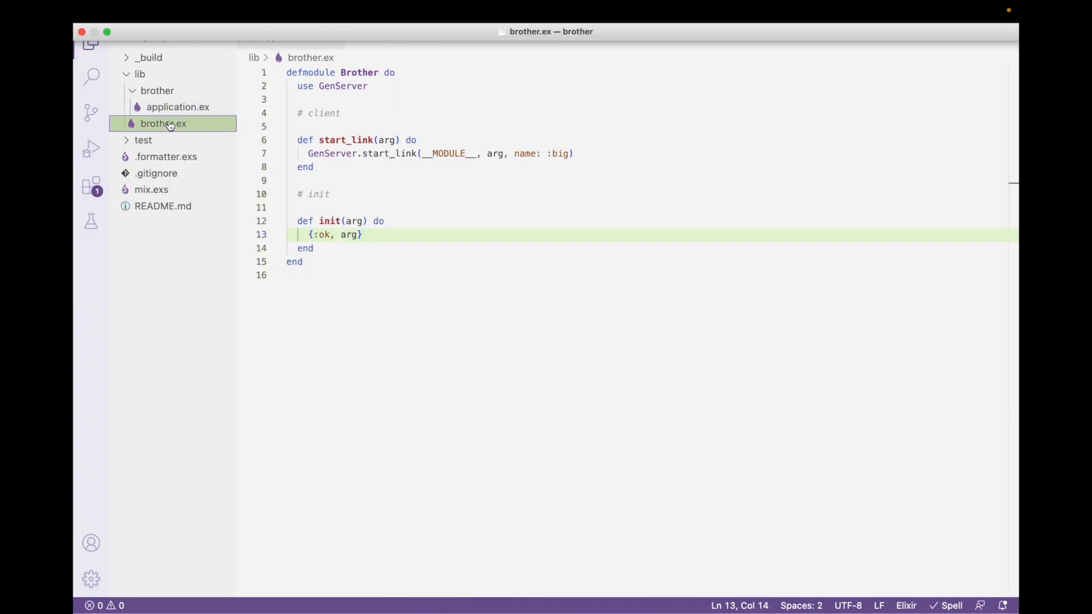
Step: Add a "Starting..." string as the first line inside init/1, before {:ok, arg}
{"action": "left_click", "coordinate": [385, 220]}
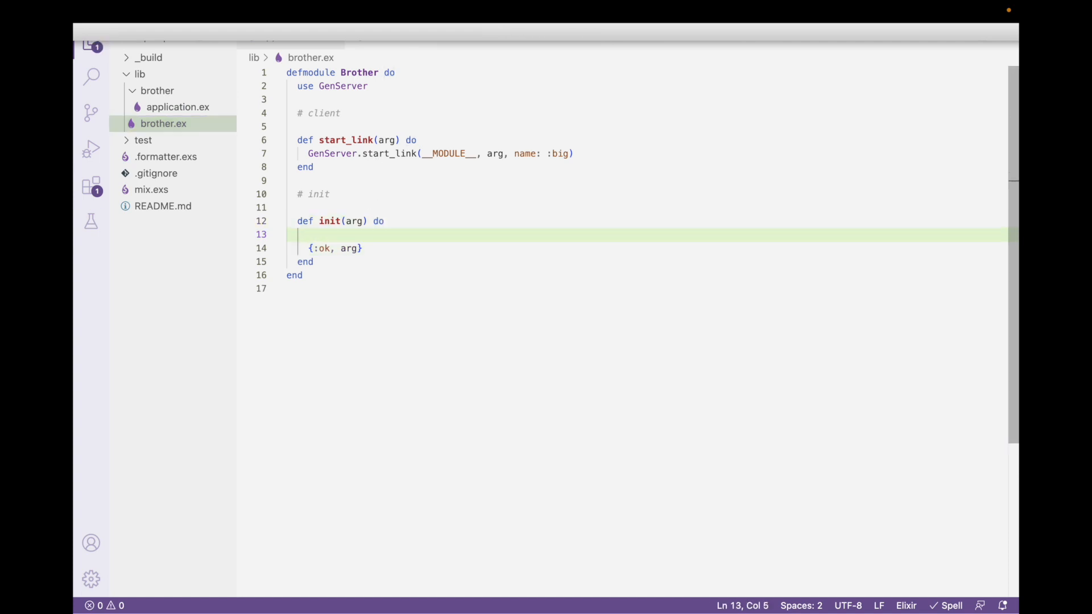
{"action": "type", "text": "\"Starting\""}
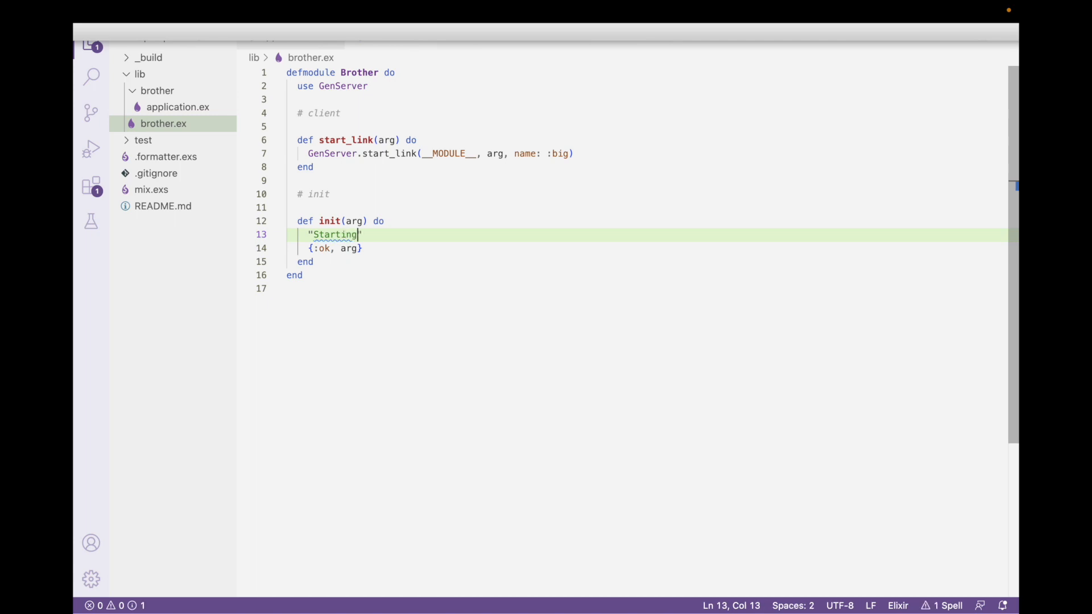
{"action": "type", "text": "..."}
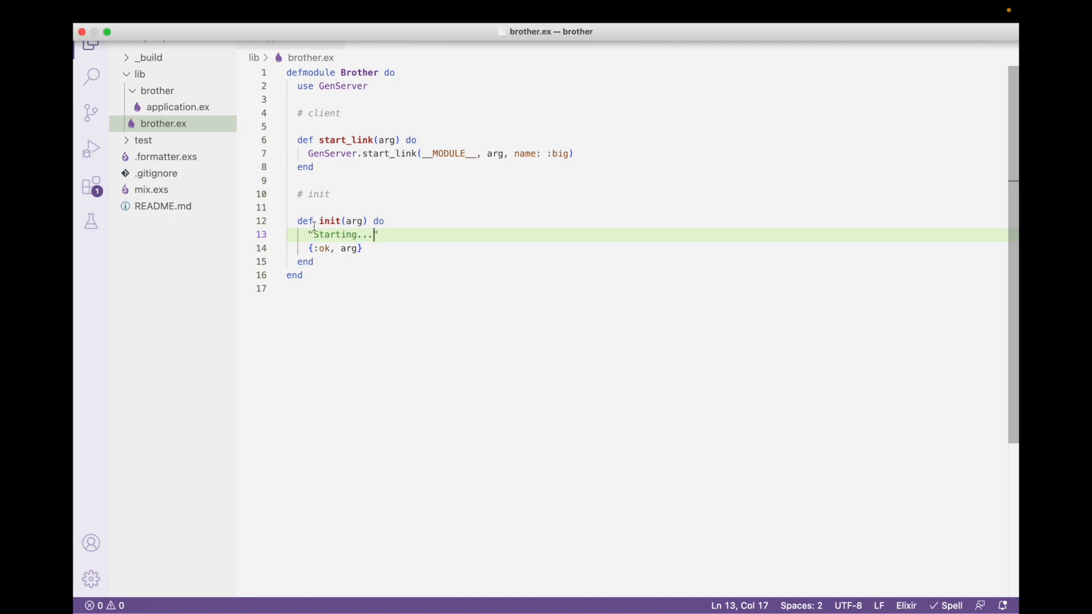
{"action": "mouse_move", "coordinate": [200, 540]}
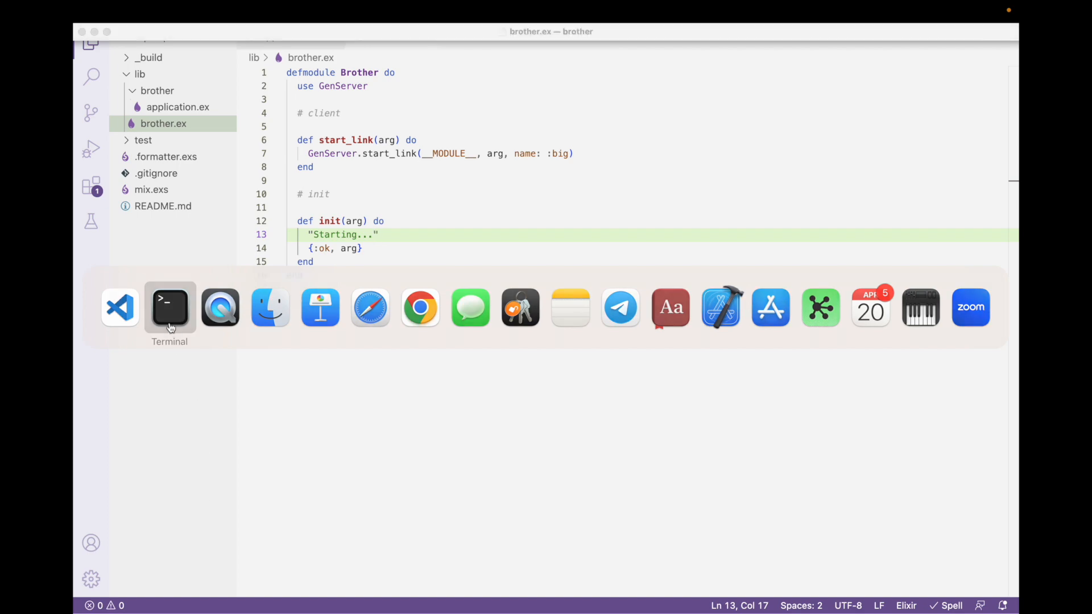
Step: Run iex -S mix, which recompiles with an unused "Starting..." literal warning, then return to the editor
{"action": "left_click", "coordinate": [169, 307]}
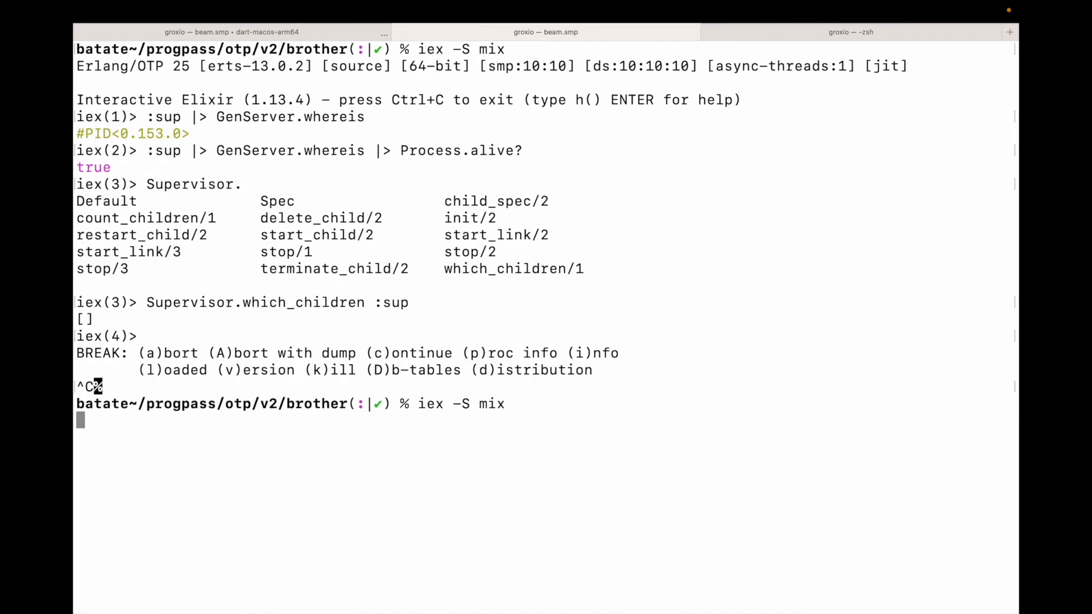
{"action": "key", "text": "Return"}
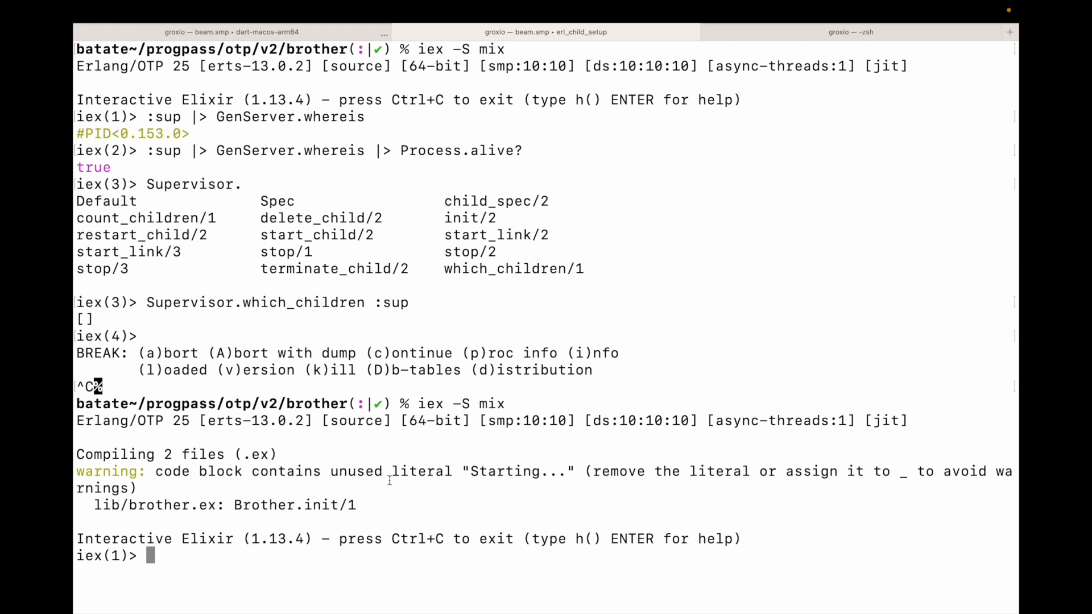
{"action": "mouse_move", "coordinate": [692, 471]}
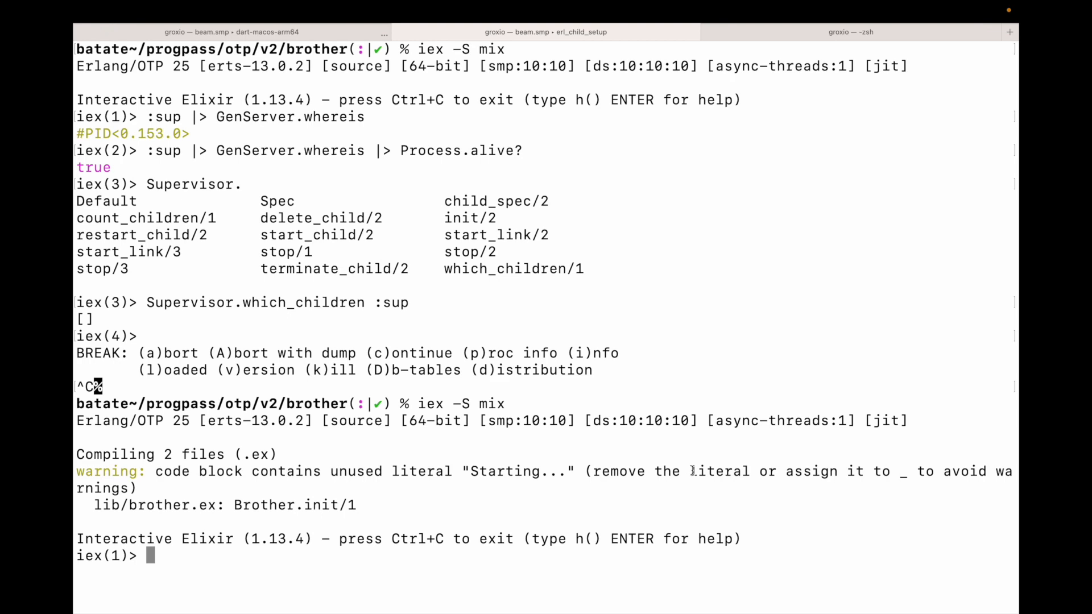
{"action": "mouse_move", "coordinate": [219, 307]}
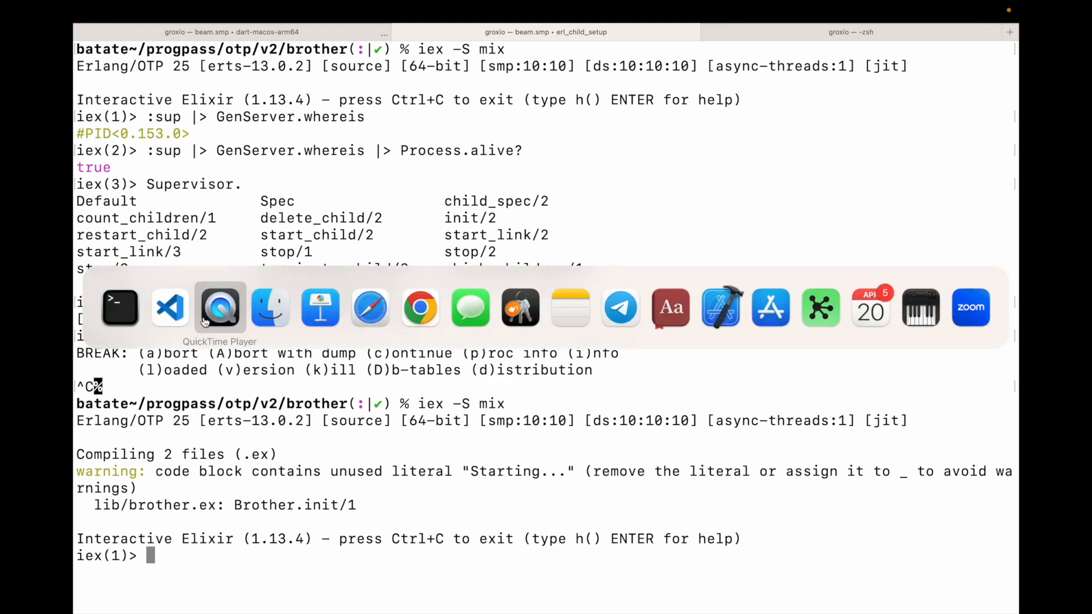
{"action": "left_click", "coordinate": [169, 307]}
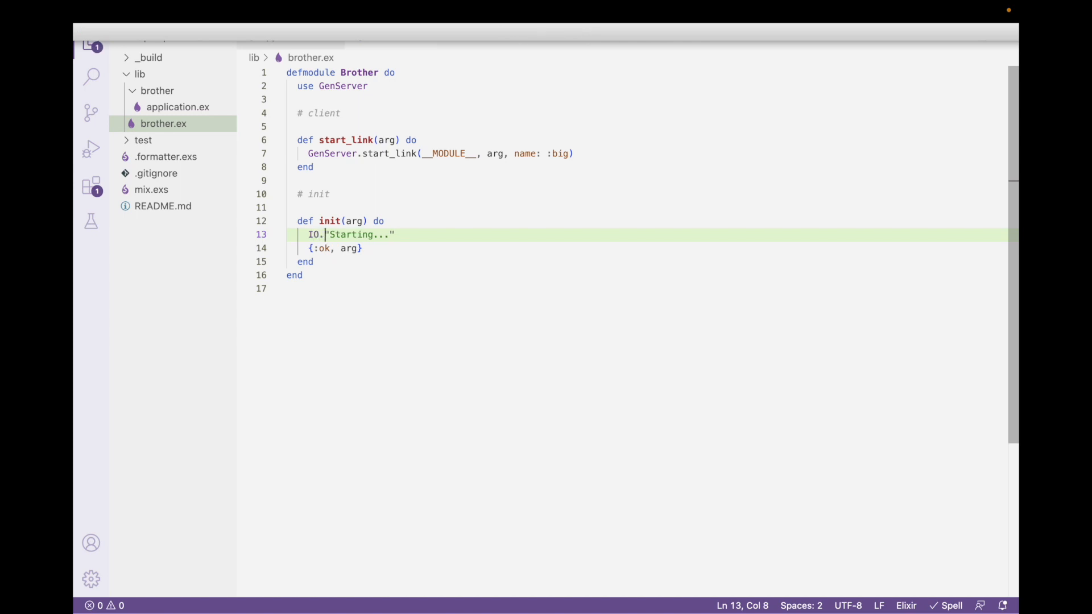
Step: Change the line to IO.puts "Starting..." and relaunch iex so Starting... prints at startup
{"action": "type", "text": "puts"}
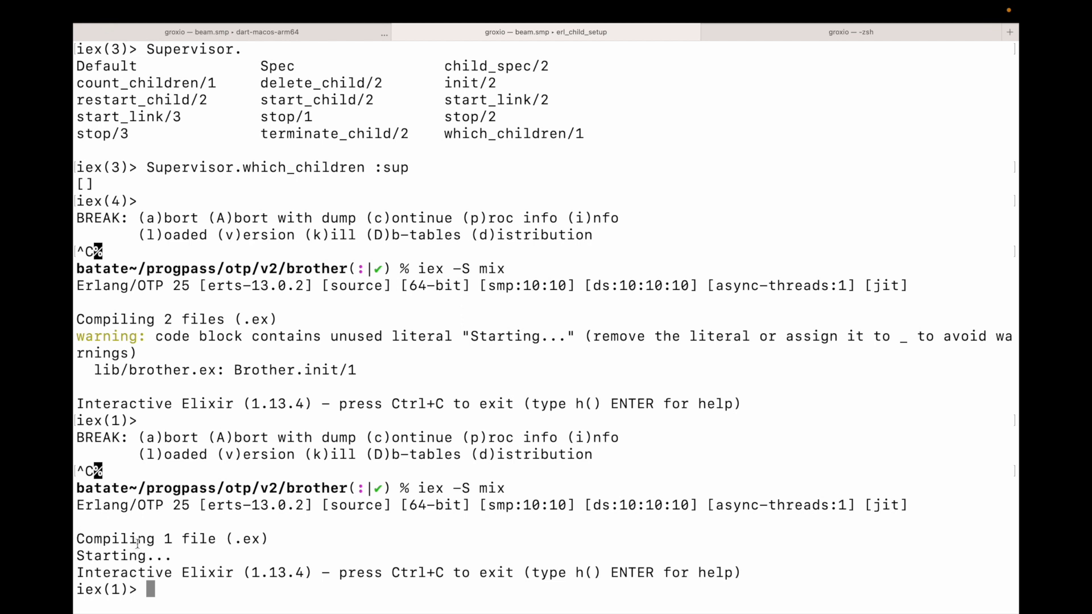
{"action": "double_click", "coordinate": [111, 556]}
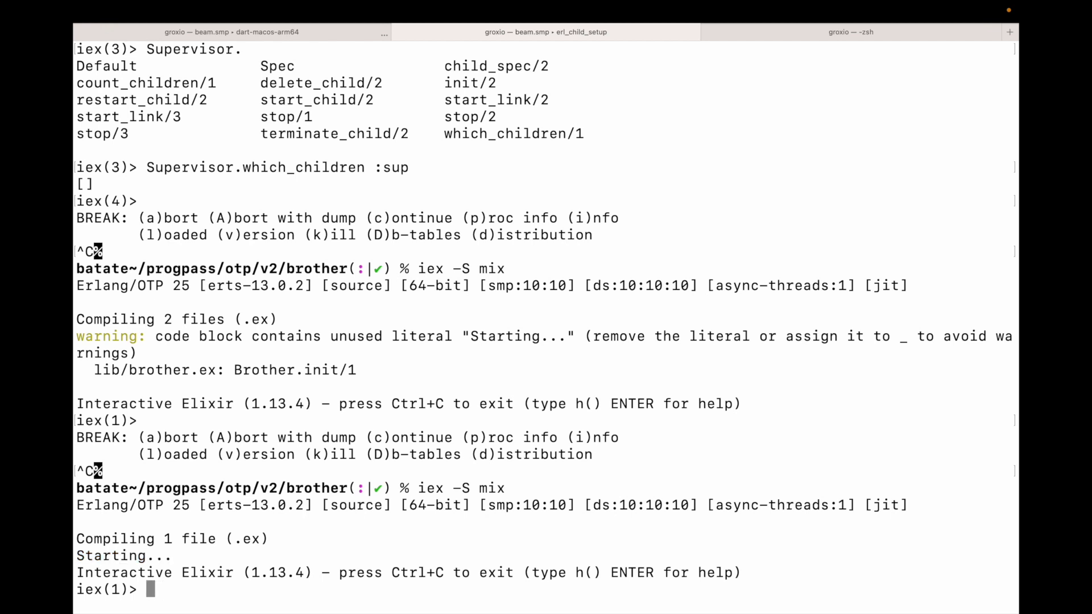
Step: Look up the running :sup process with :sup |> GenServer.whereis
{"action": "type", "text": ":sup"}
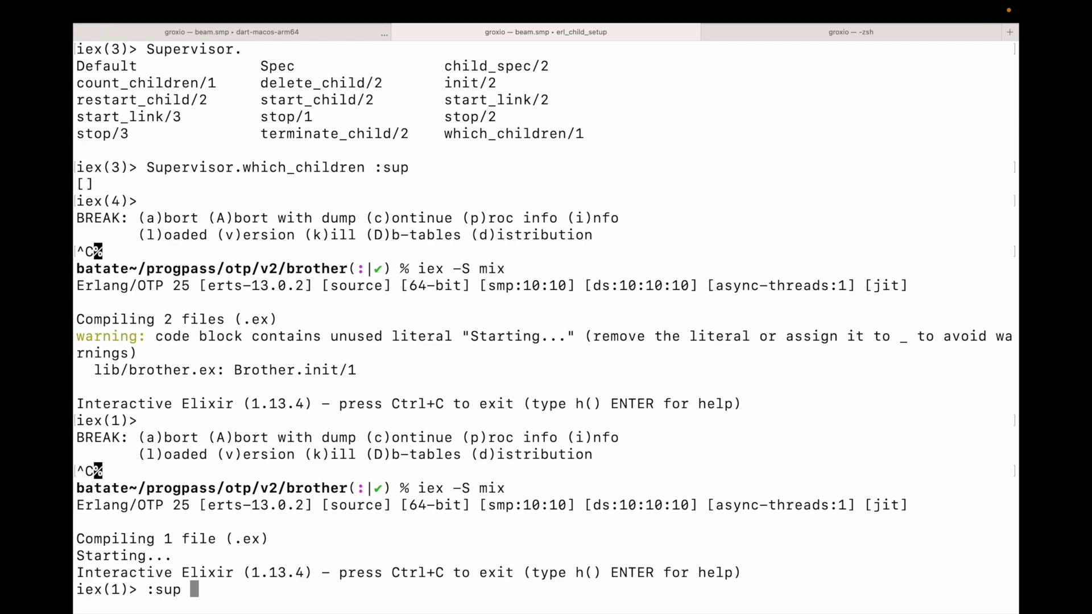
{"action": "type", "text": "|> GenS"}
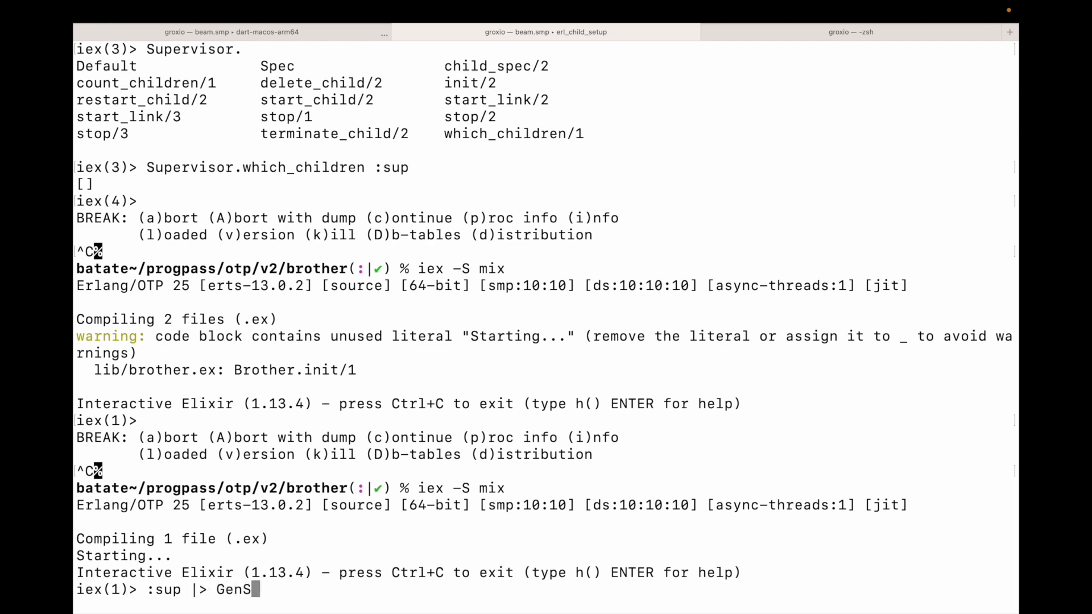
{"action": "type", "text": "erver.whereis"}
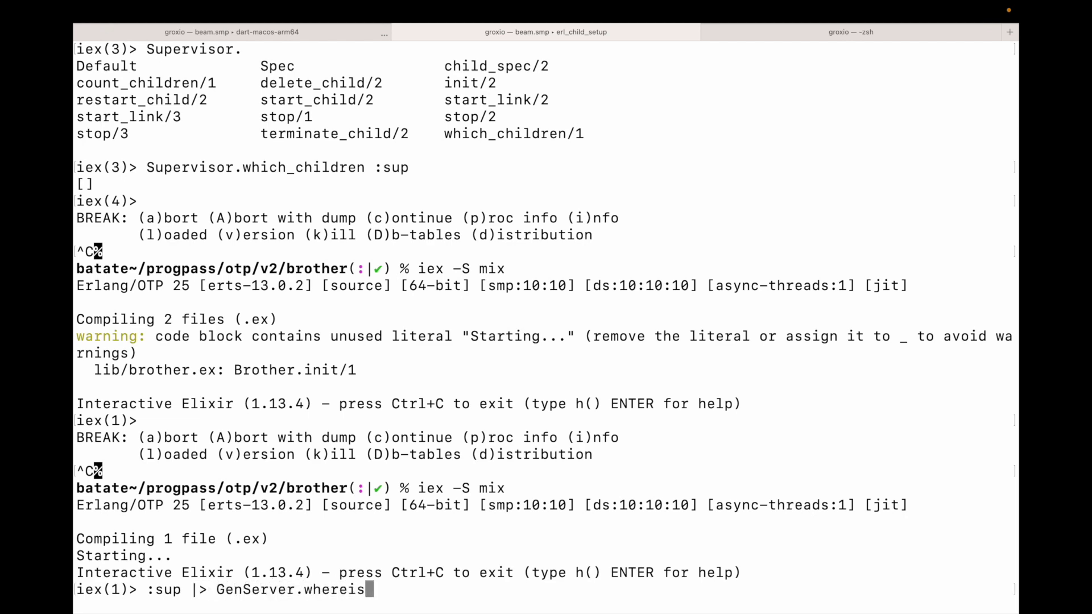
{"action": "key", "text": "Return"}
{"action": "type", "text": ":sup |>"}
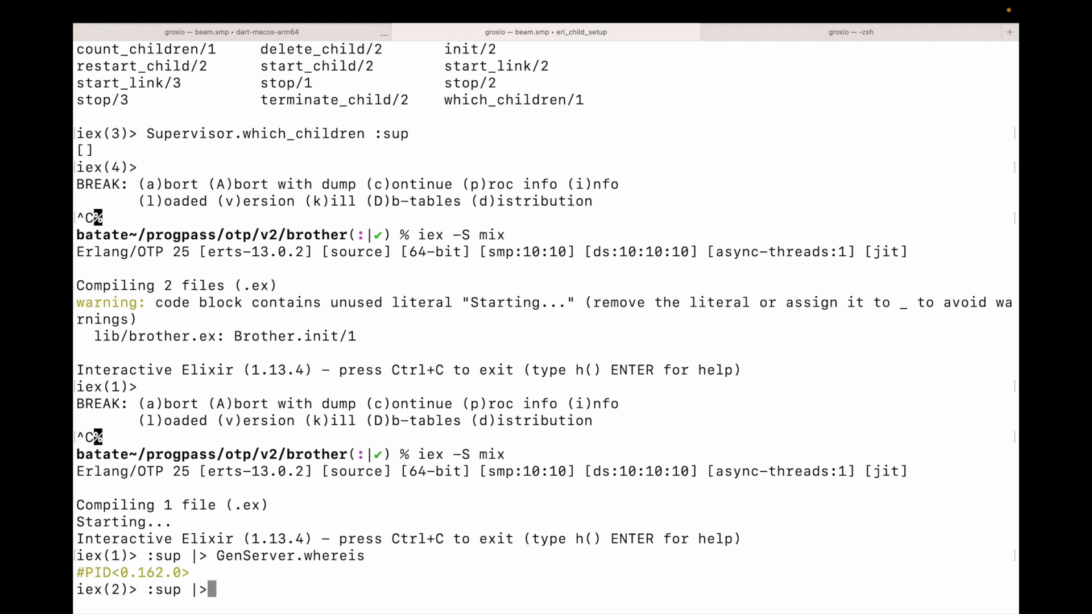
Step: Enter Supervisor.which_children to list :sup's single Brother worker
{"action": "type", "text": "S"}
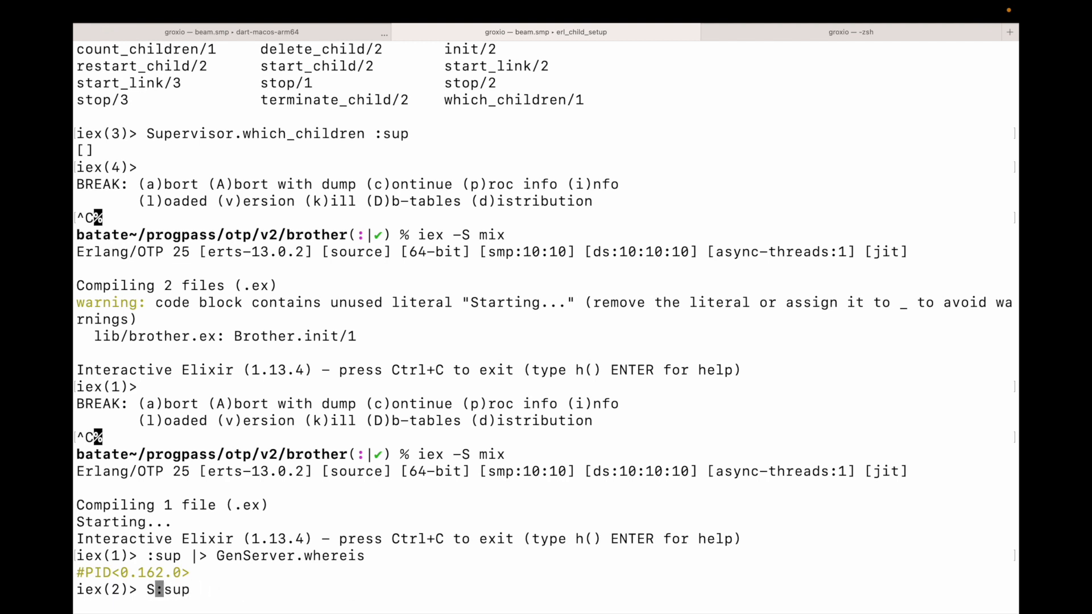
{"action": "type", "text": "upervisor."}
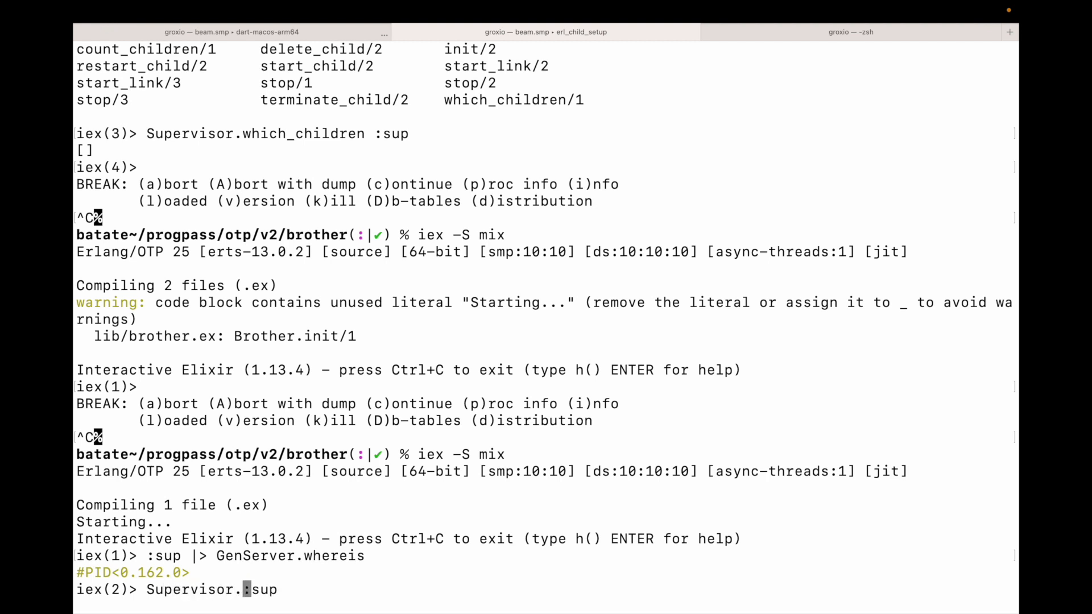
{"action": "type", "text": "which"}
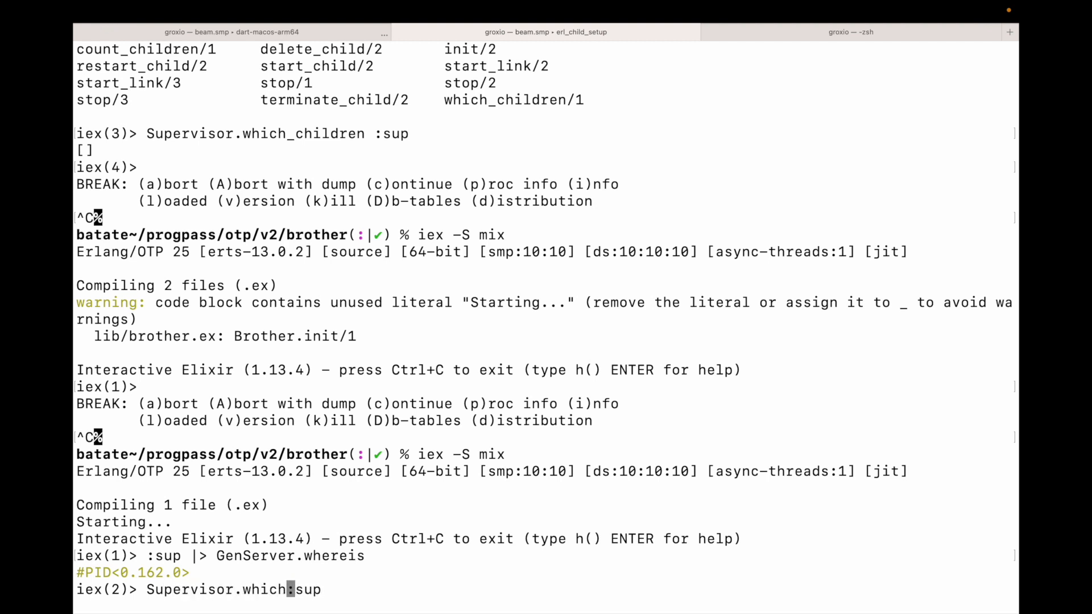
{"action": "type", "text": "_children"}
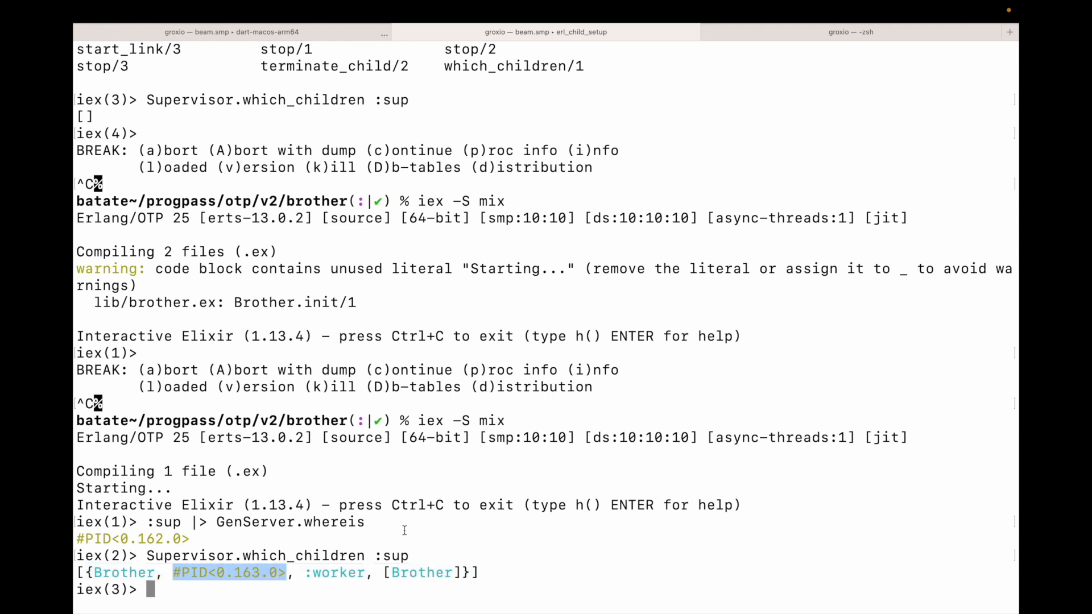
Step: Resolve :big with :big |> GenServer.whereis, returning #PID<0.163.0>
{"action": "type", "text": ":big"}
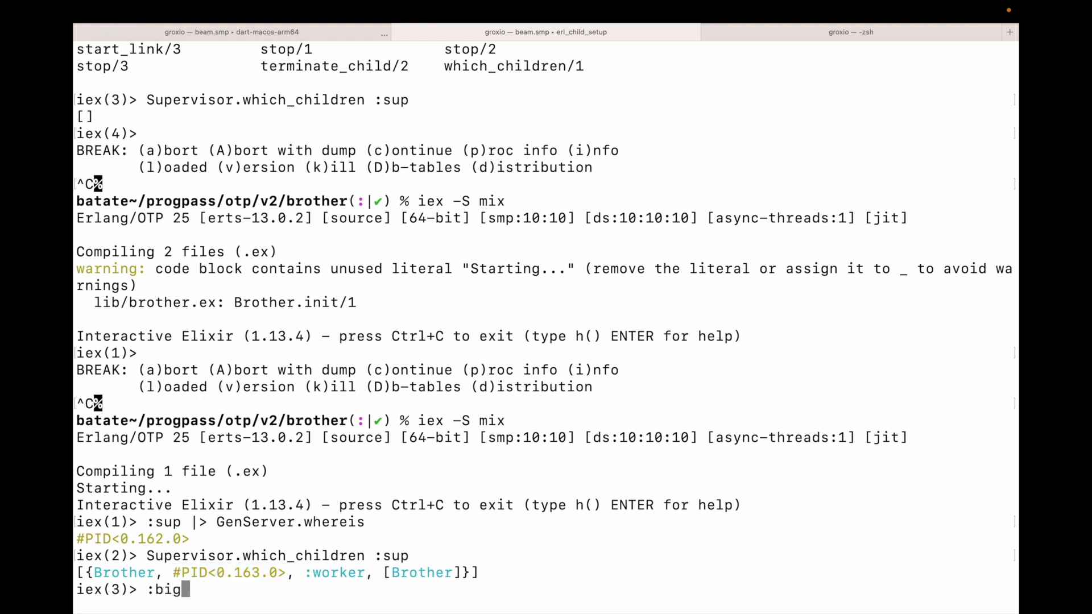
{"action": "type", "text": "|> G"}
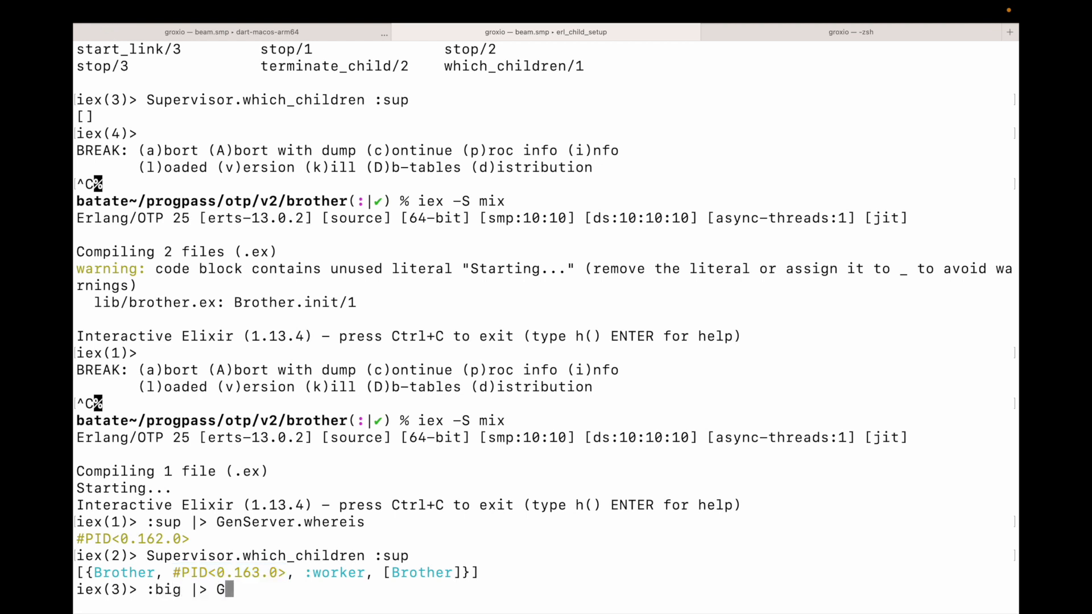
{"action": "type", "text": "enServer.w"}
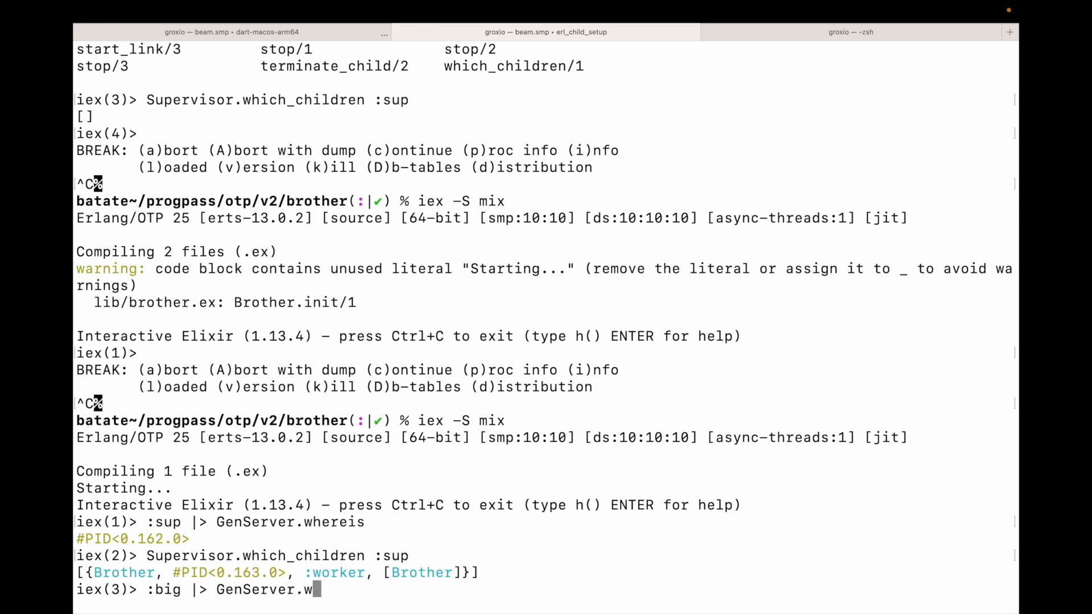
{"action": "key", "text": "Return"}
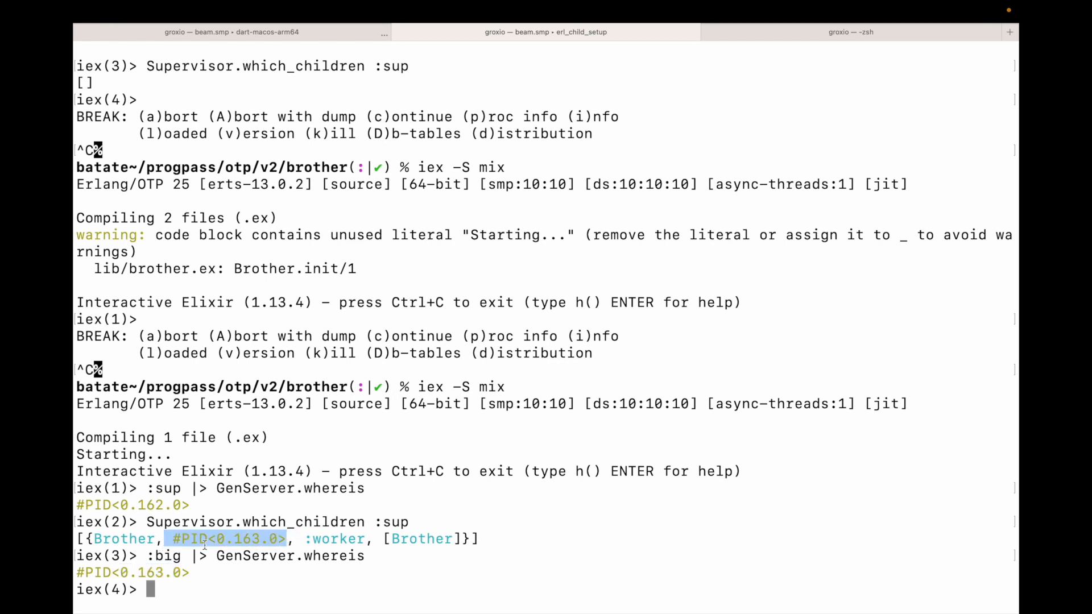
Step: Highlight the Brother child's PID to show it matches :big's #PID<0.163.0>
{"action": "double_click", "coordinate": [124, 538]}
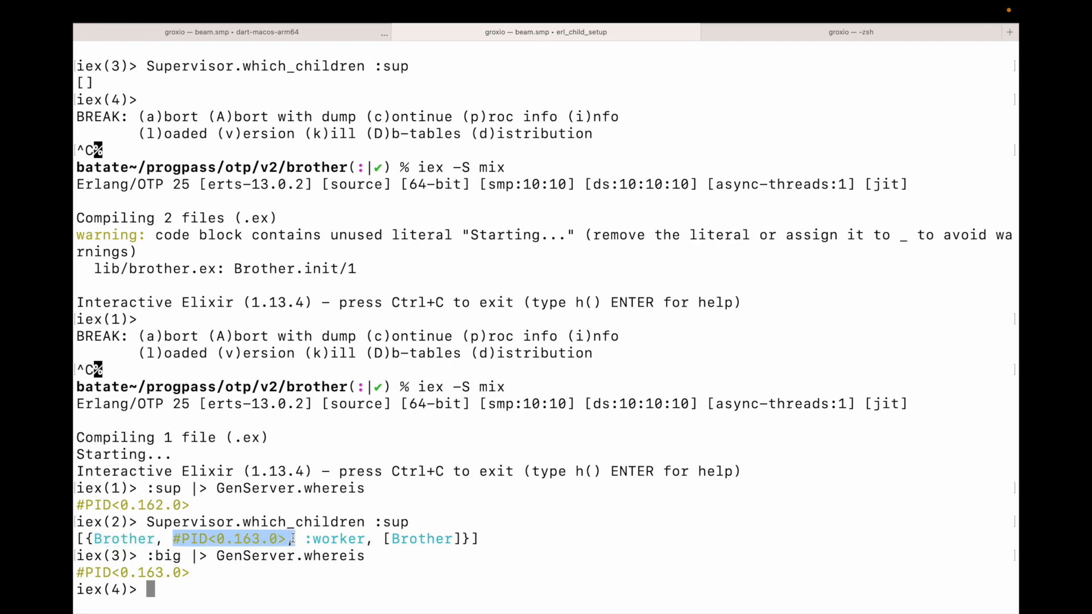
{"action": "double_click", "coordinate": [337, 538]}
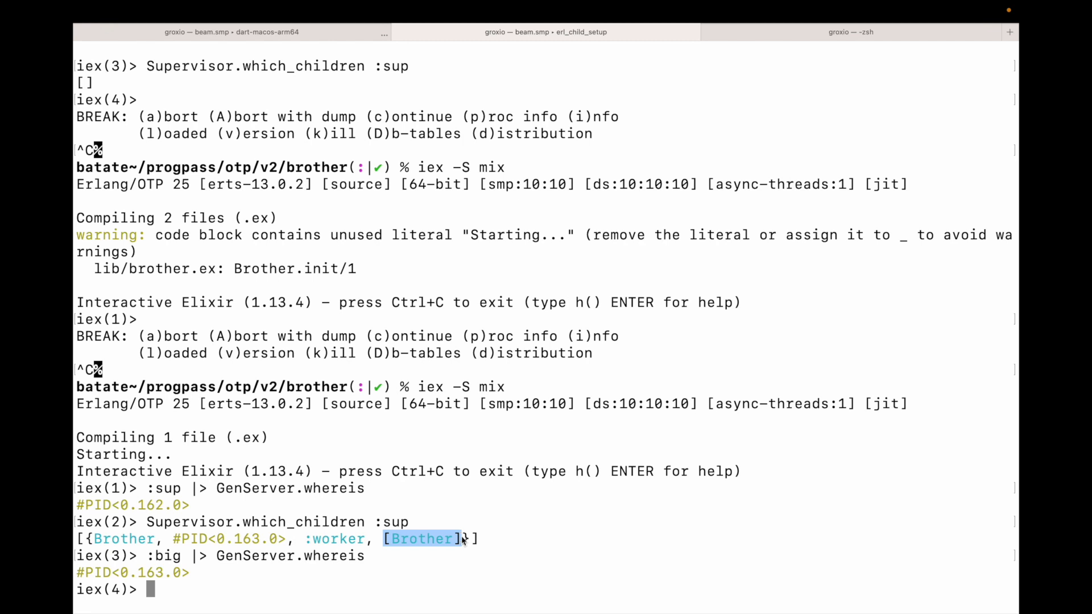
Step: Enter Process.exit(v(3), :big_brother_is_watching) to kill the Brother worker, which prints Starting... as it restarts
{"action": "type", "text": "Proce"}
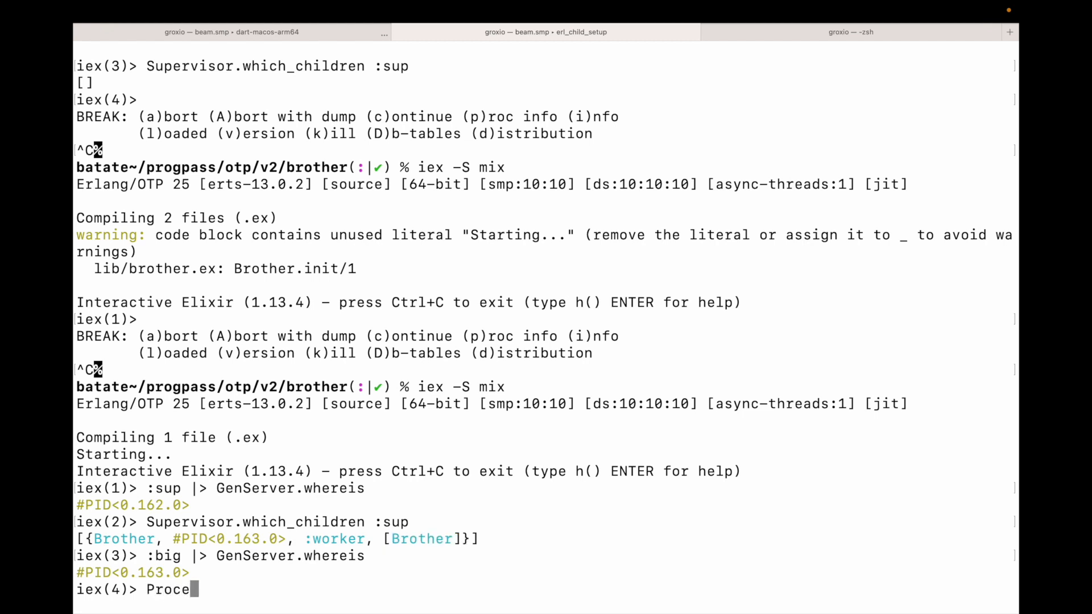
{"action": "type", "text": "ss.kil"}
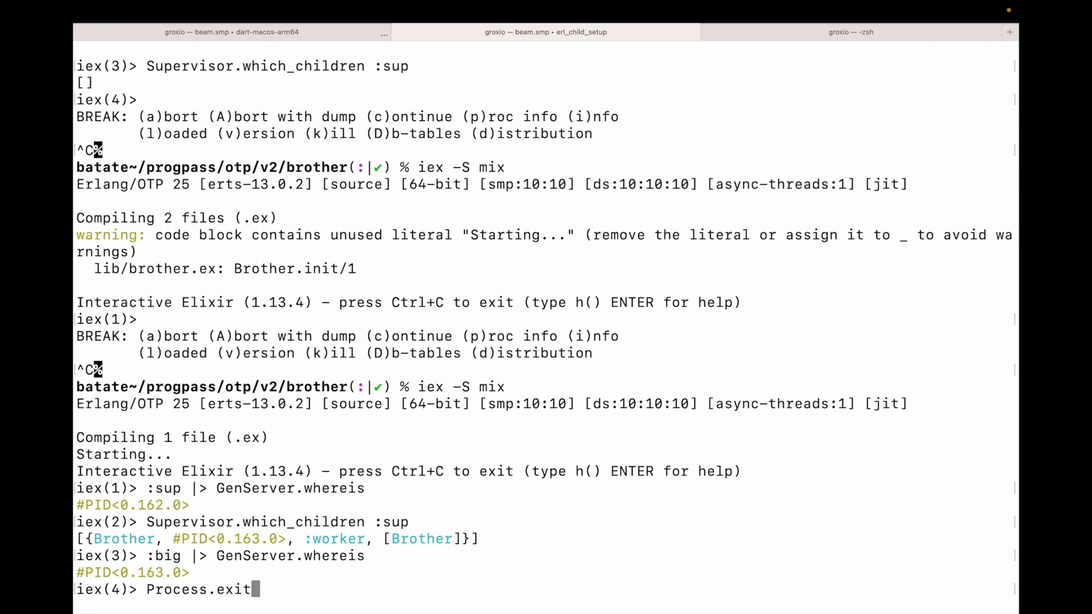
{"action": "type", "text": "("}
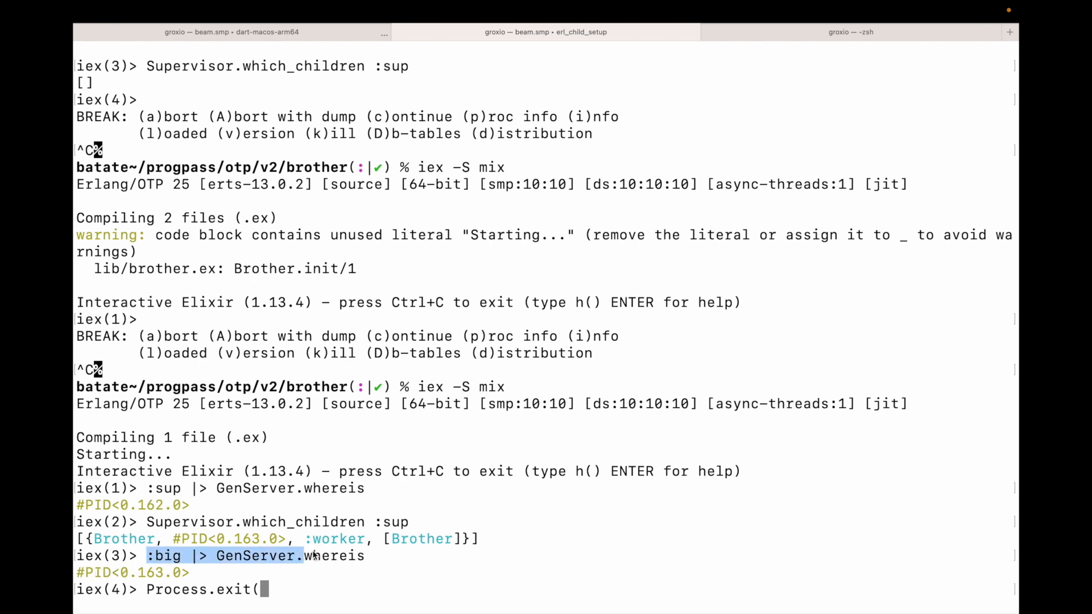
{"action": "type", "text": "v"}
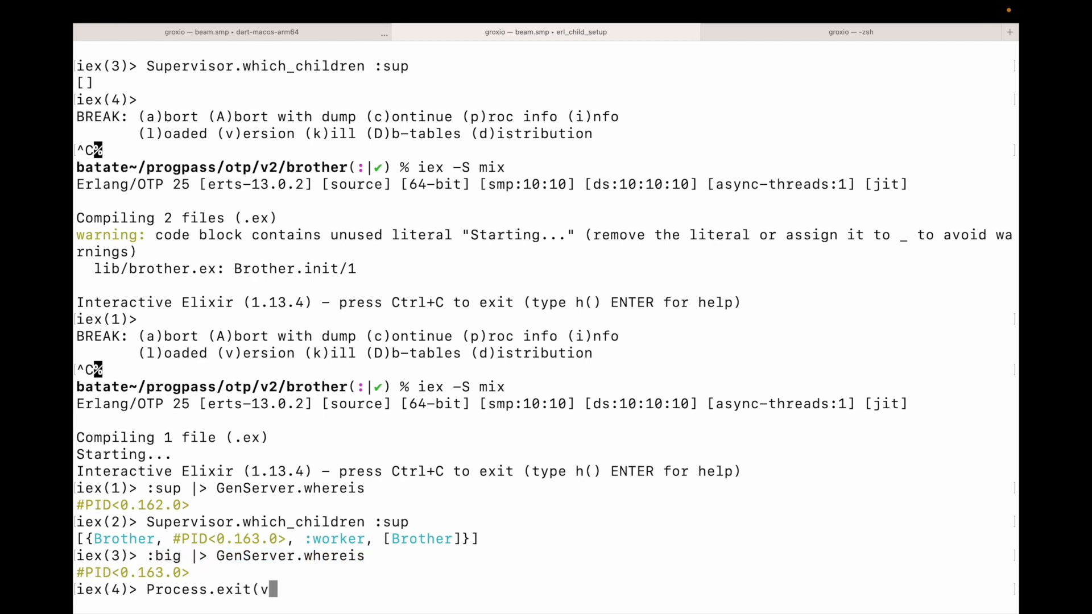
{"action": "type", "text": "3)"}
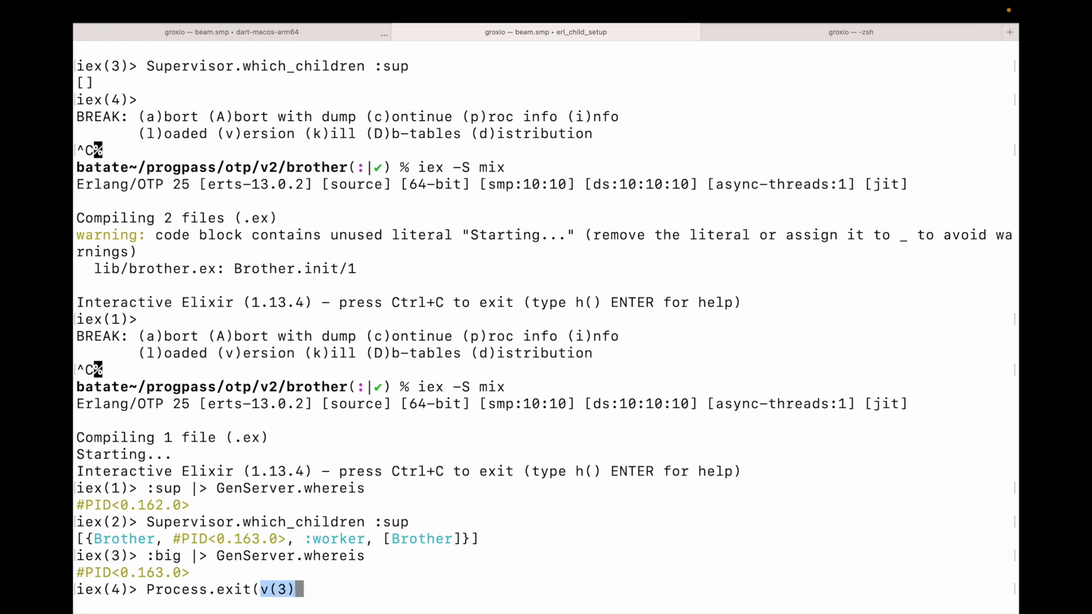
{"action": "type", "text": ","}
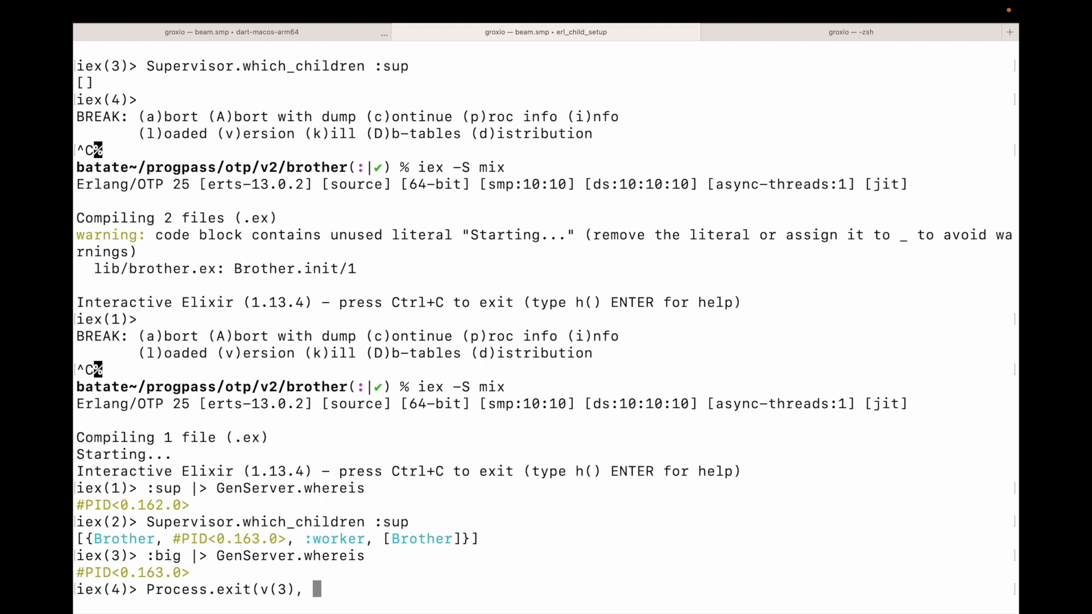
{"action": "type", "text": ":"}
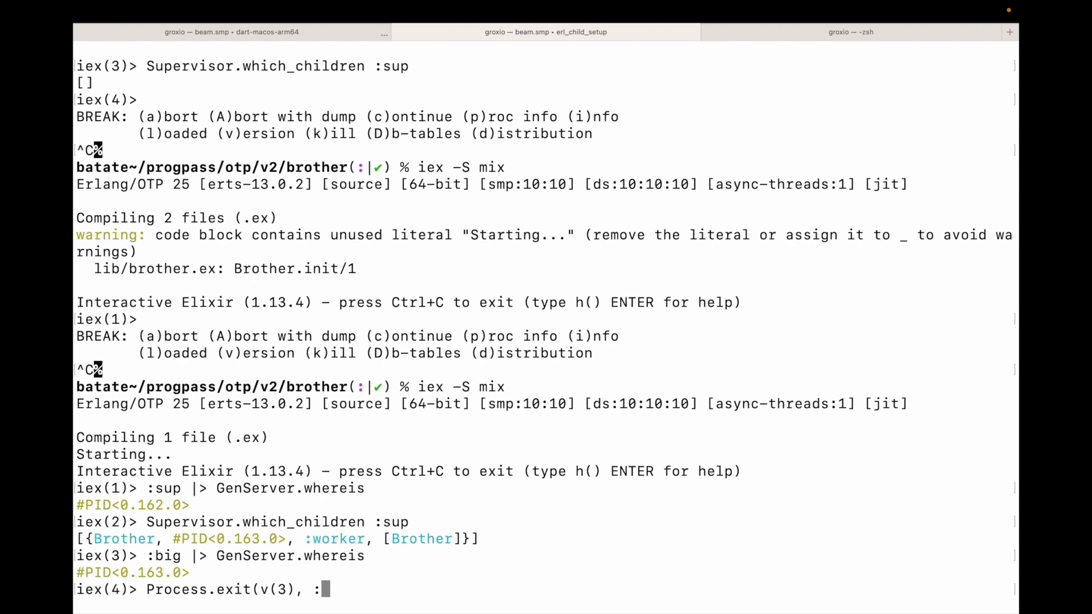
{"action": "type", "text": "big_br"}
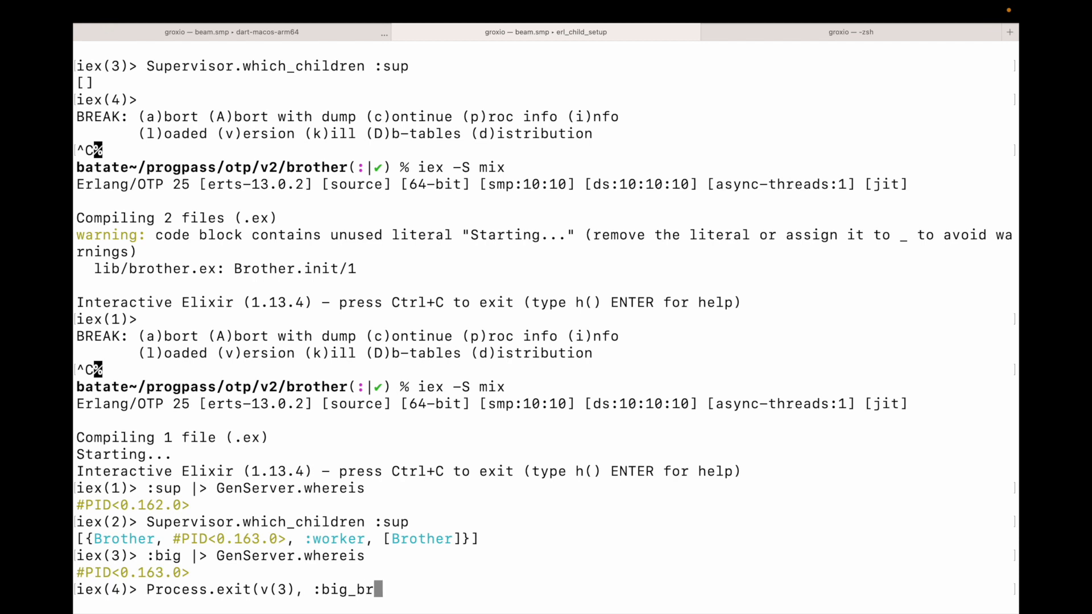
{"action": "type", "text": "other_is_wat"}
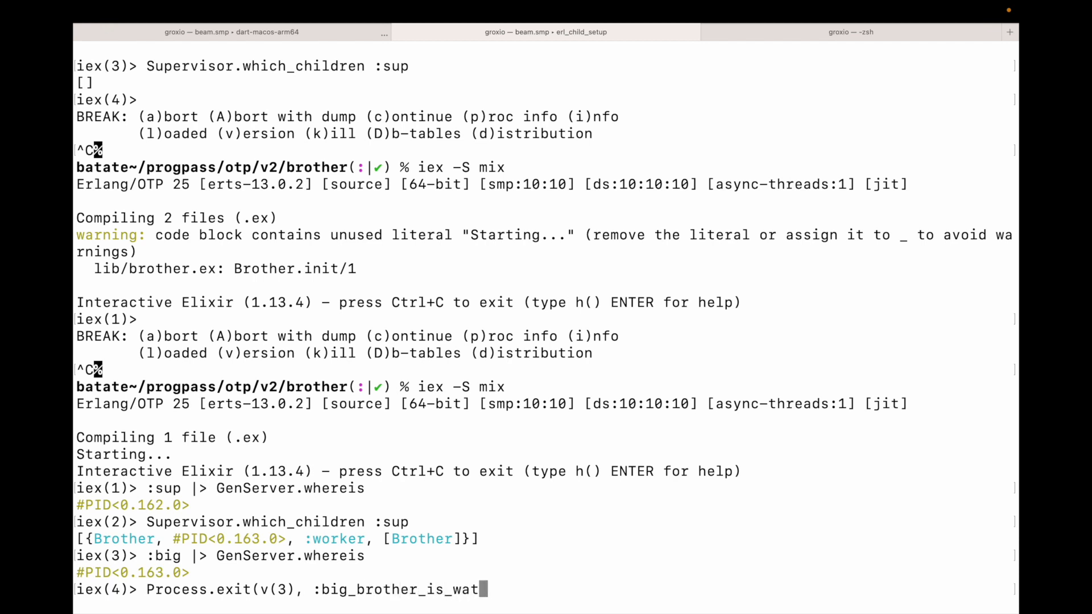
{"action": "type", "text": "ching"}
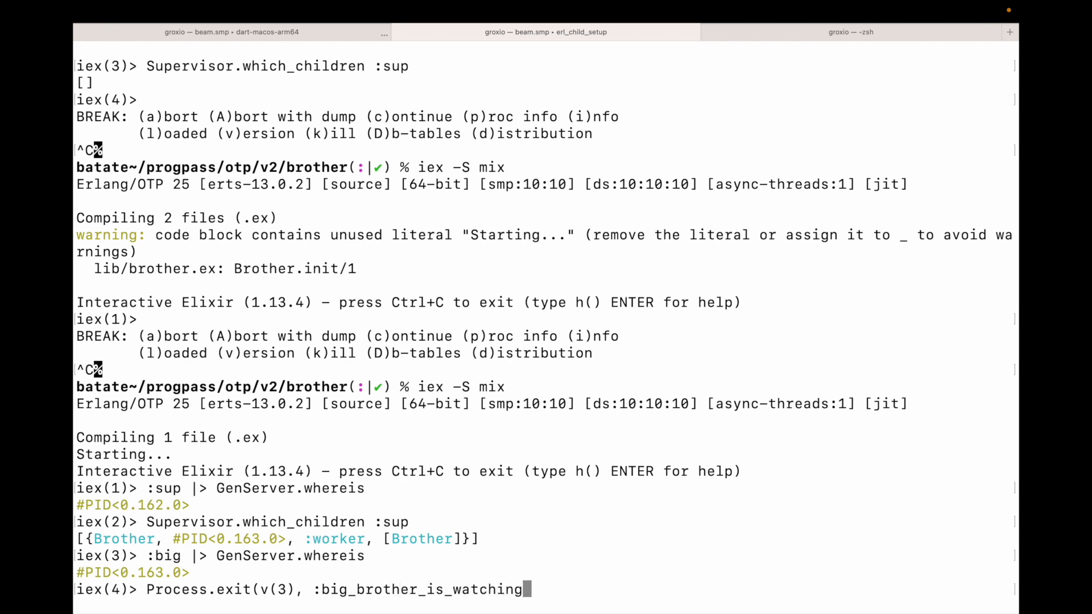
{"action": "type", "text": ")"}
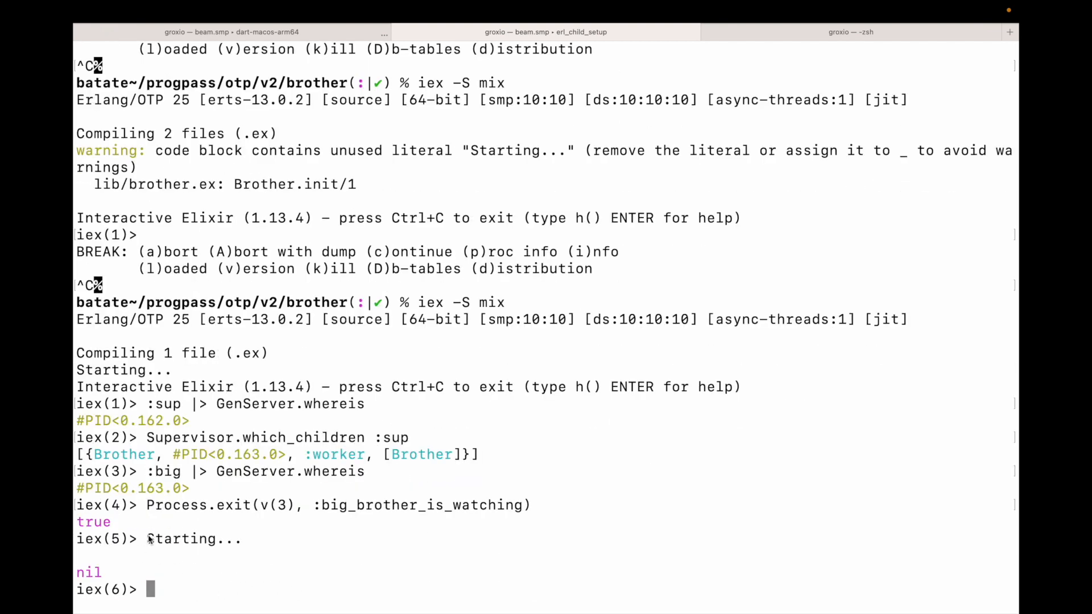
Step: Rerun Supervisor.which_children :sup and highlight Brother's new #PID<0.170.0>
{"action": "double_click", "coordinate": [182, 538]}
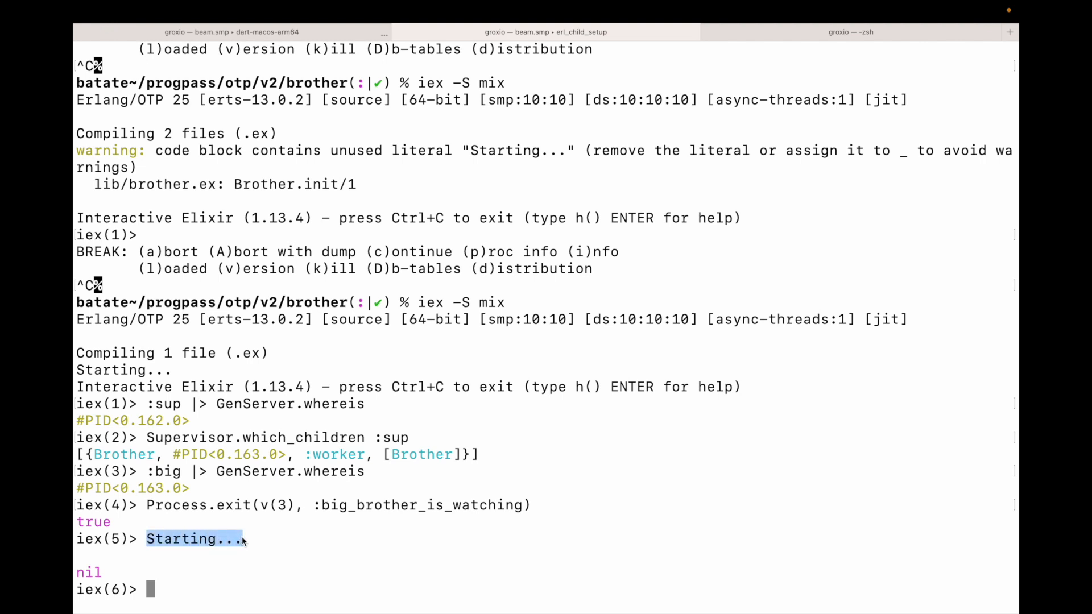
{"action": "mouse_move", "coordinate": [203, 497]}
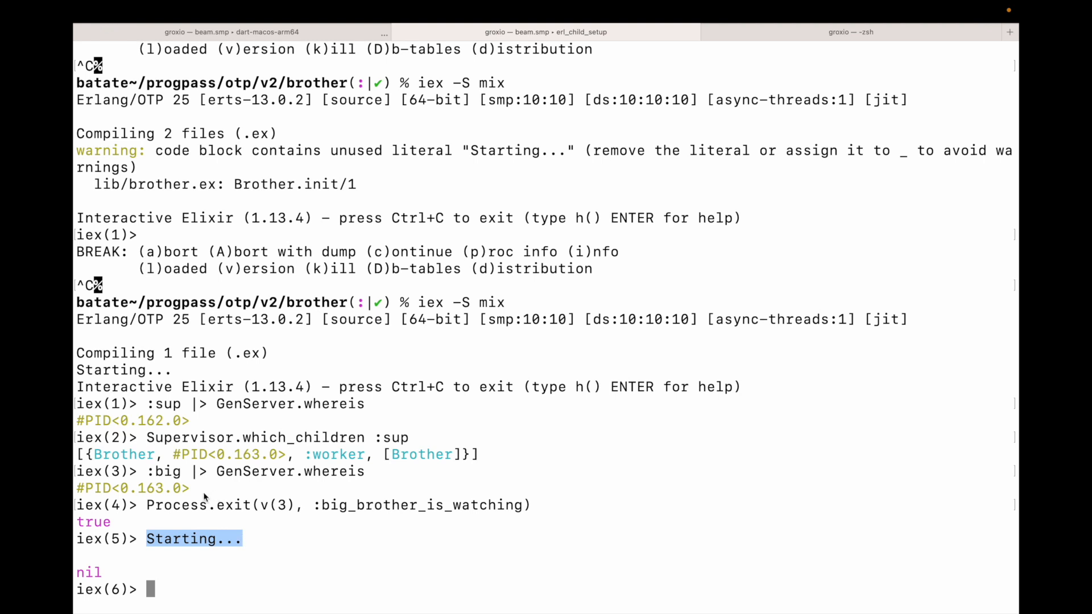
{"action": "double_click", "coordinate": [256, 437]}
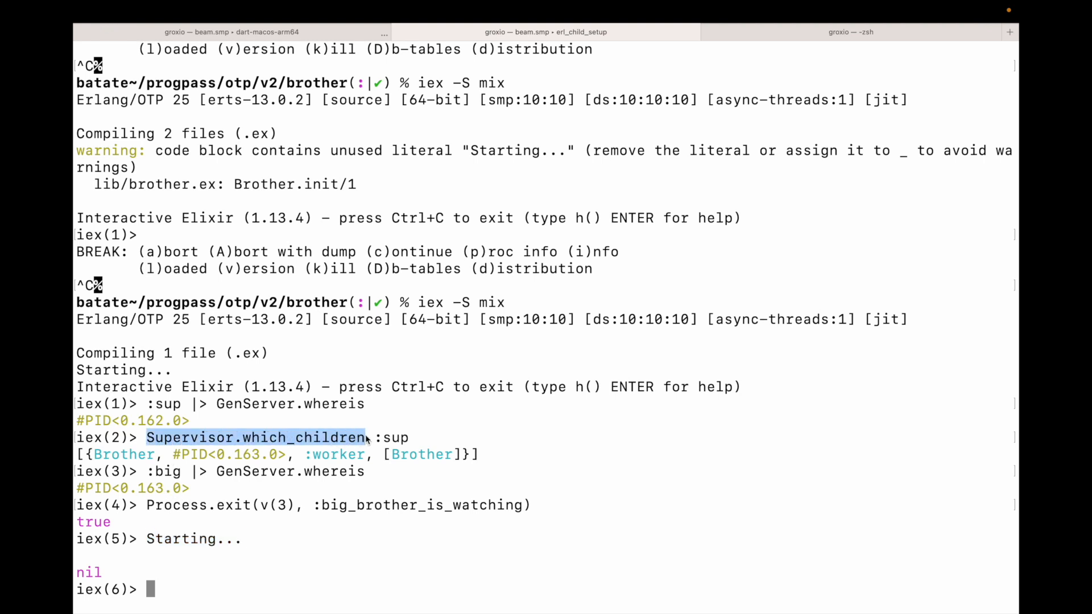
{"action": "type", "text": "Supervisor.which_children :sup"}
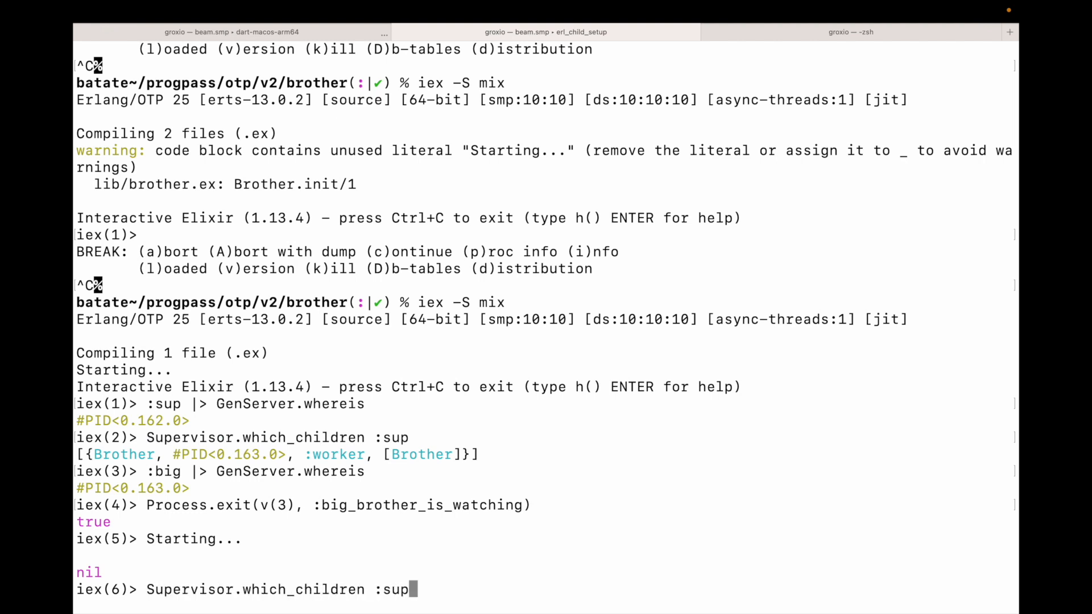
{"action": "key", "text": "Return"}
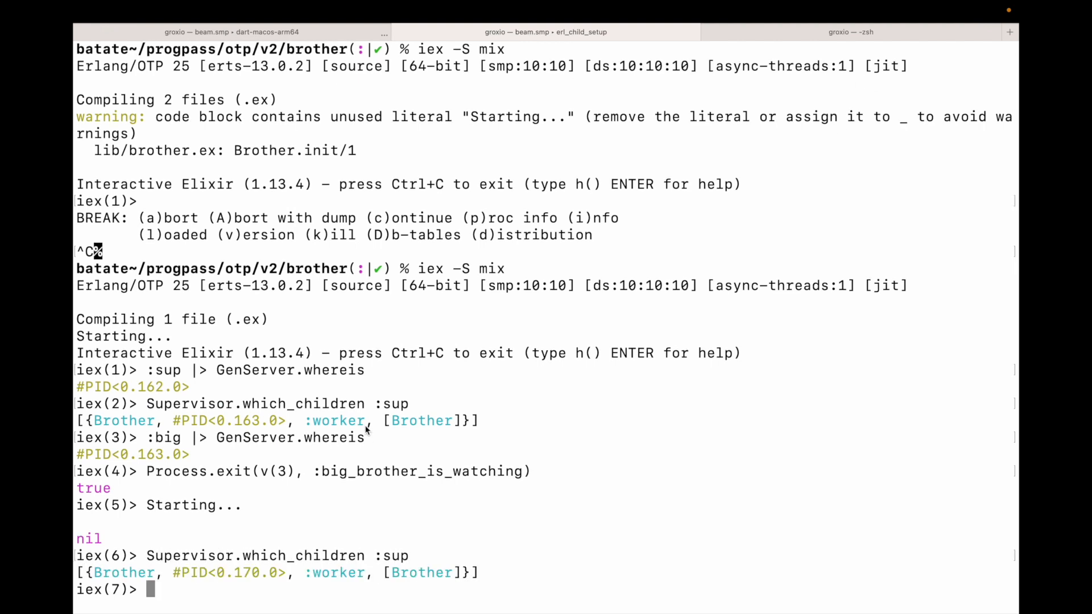
{"action": "double_click", "coordinate": [229, 572]}
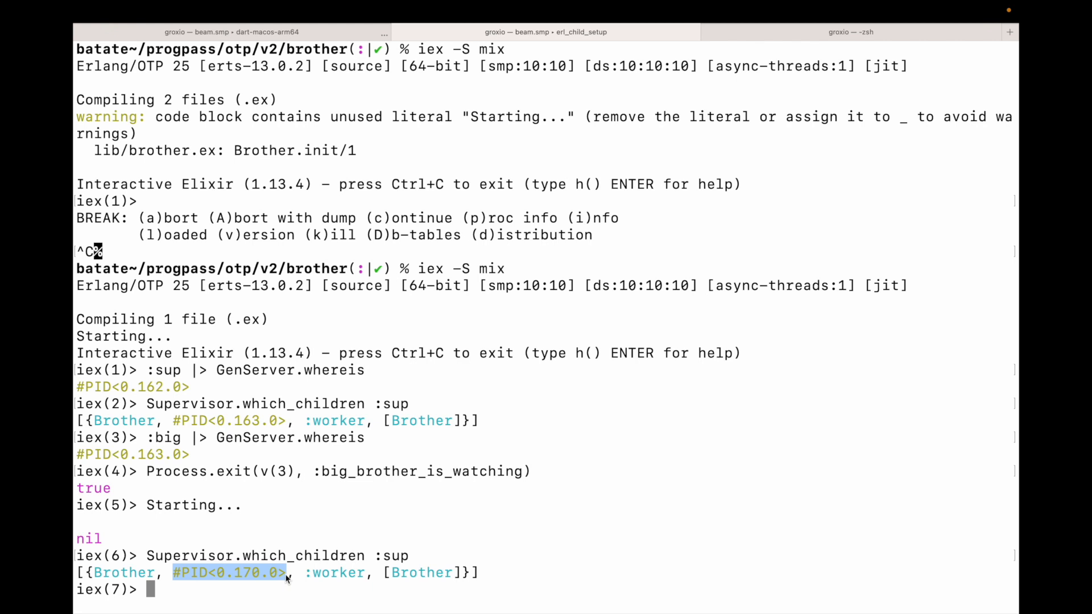
{"action": "mouse_move", "coordinate": [111, 455]}
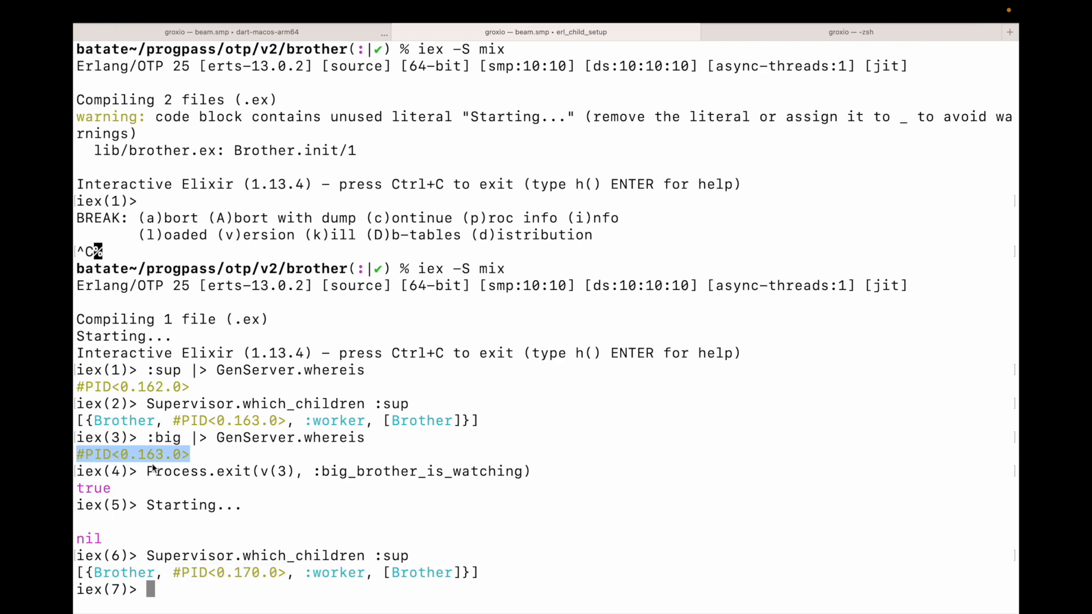
Step: Check v(3) |> Process.alive? to confirm the old #PID<0.163.0> is dead
{"action": "type", "text": "v"}
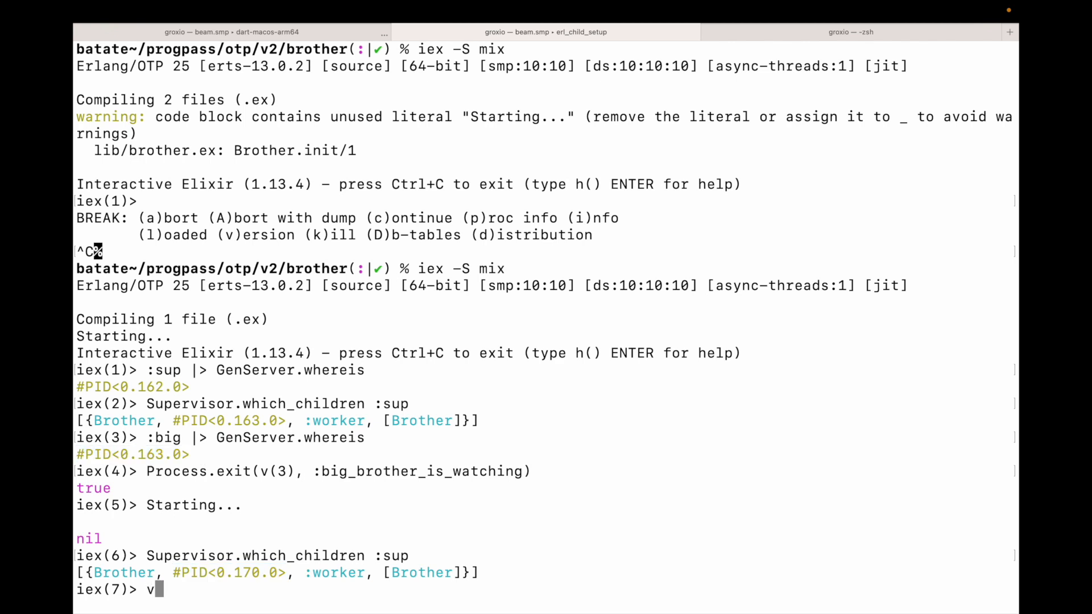
{"action": "type", "text": "(3)"}
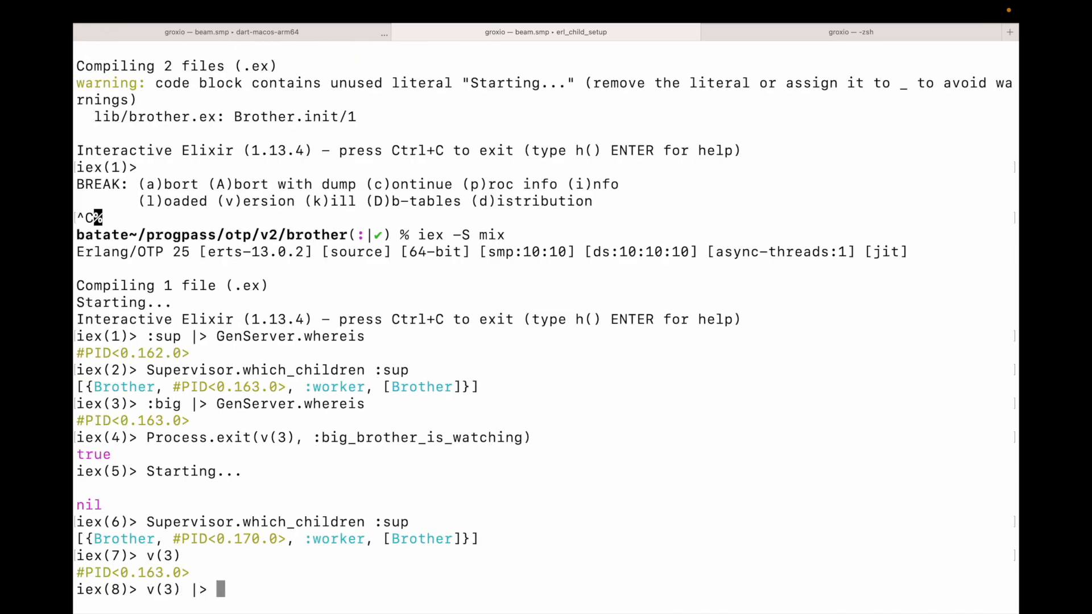
{"action": "type", "text": "Process.al"}
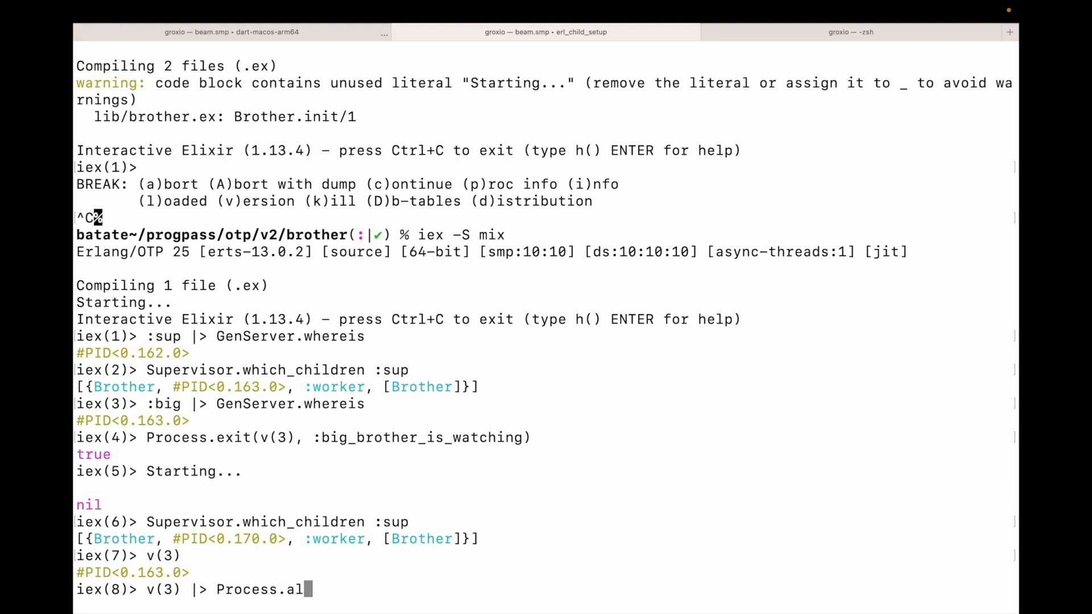
{"action": "key", "text": "Return"}
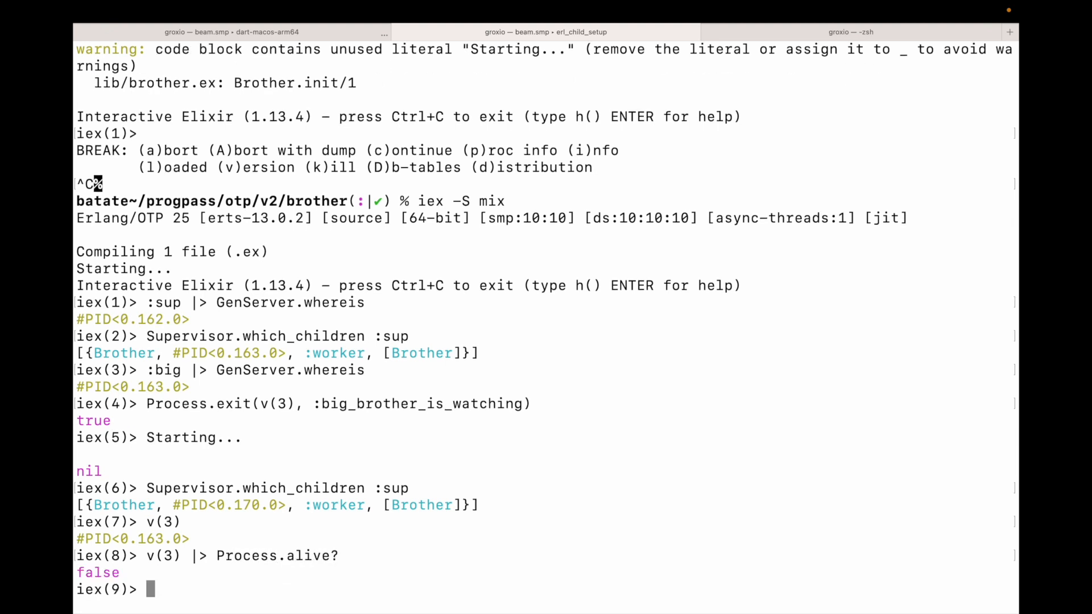
{"action": "type", "text": "v(3) |> Process.alive?"}
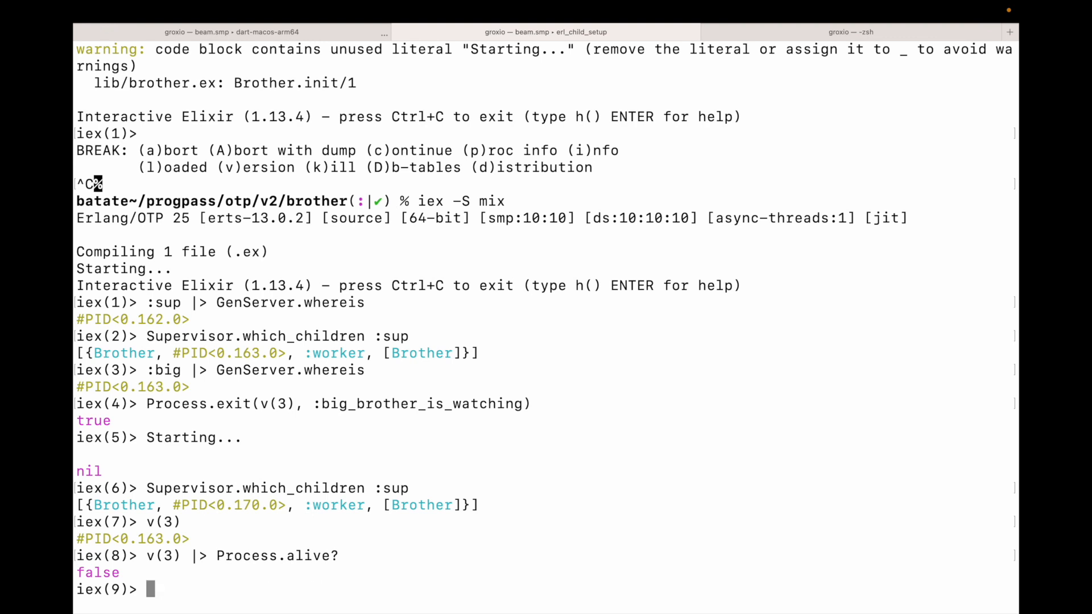
{"action": "type", "text": "v(3)"}
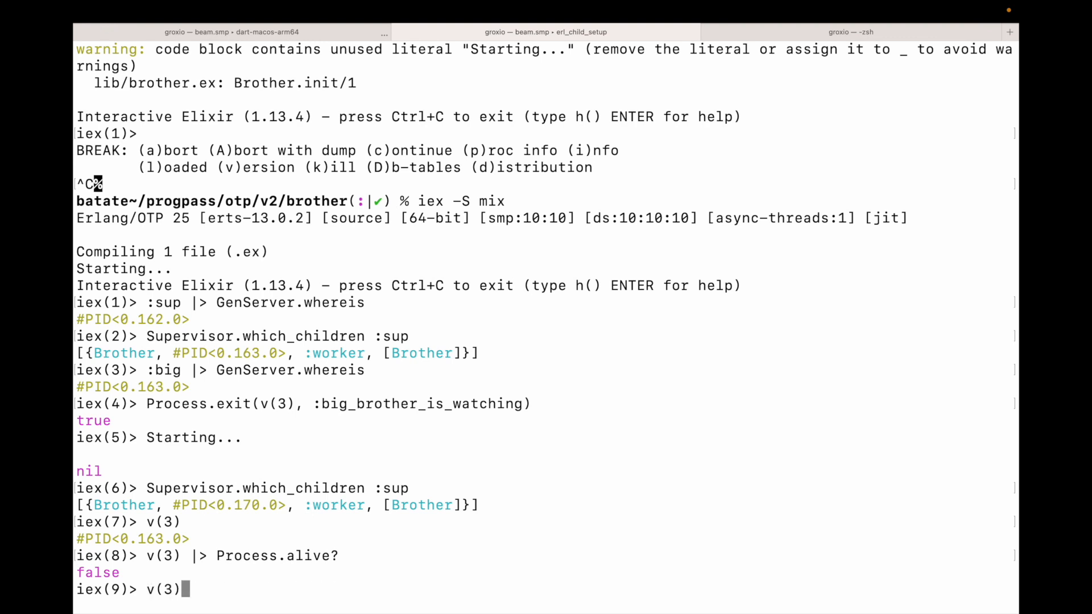
Step: Resolve :big |> GenServer.whereis, now returning the restarted #PID<0.170.0>
{"action": "type", "text": ":big |> GenServer.whereis"}
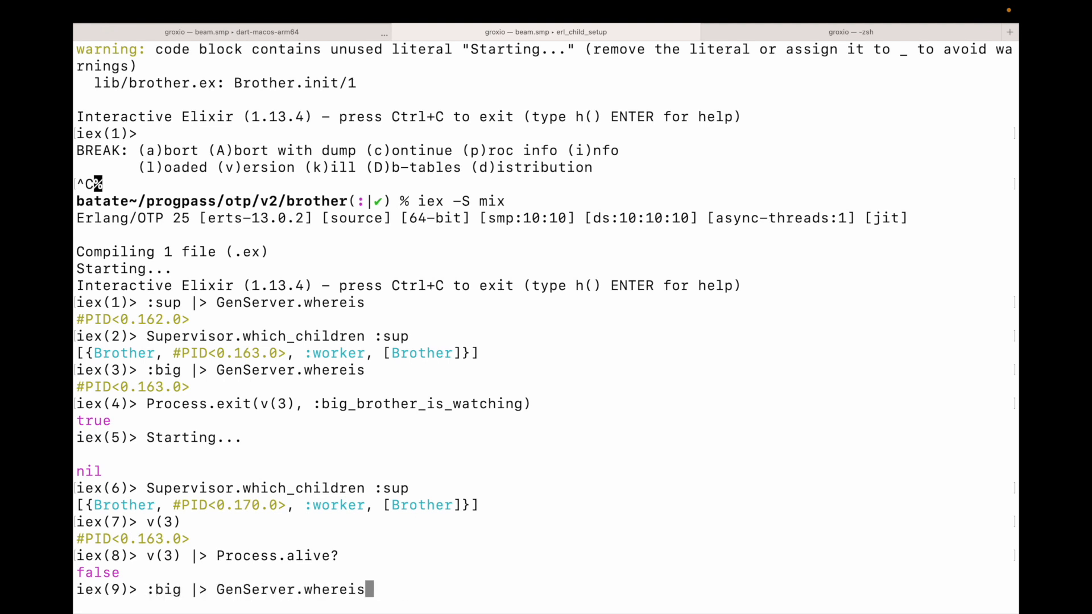
{"action": "key", "text": "Return"}
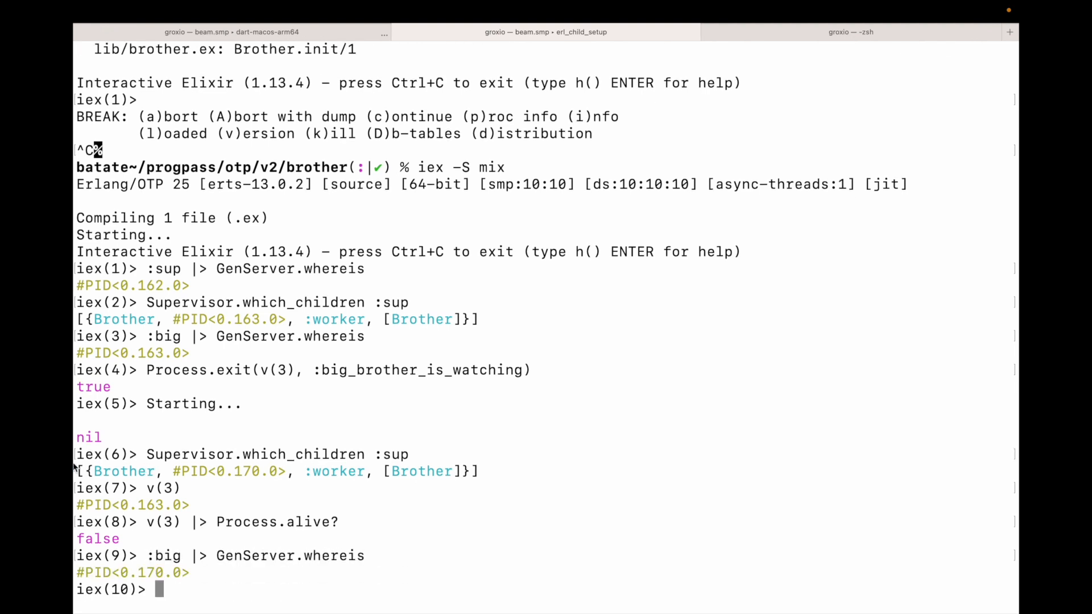
{"action": "double_click", "coordinate": [165, 555]}
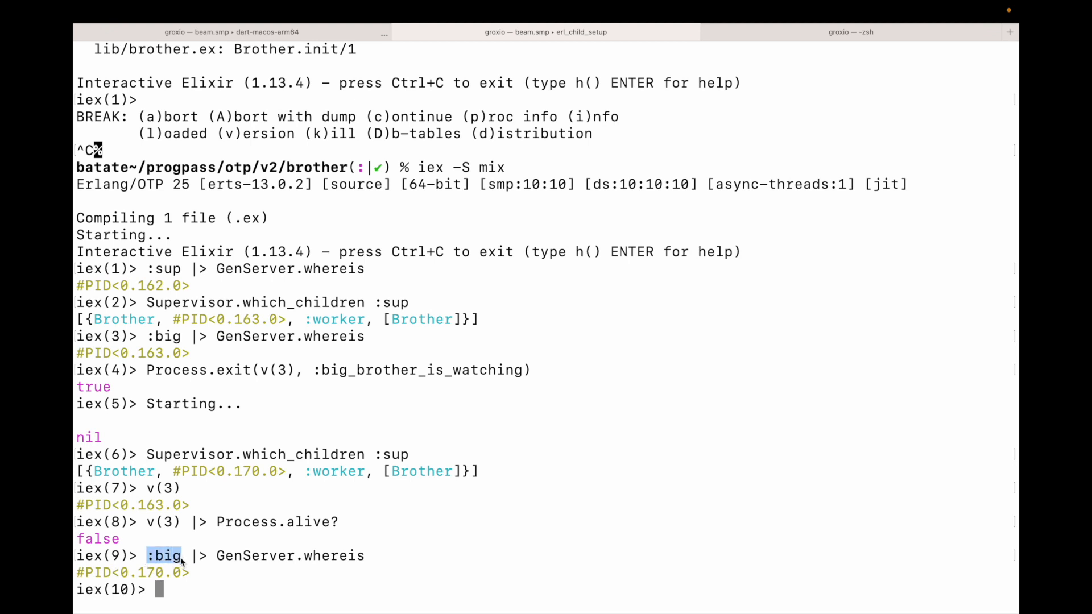